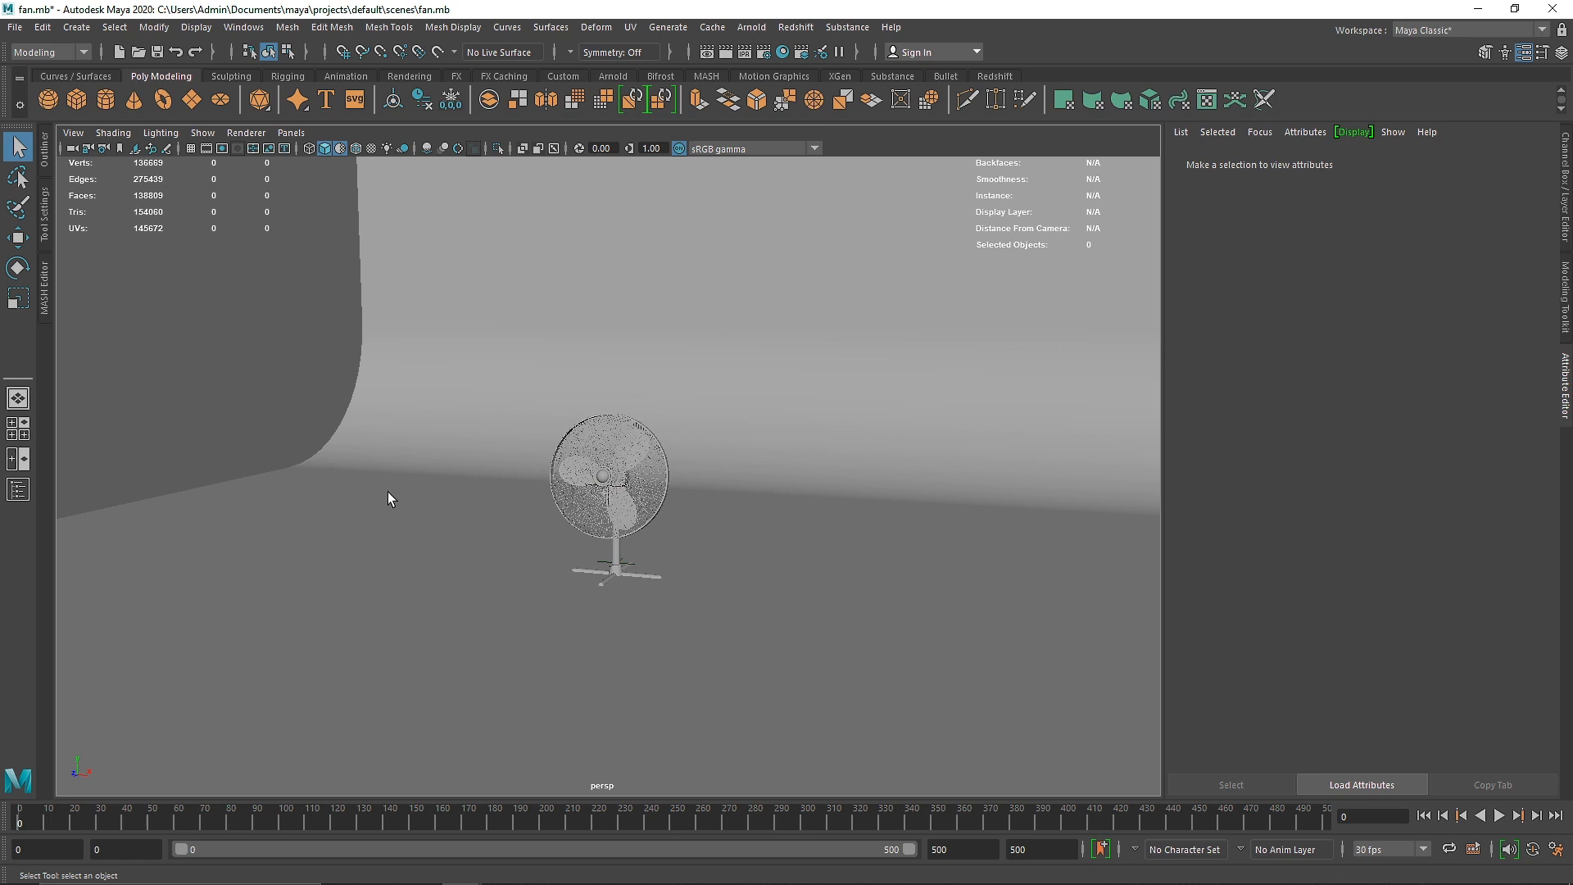
pyautogui.moveTo(99, 101)
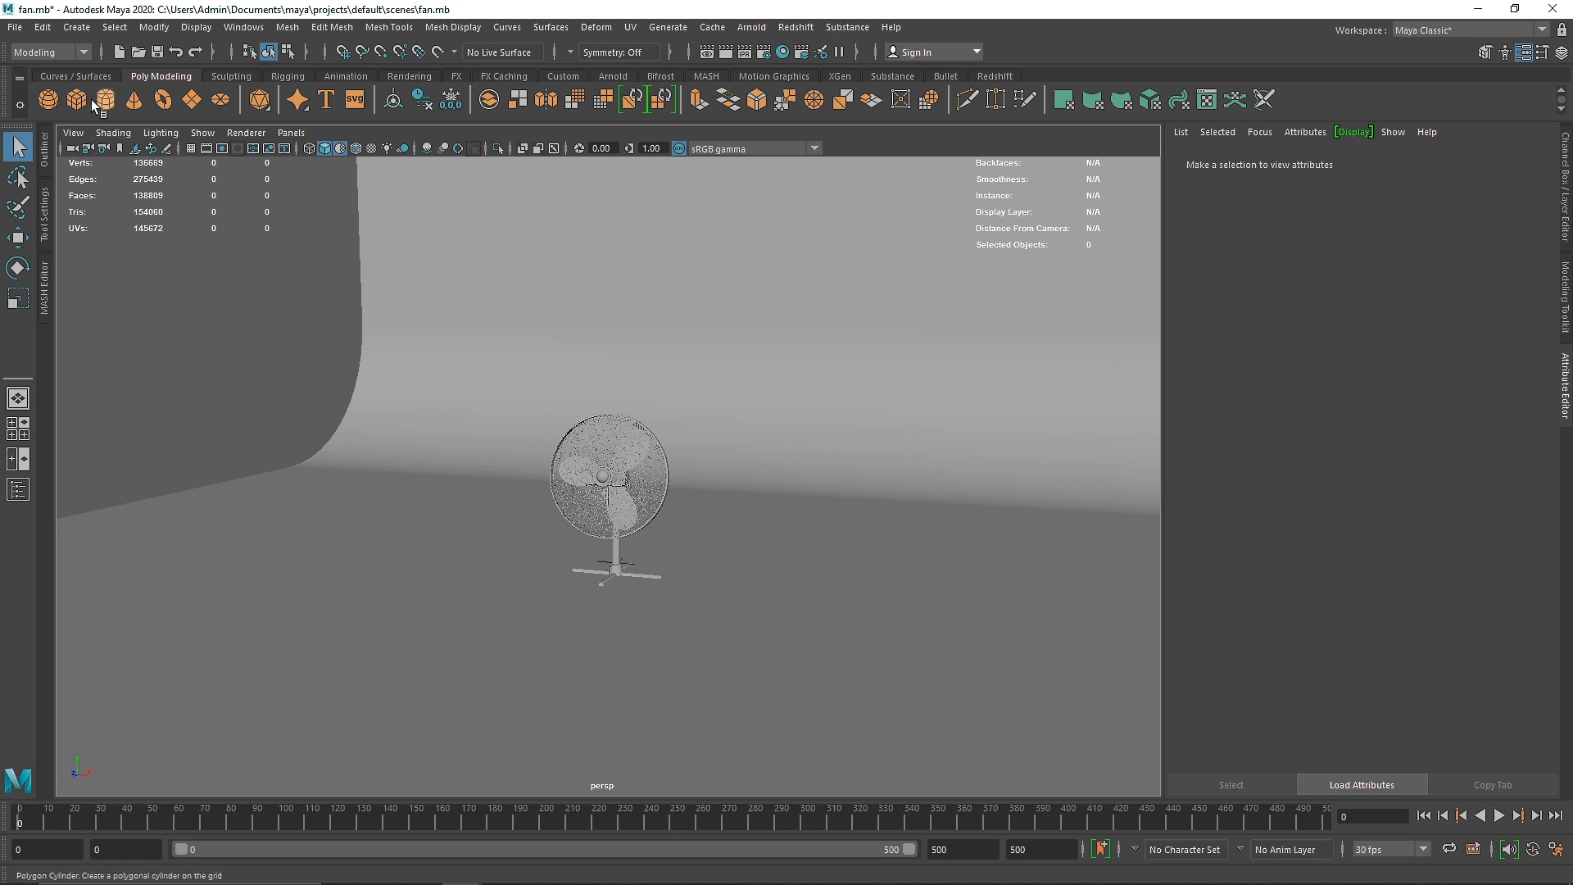
# Switch the menu set to FX and show the Channel Box/Layer Editor beside the blades.
pyautogui.click(28, 41)
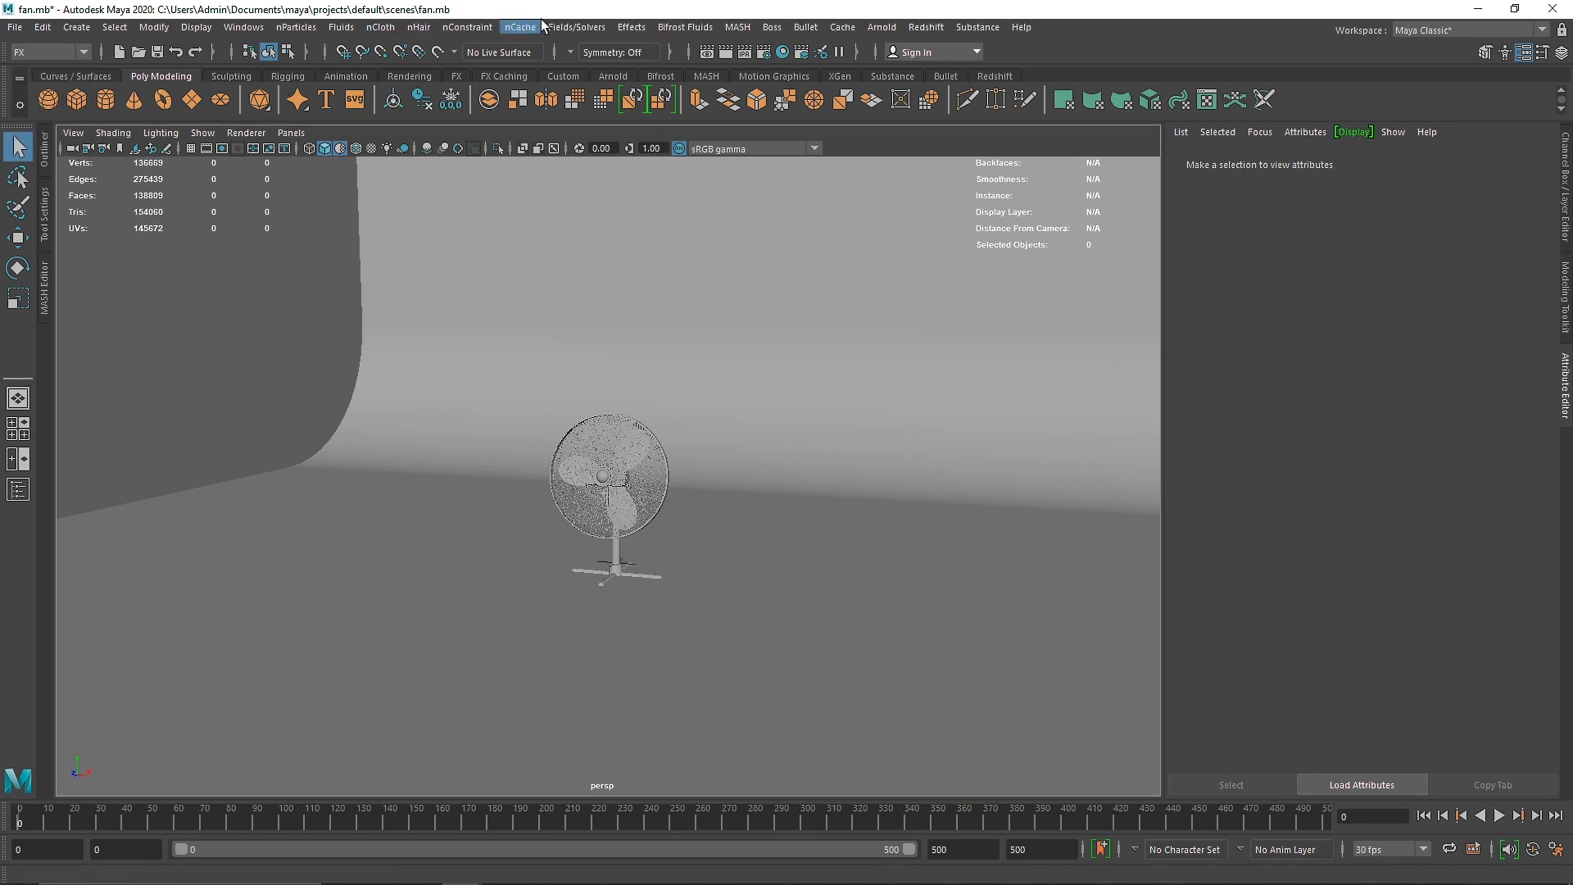
pyautogui.click(576, 26)
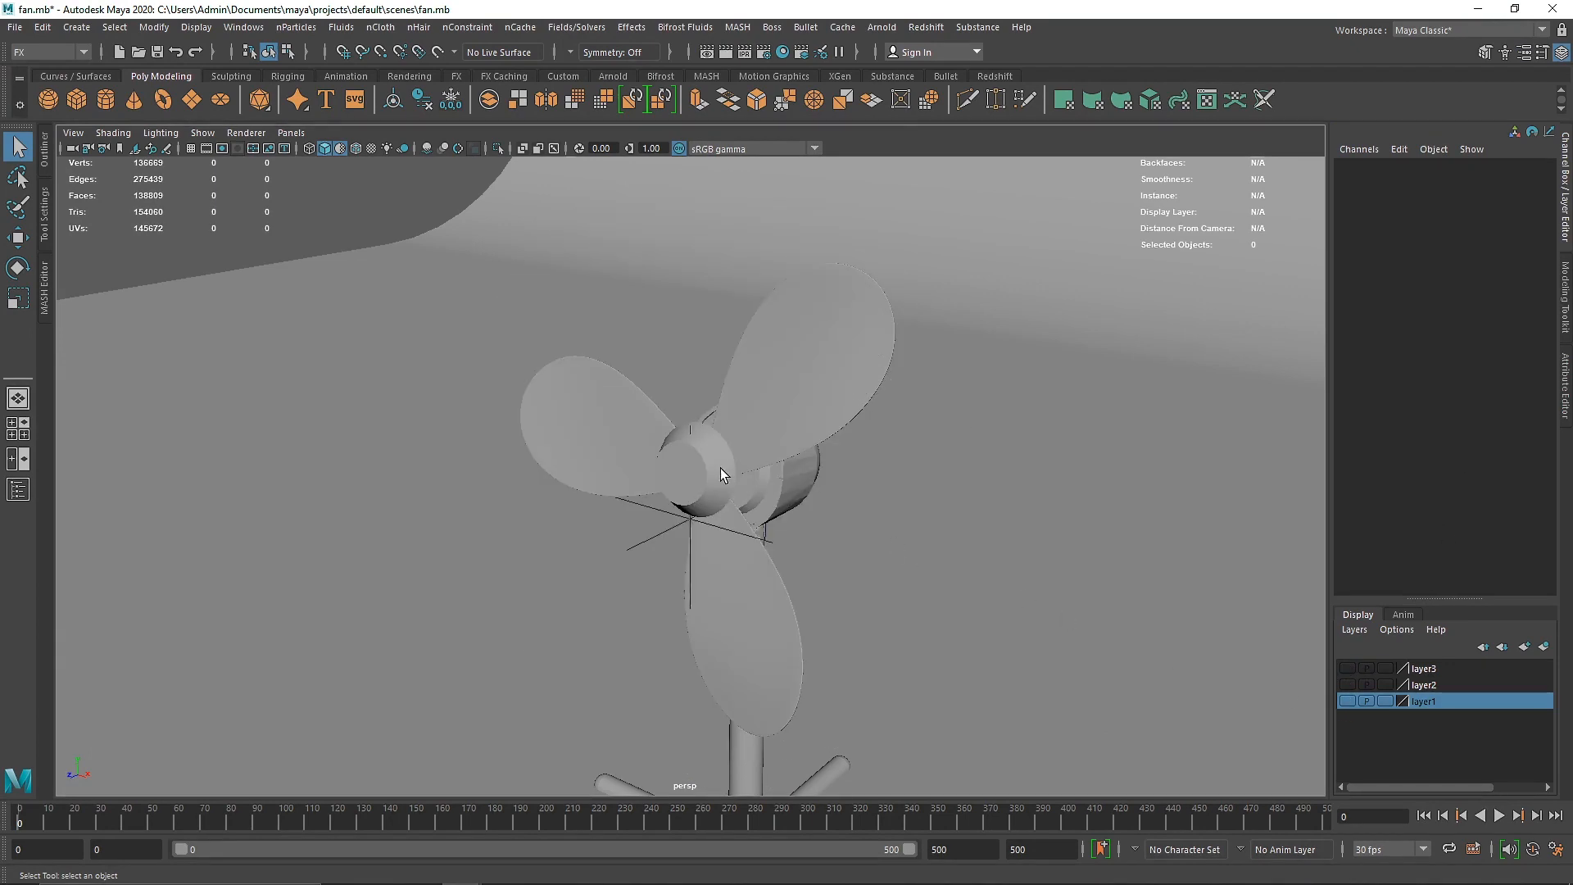
# View the blades from the front with Blades selected and the Outliner listing the scene hierarchy.
pyautogui.moveTo(722, 474); pyautogui.dragTo(732, 436)
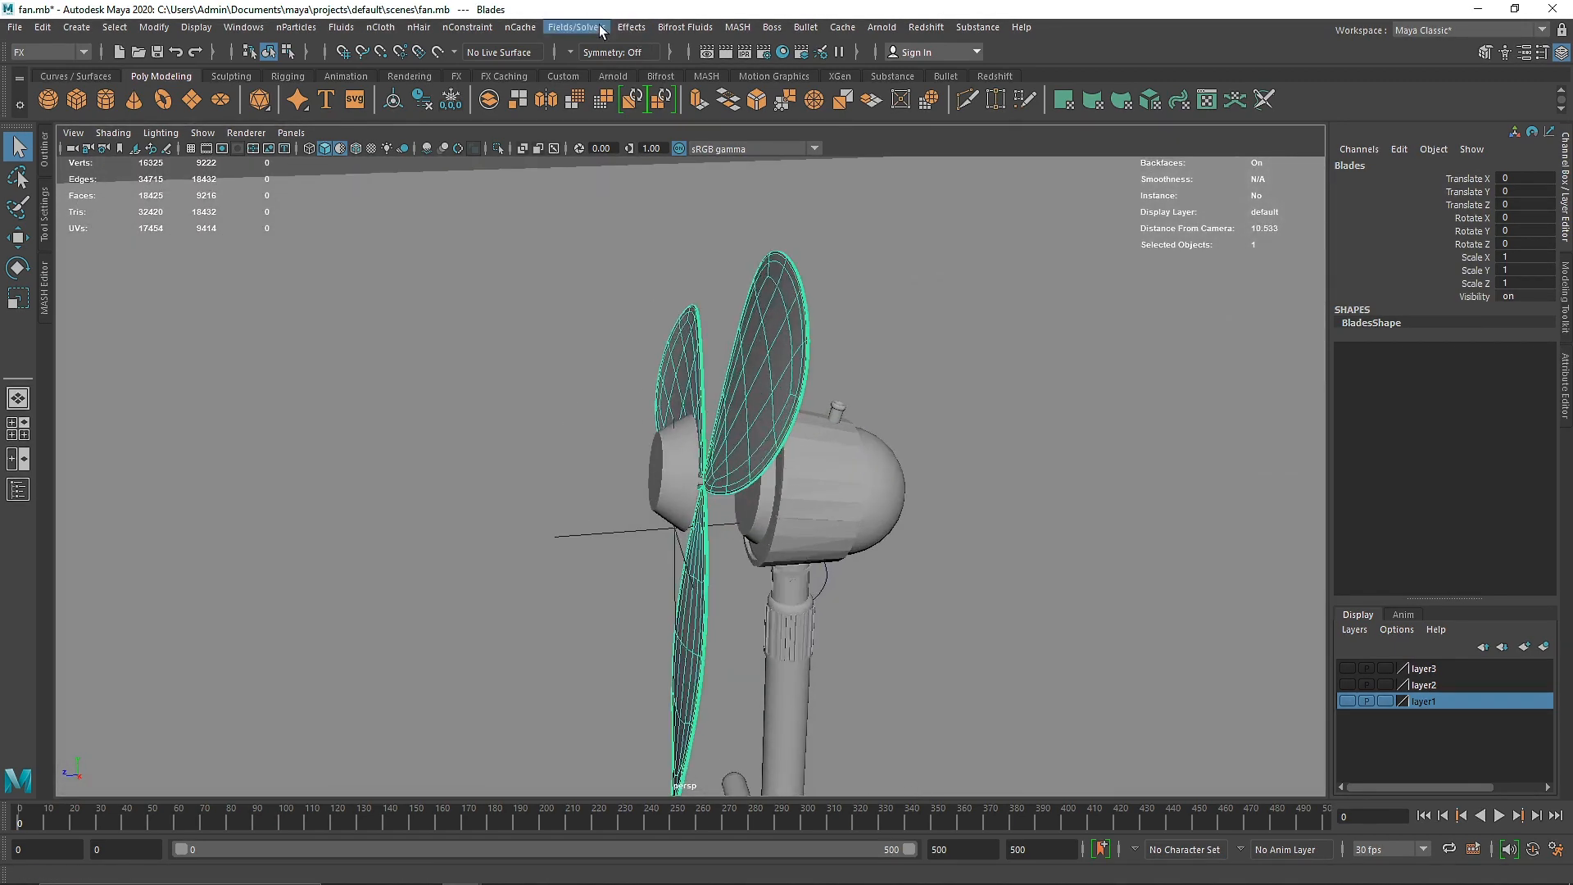
pyautogui.click(576, 26)
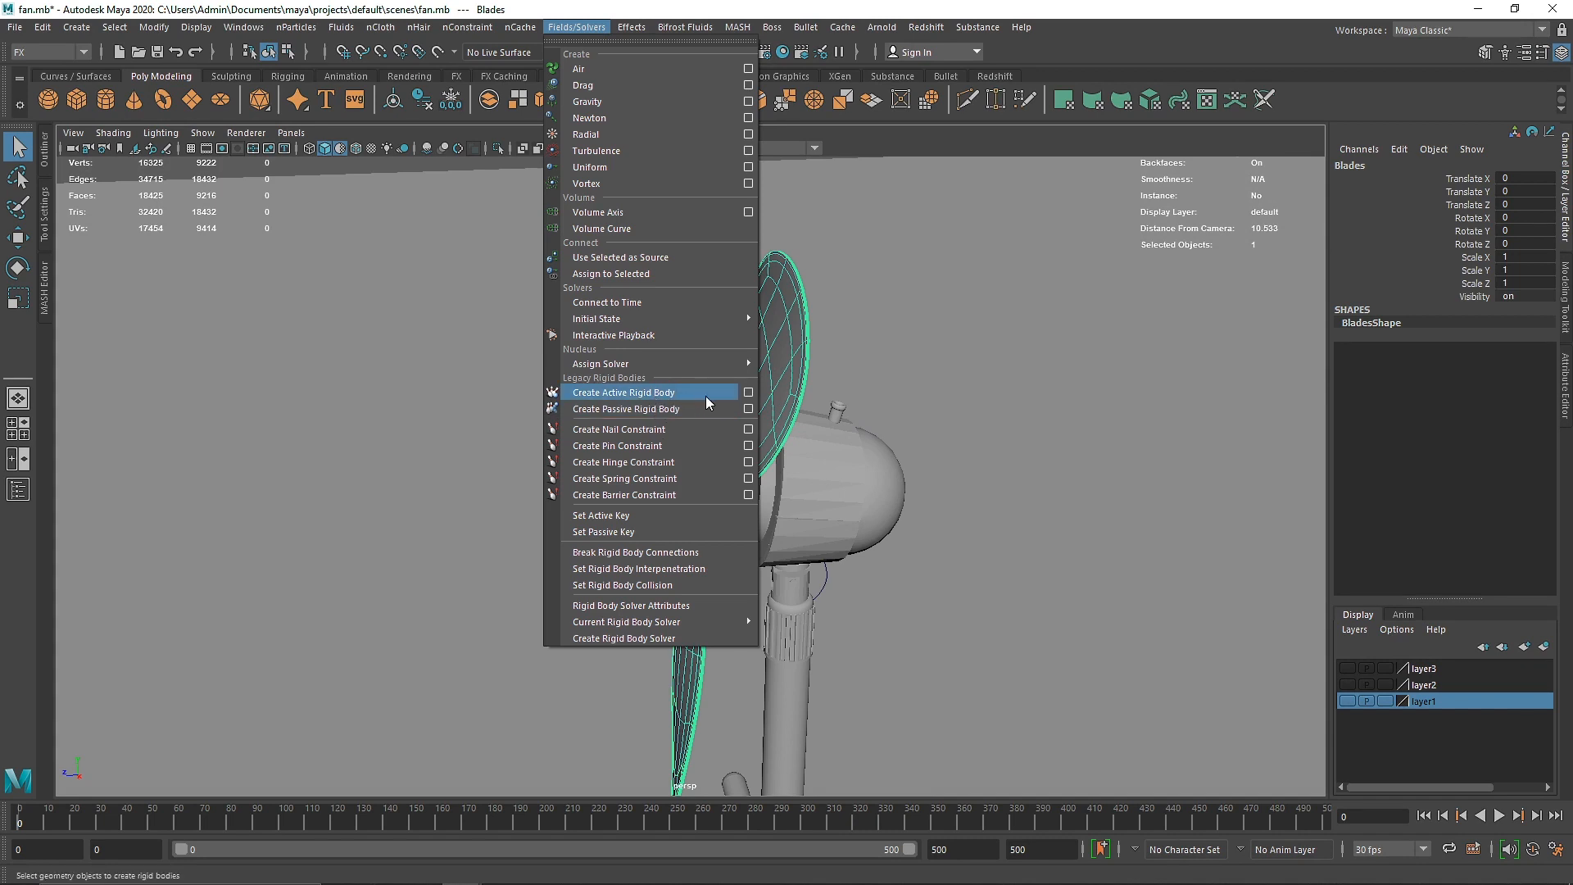
pyautogui.moveTo(692, 416)
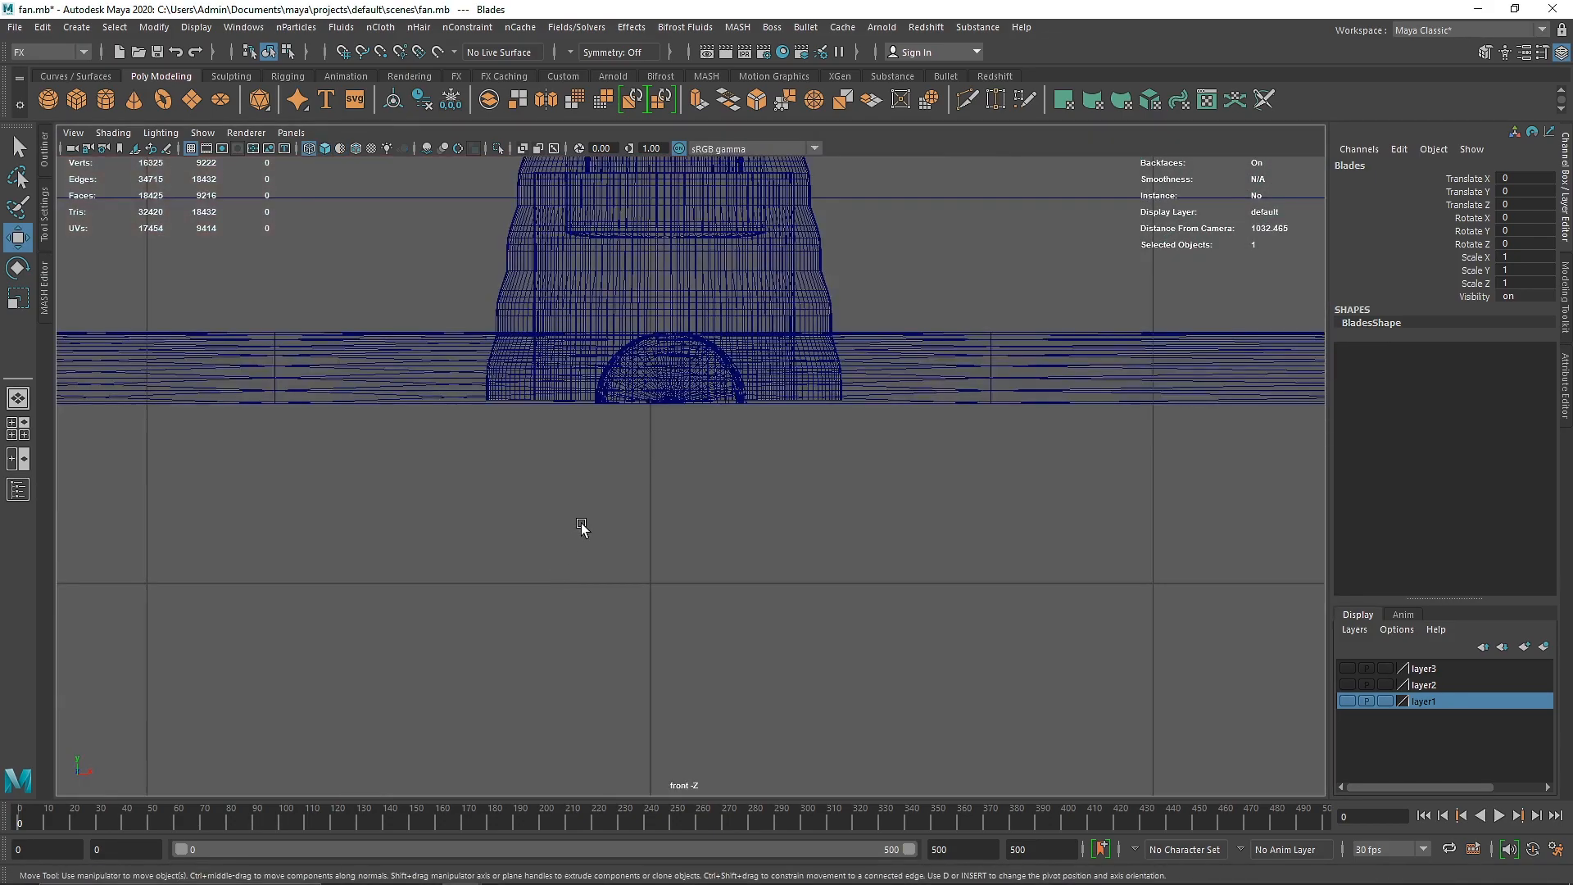
pyautogui.scroll(-3)
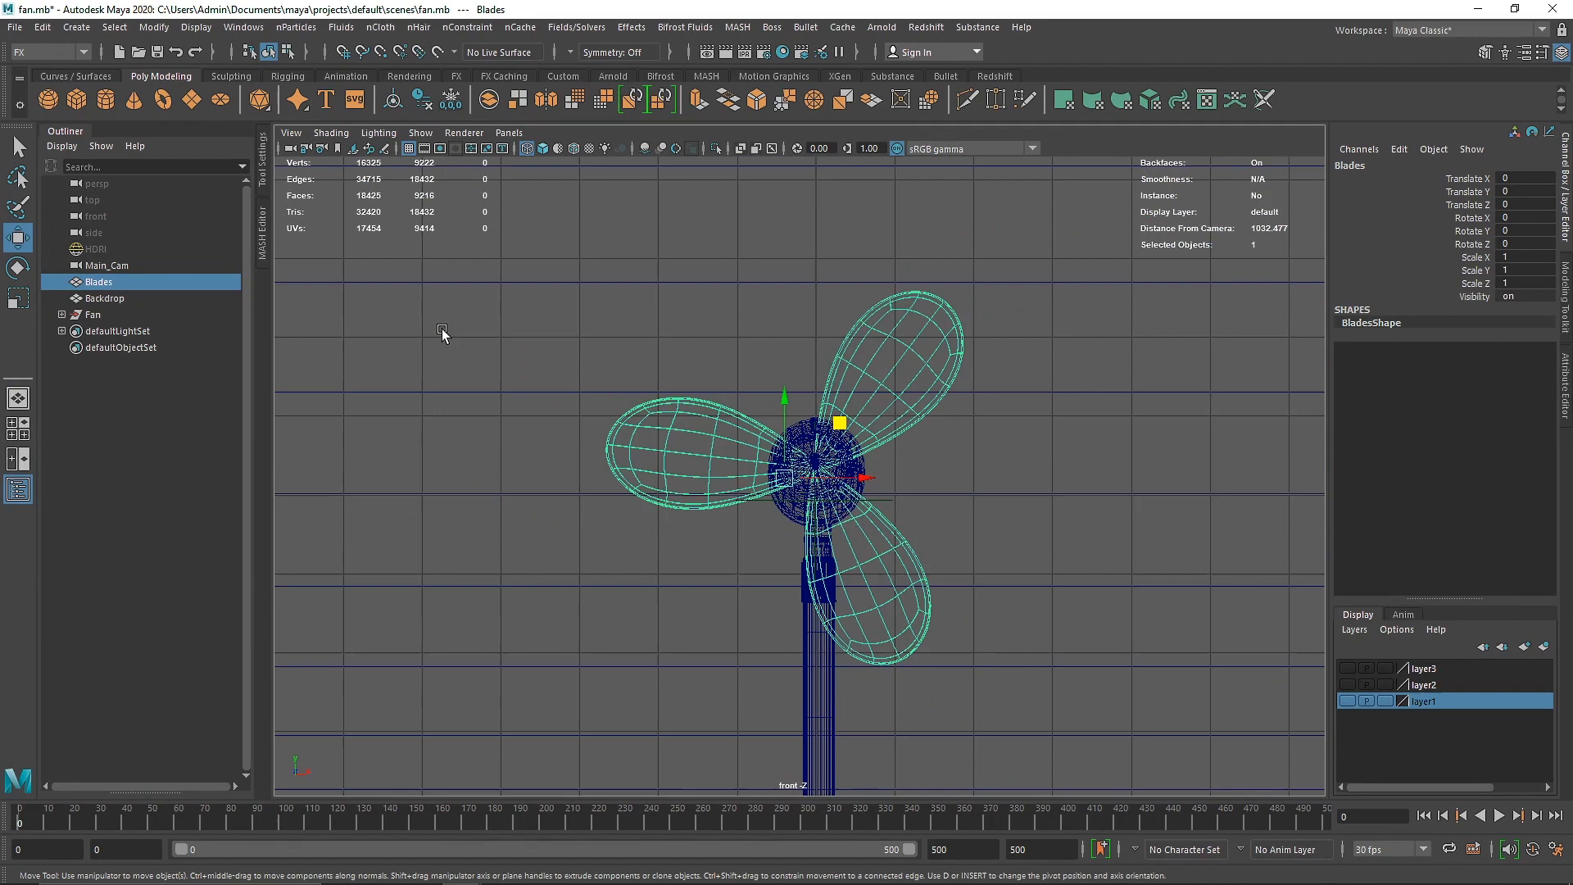
# Select the Blades object and nail it in place with a rigid nail constraint.
pyautogui.click(666, 431)
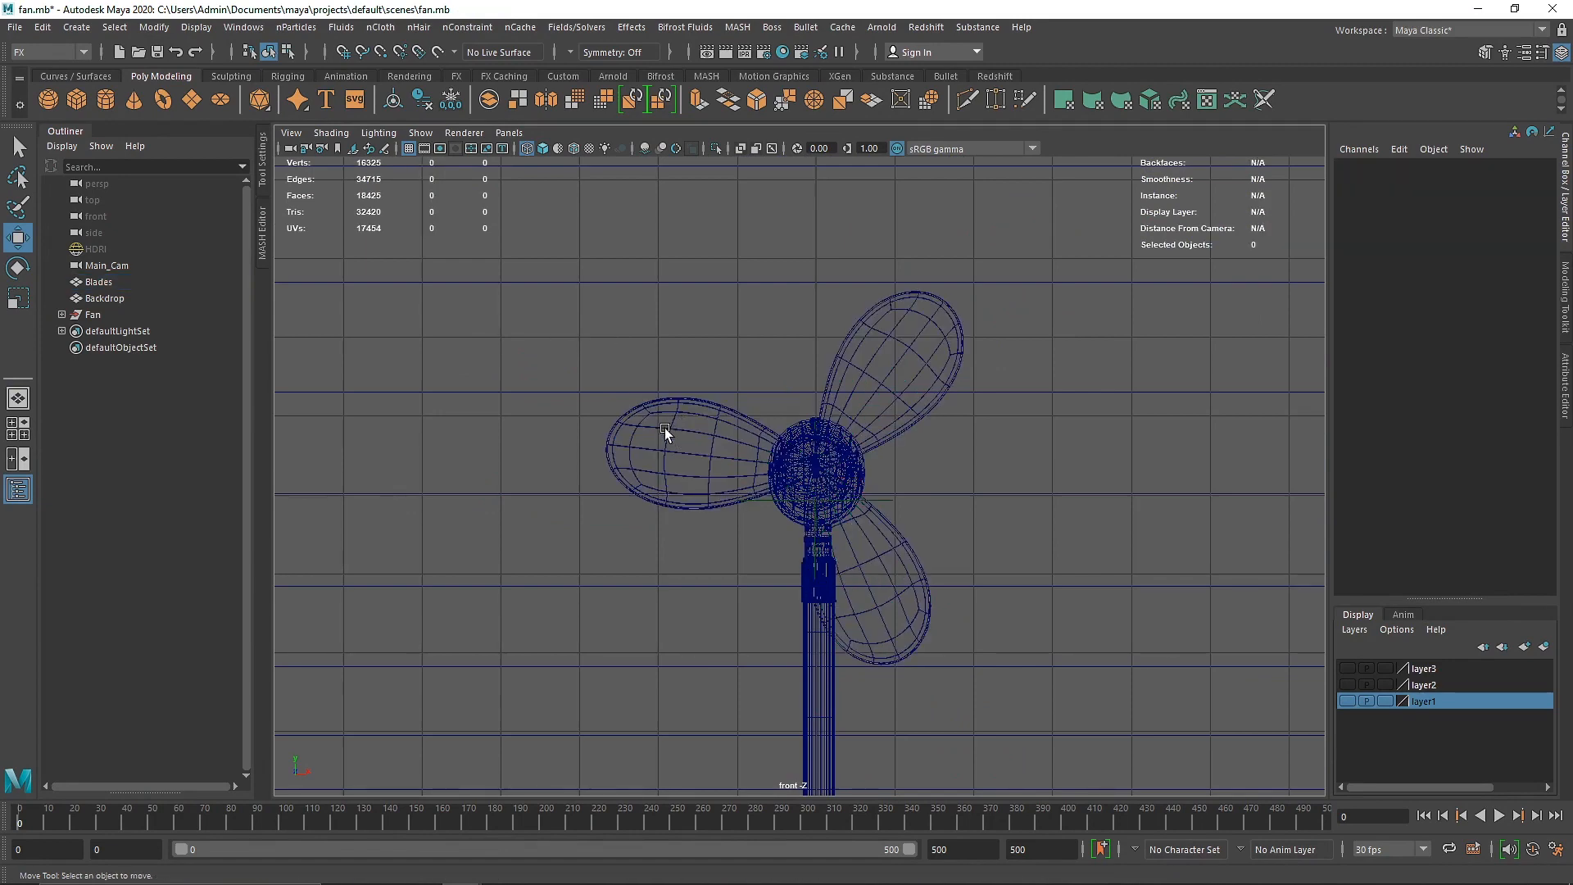
pyautogui.click(577, 26)
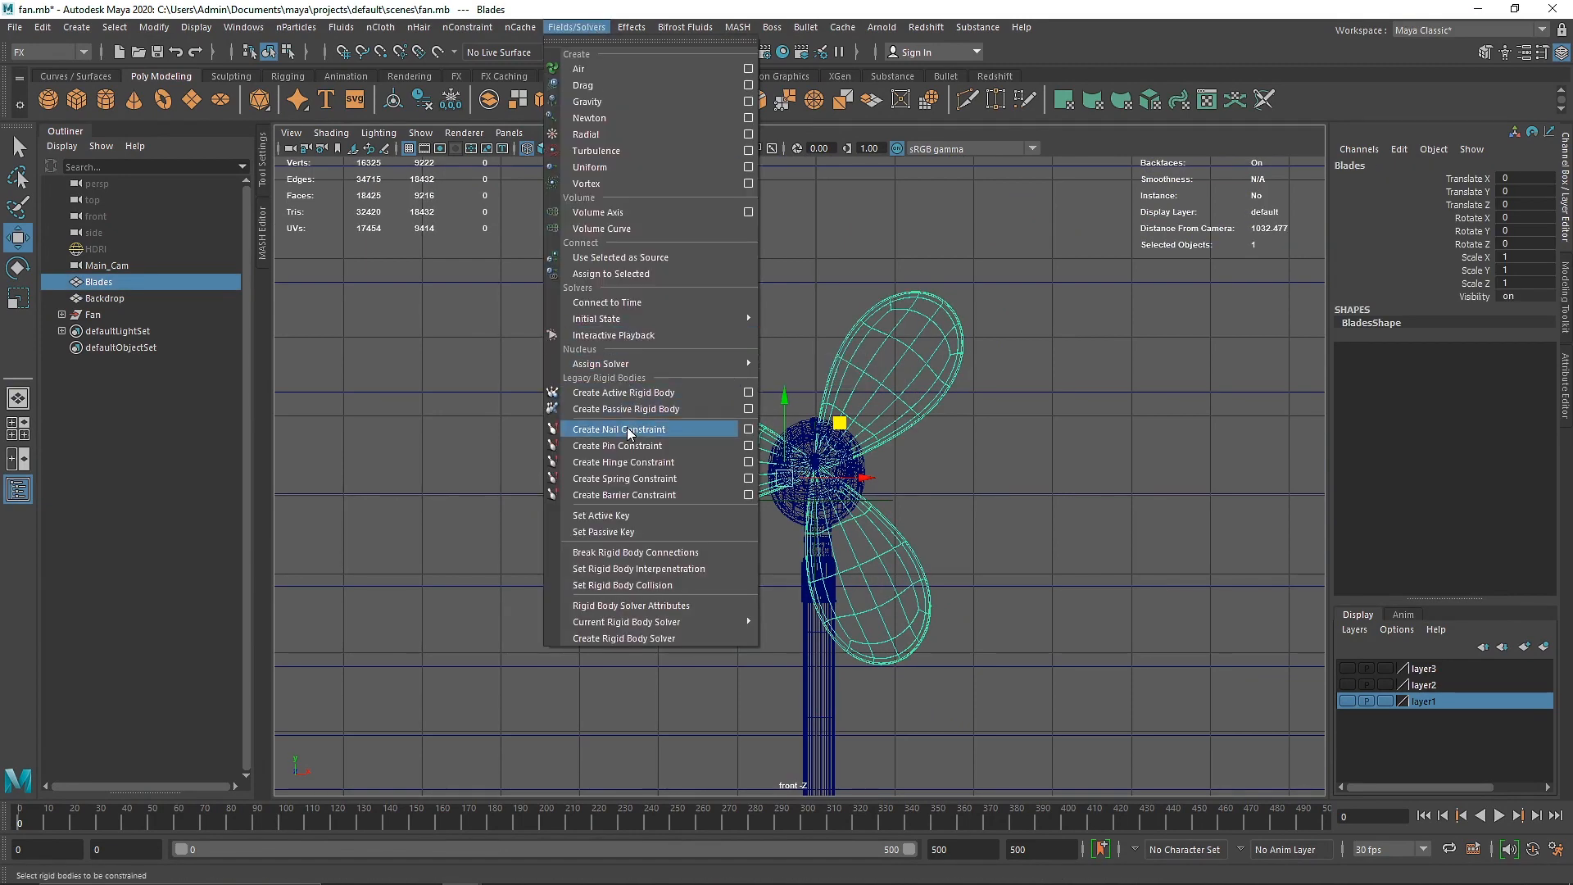
pyautogui.click(619, 429)
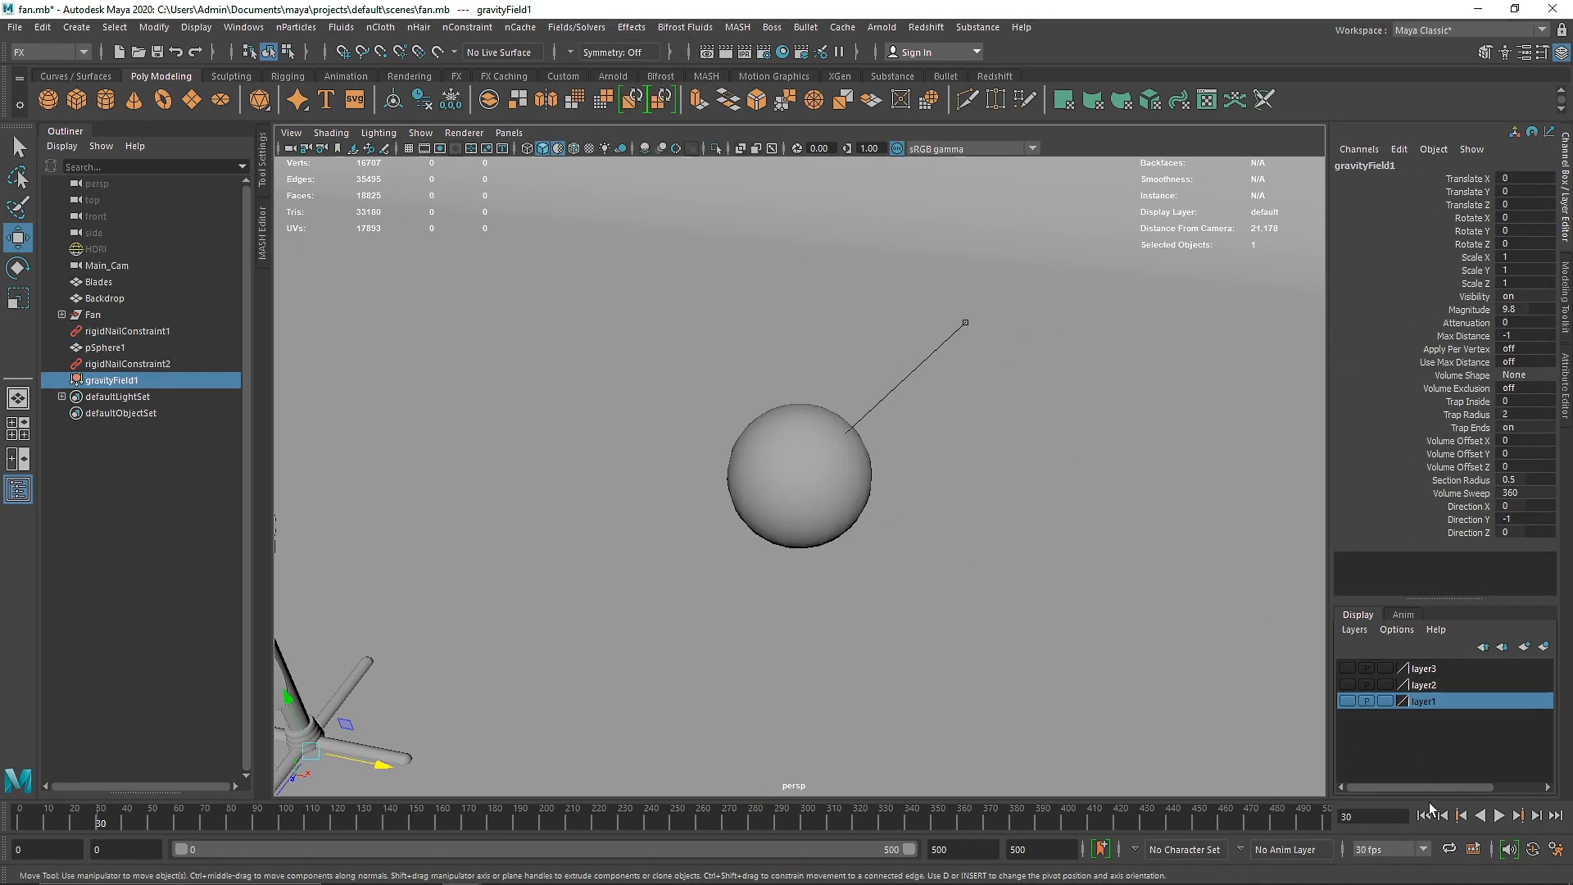
# Pin the two demo spheres together under gravity, play it, then remove the demo objects.
pyautogui.click(1511, 816)
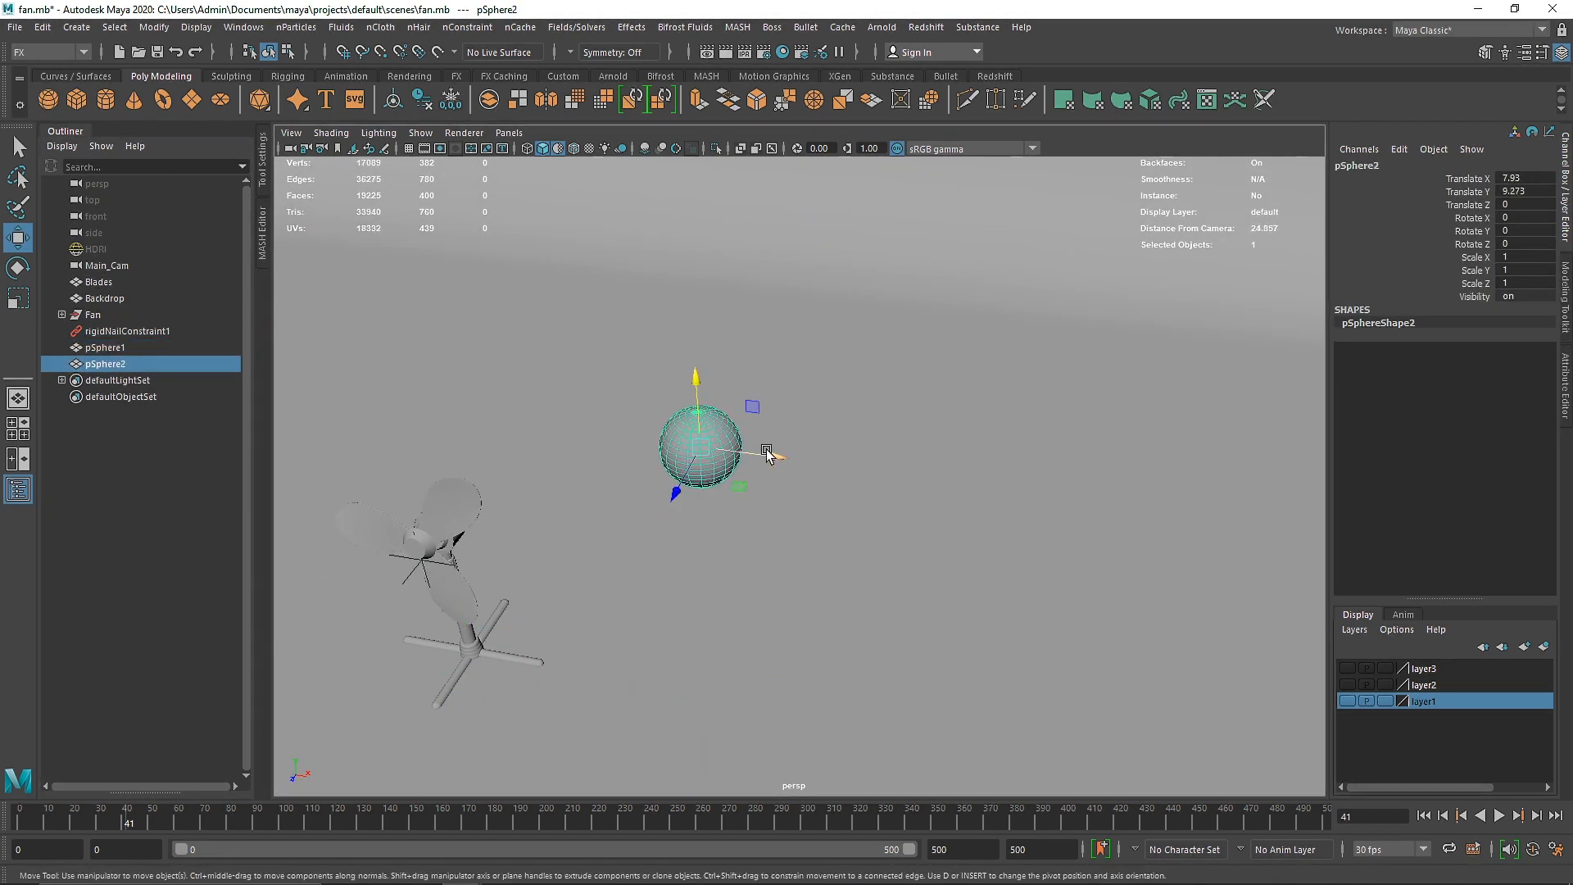
pyautogui.click(577, 26)
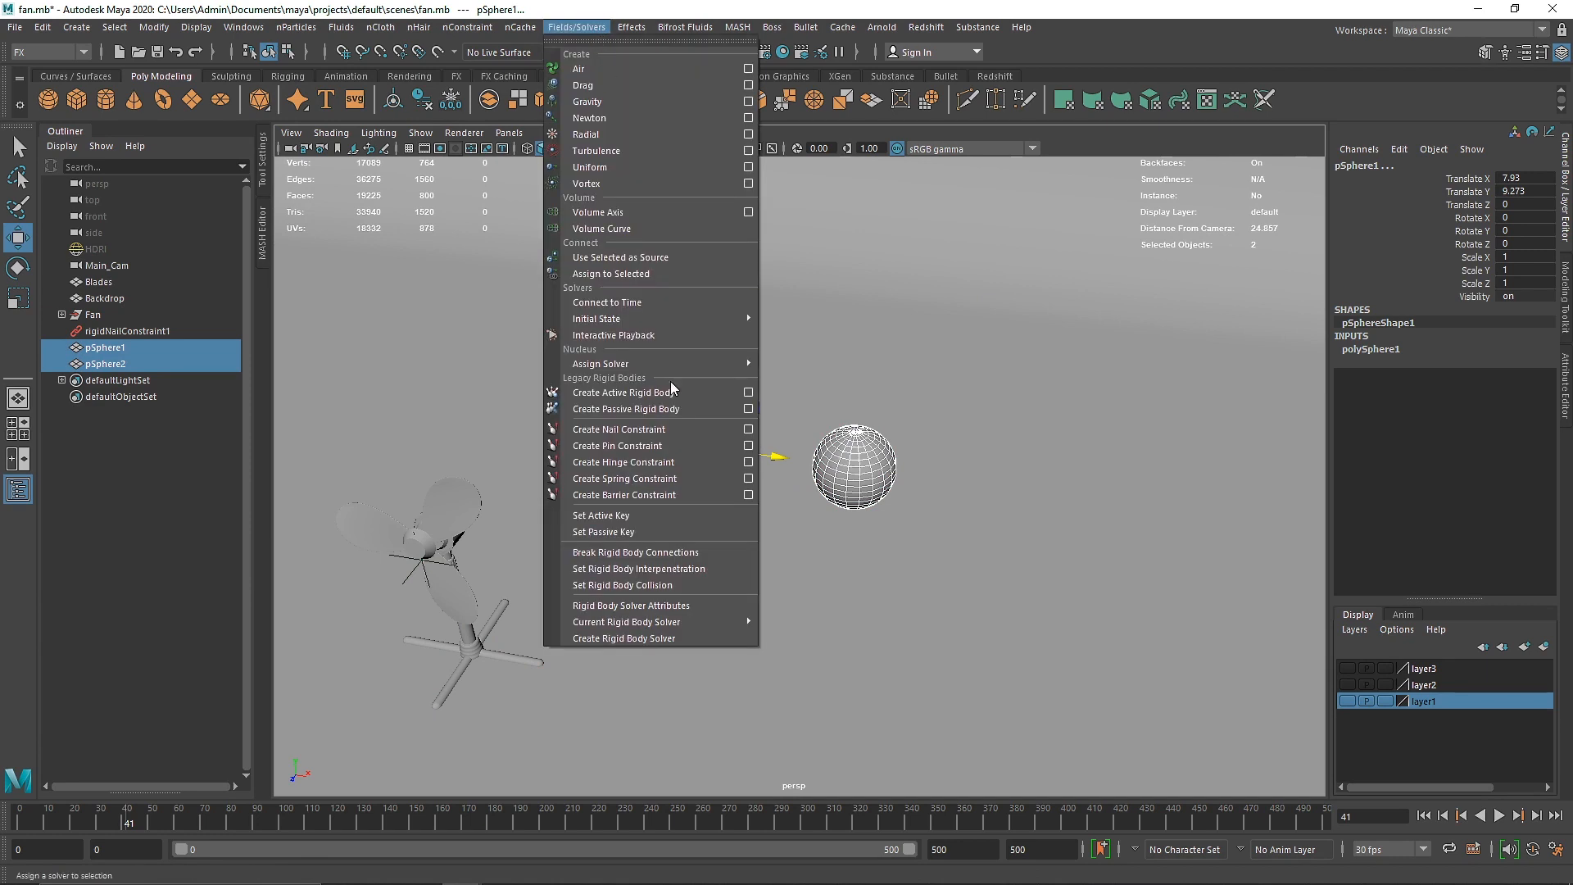
pyautogui.click(616, 445)
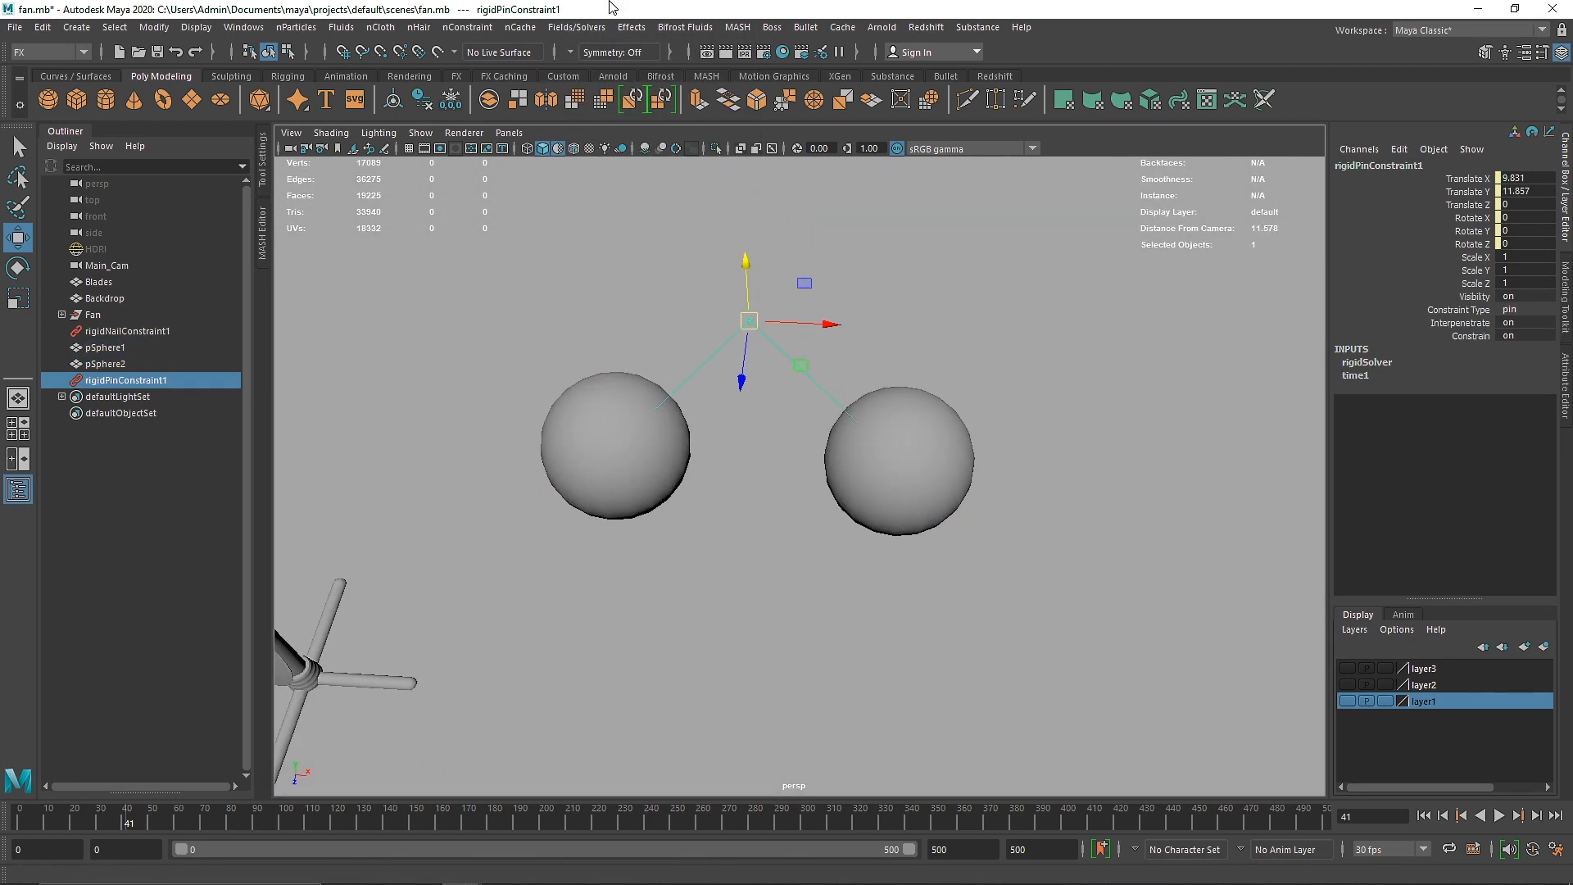
pyautogui.click(103, 347)
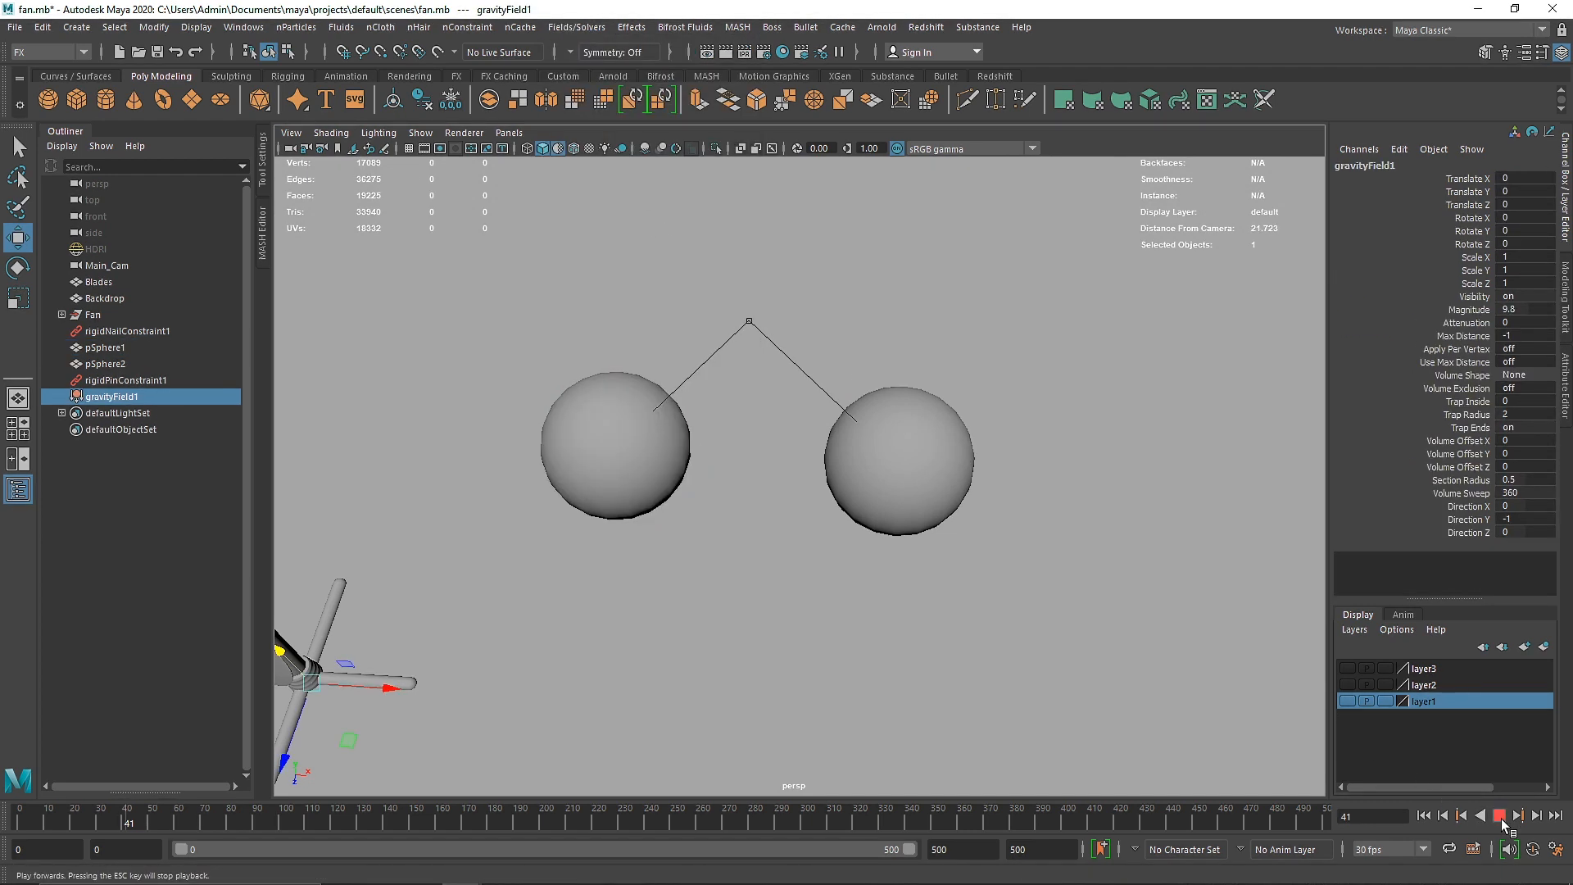
pyautogui.click(1509, 820)
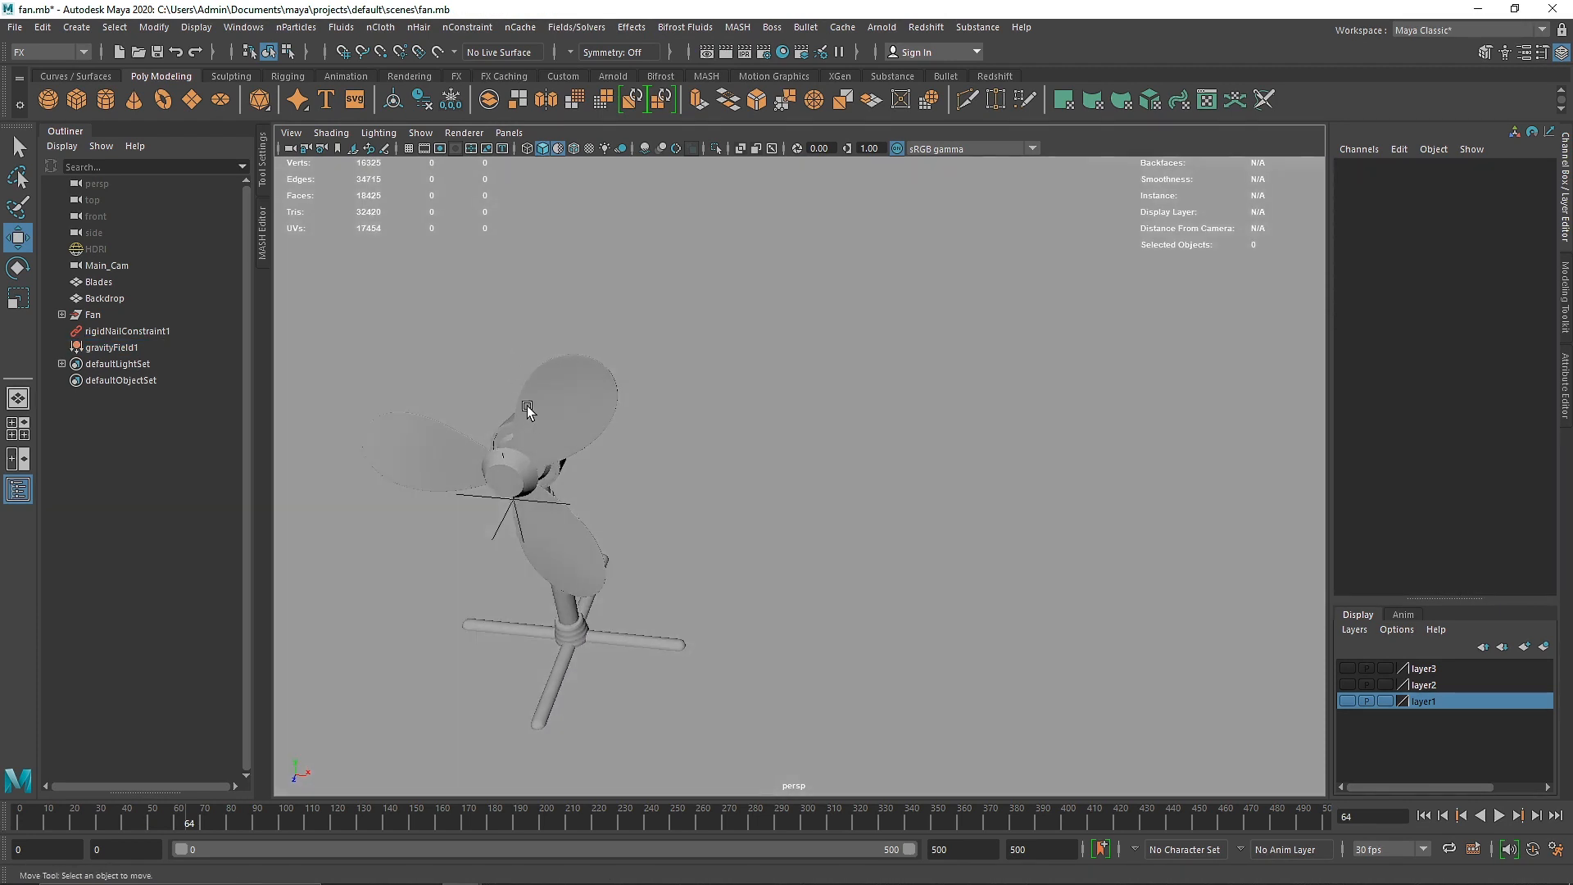
# Remove the old gravity fields and apply a fresh gravity field to the Blades.
pyautogui.click(528, 410)
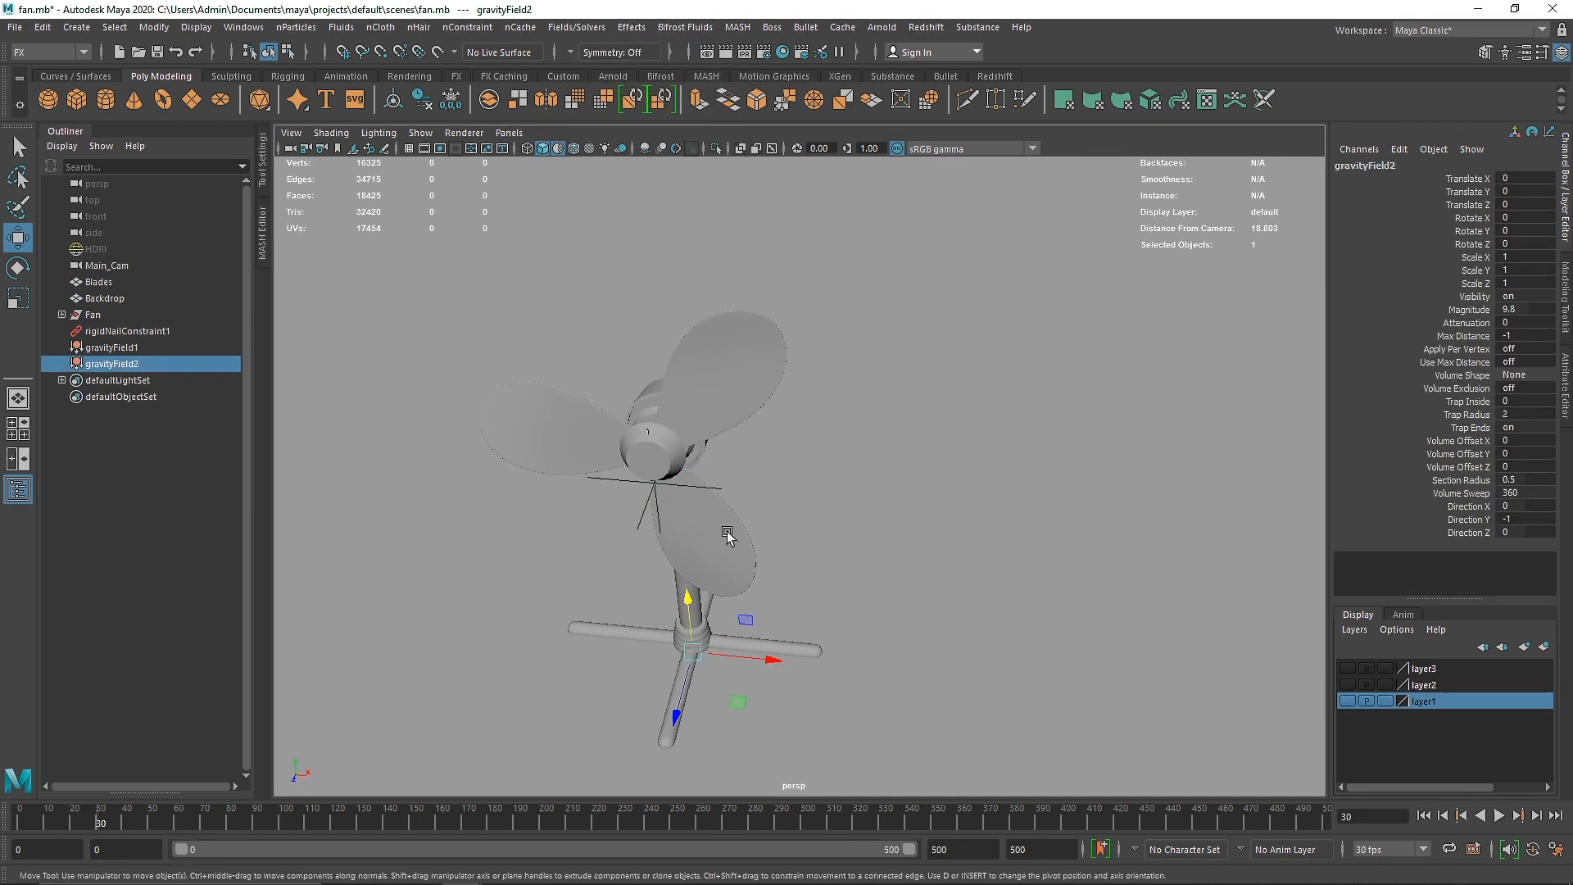
pyautogui.click(111, 347)
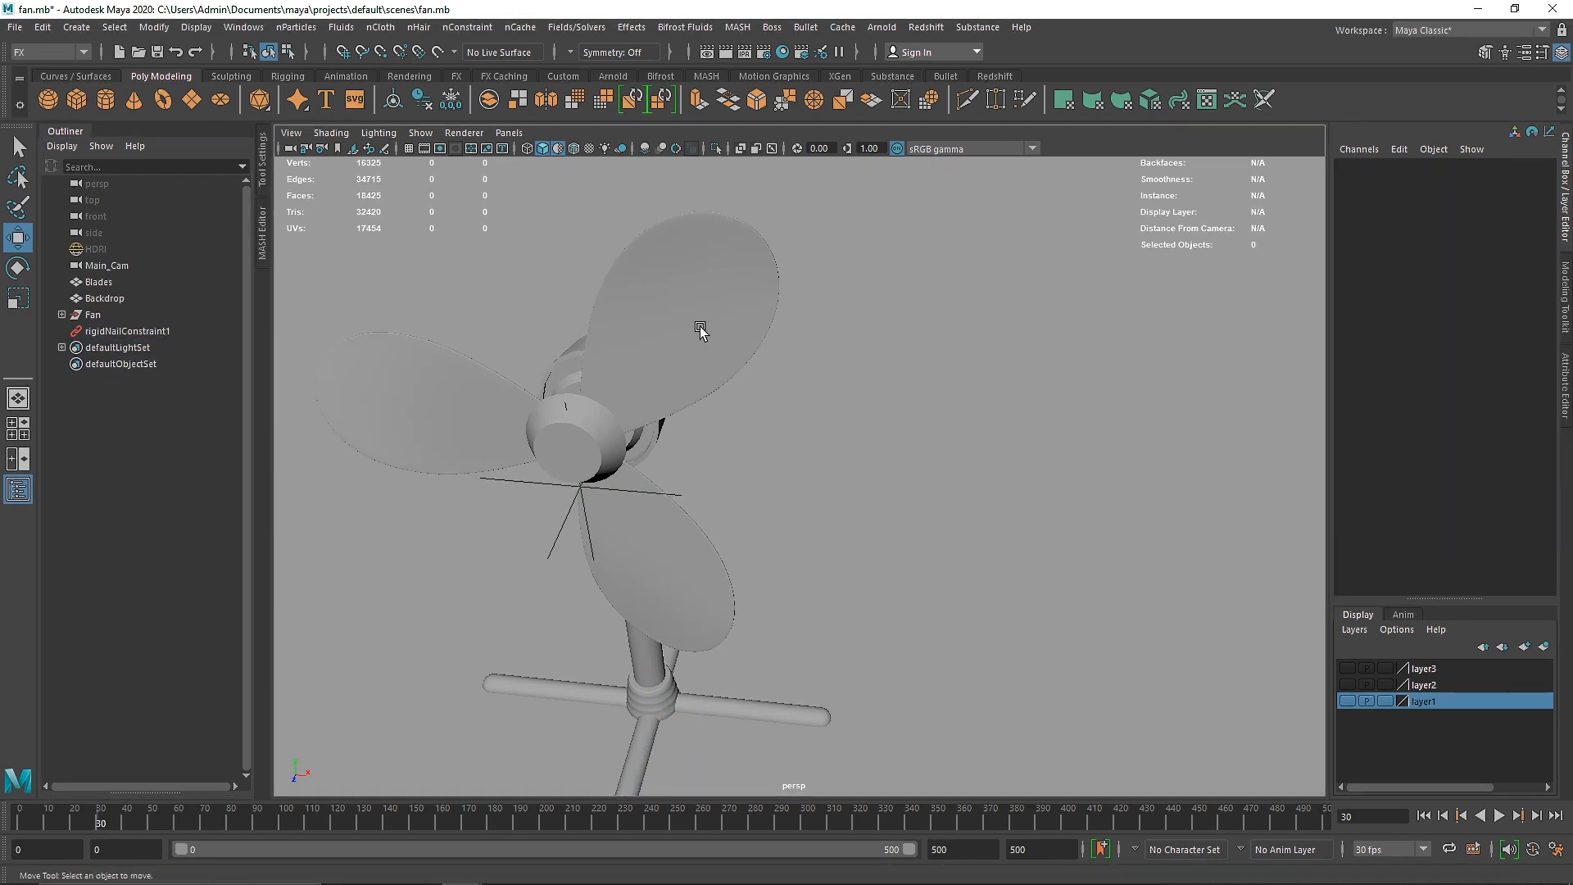
pyautogui.click(577, 26)
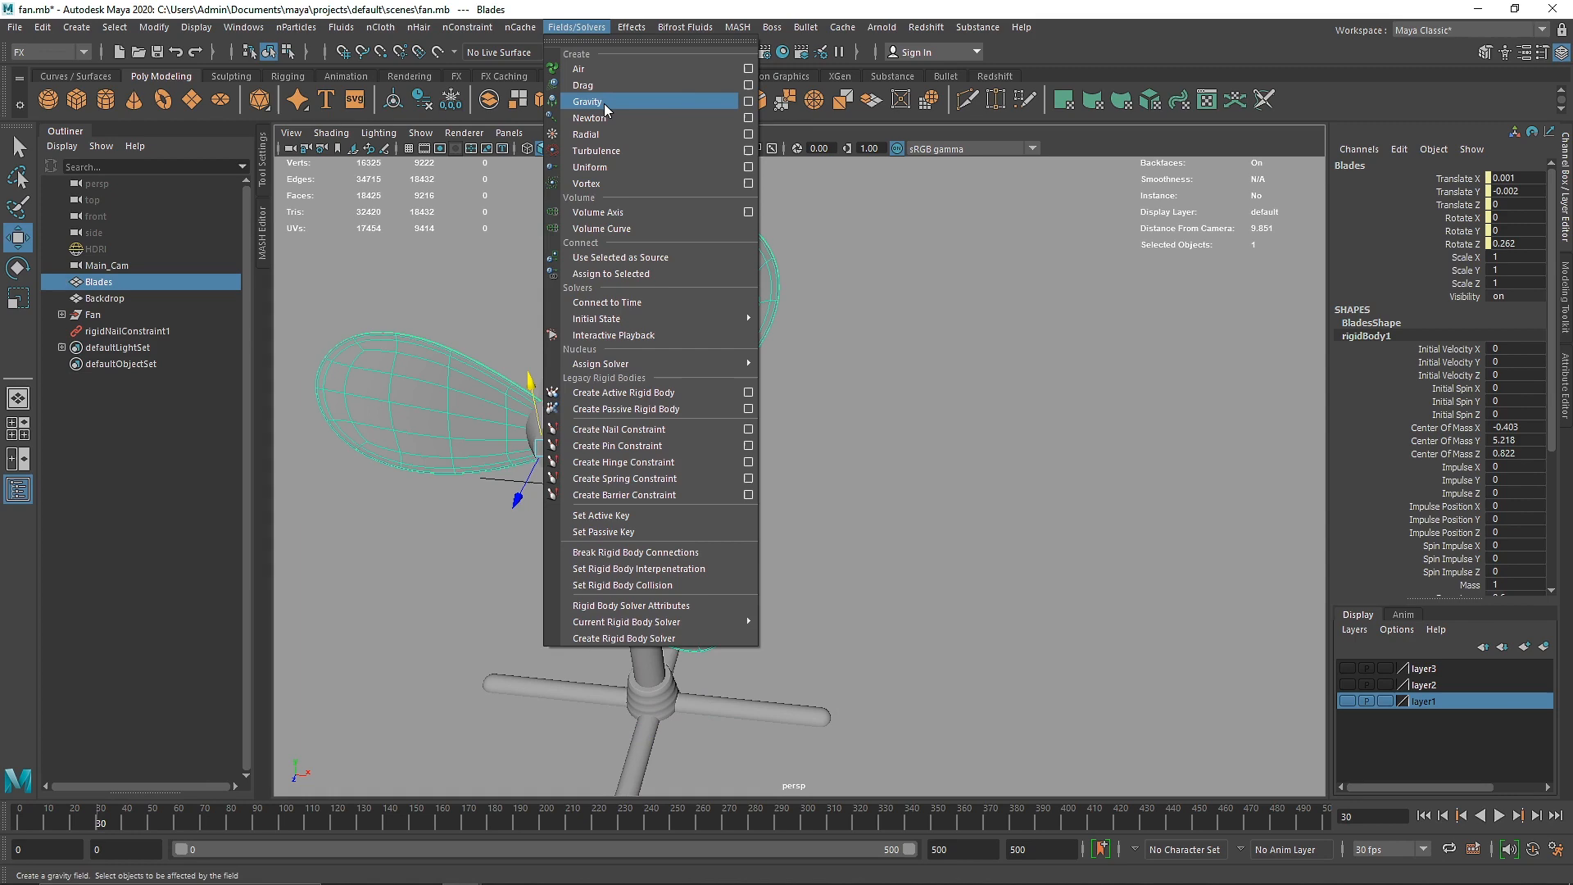
pyautogui.click(588, 102)
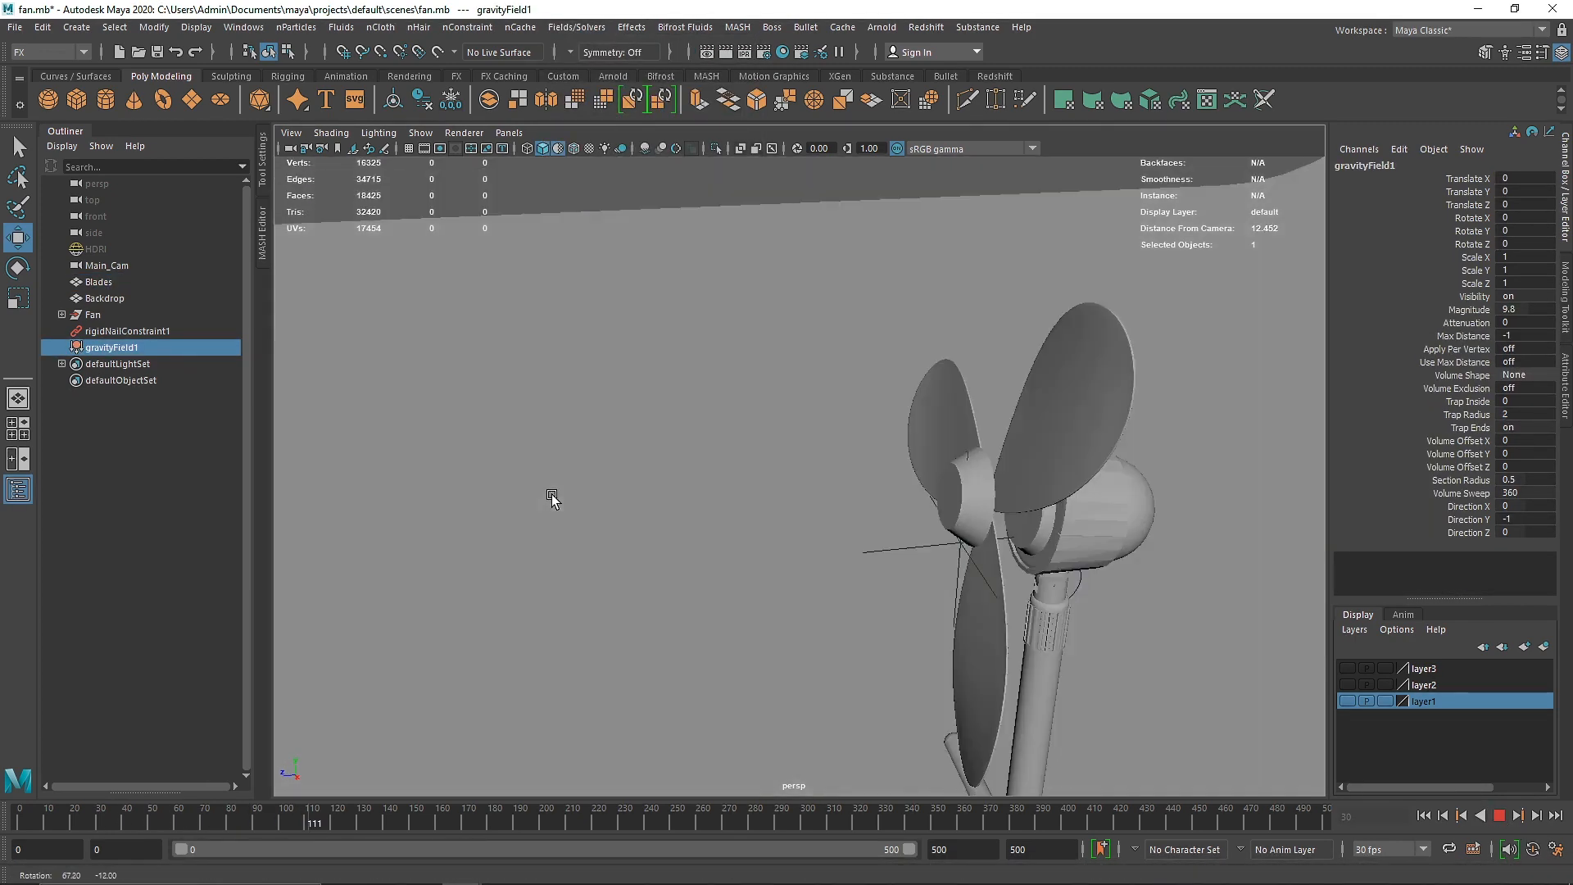
# Watch the nailed blades swing under gravity, then delete the gravity field.
pyautogui.moveTo(552, 499); pyautogui.dragTo(502, 490)
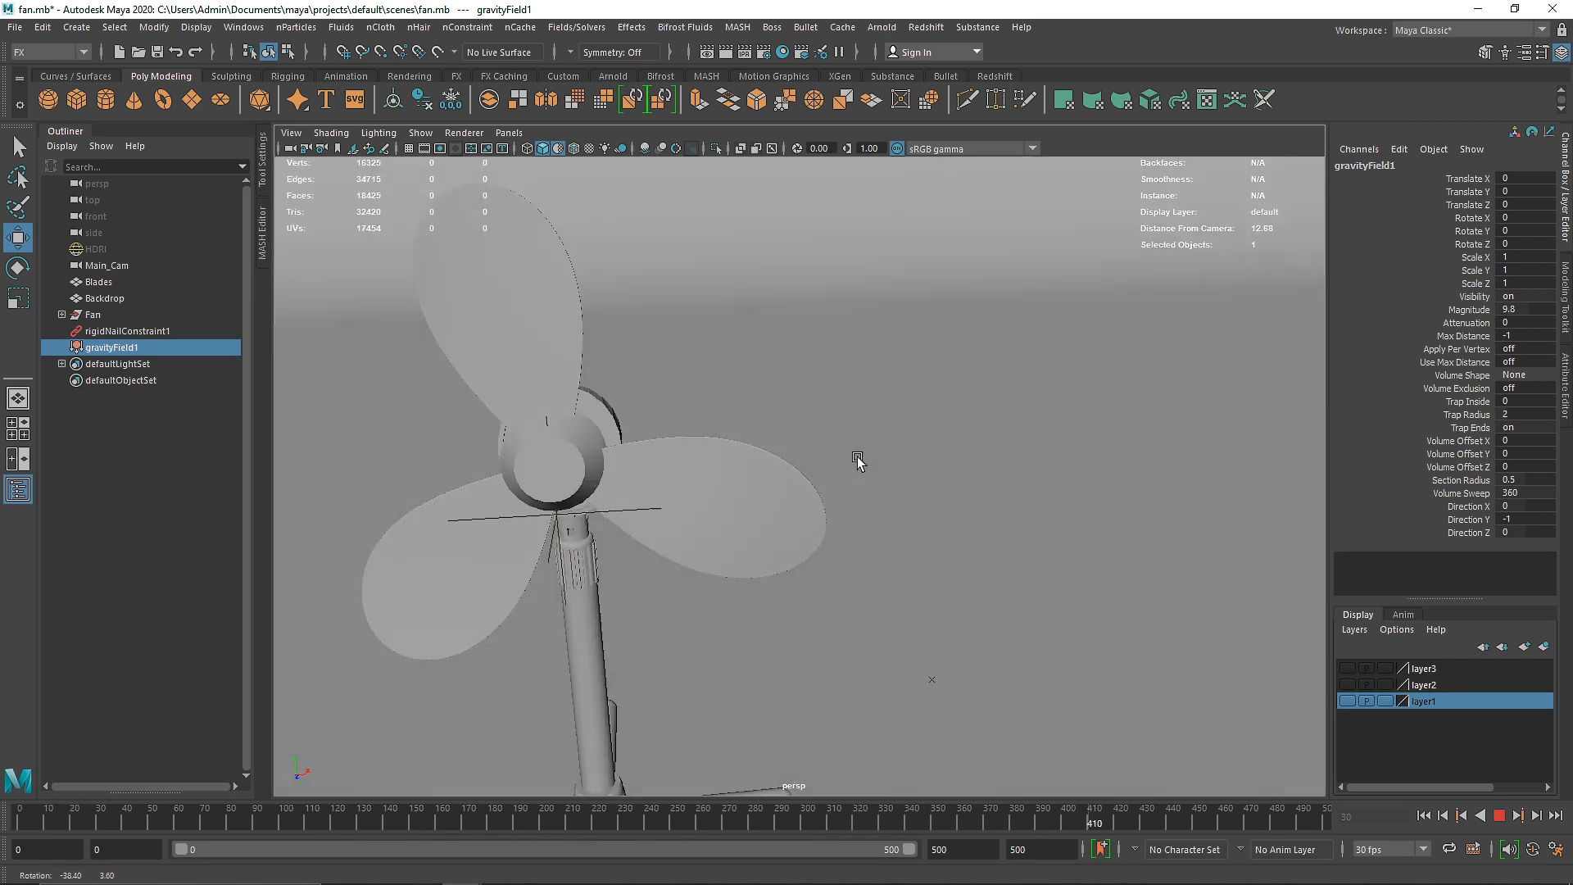
pyautogui.click(1529, 816)
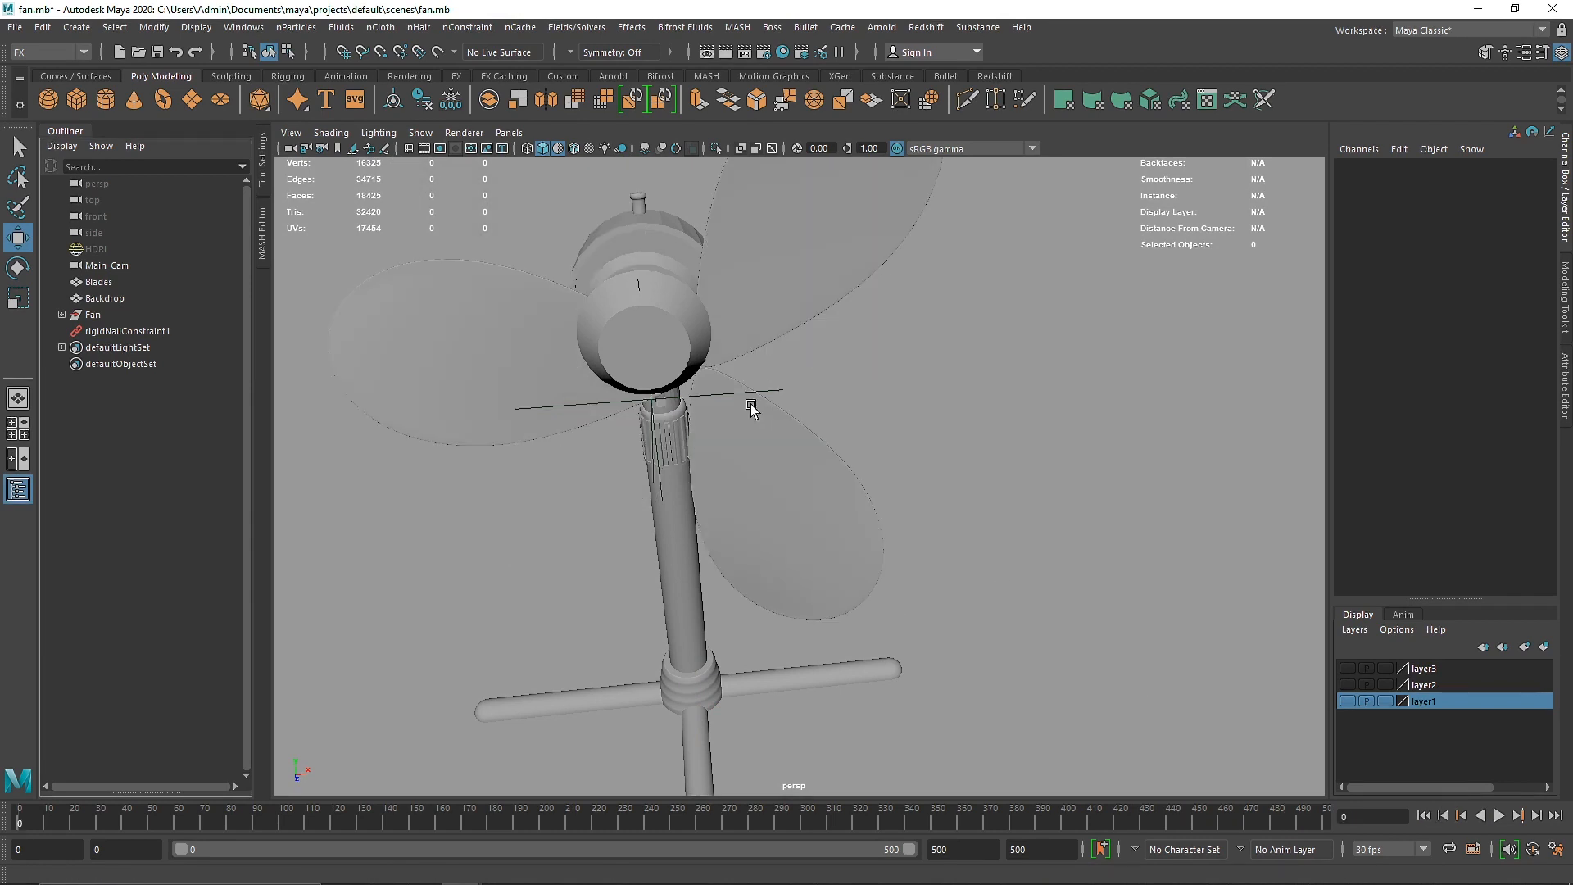
pyautogui.moveTo(752, 410); pyautogui.dragTo(818, 470)
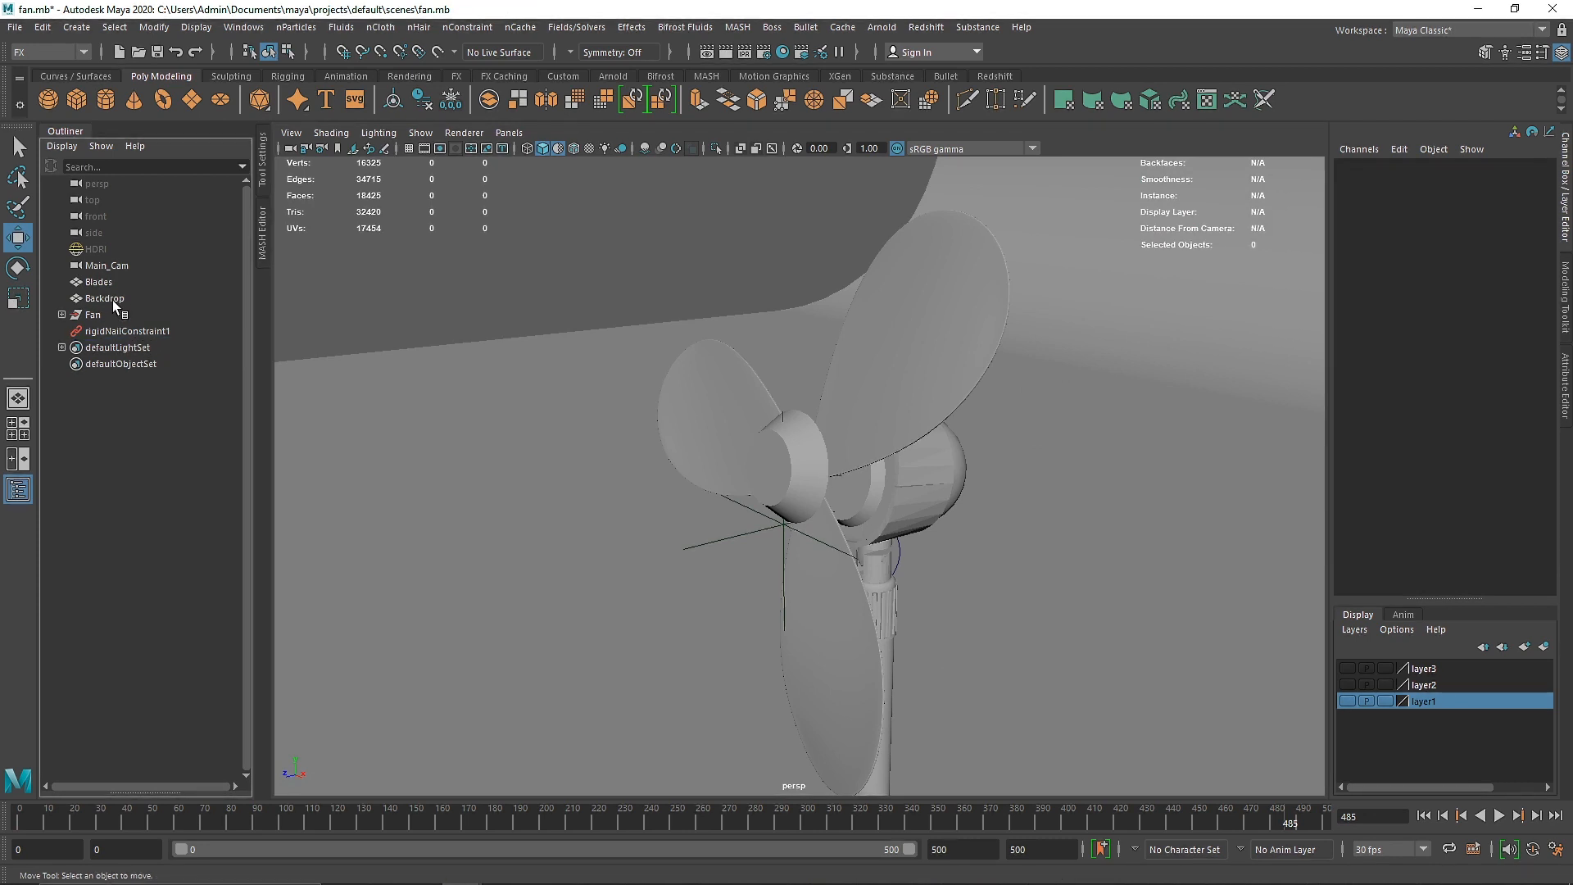
pyautogui.click(99, 282)
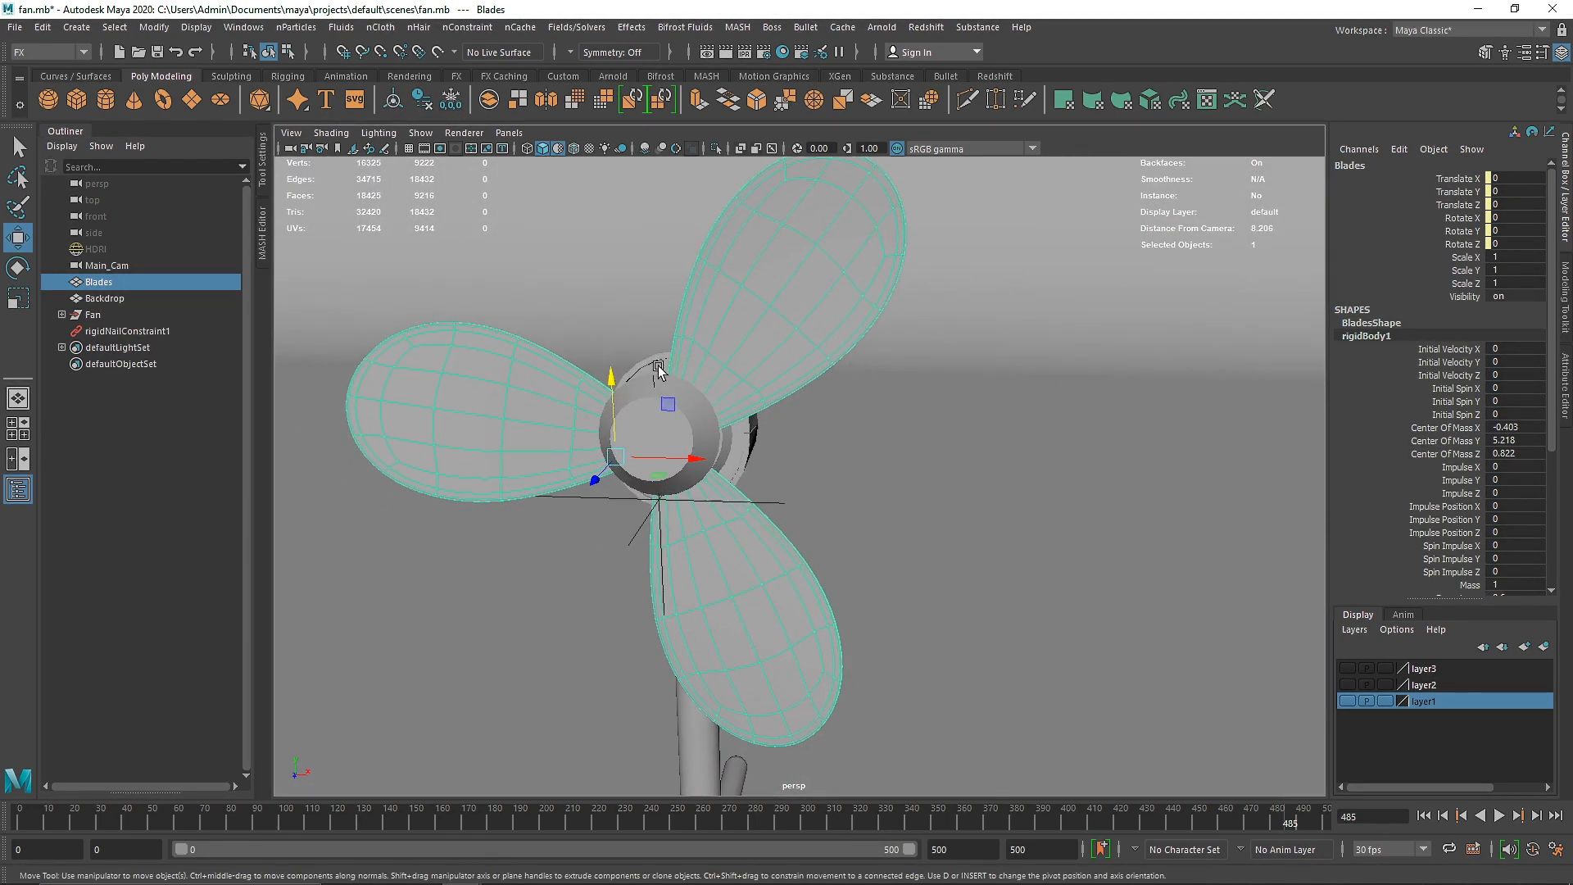
pyautogui.click(126, 331)
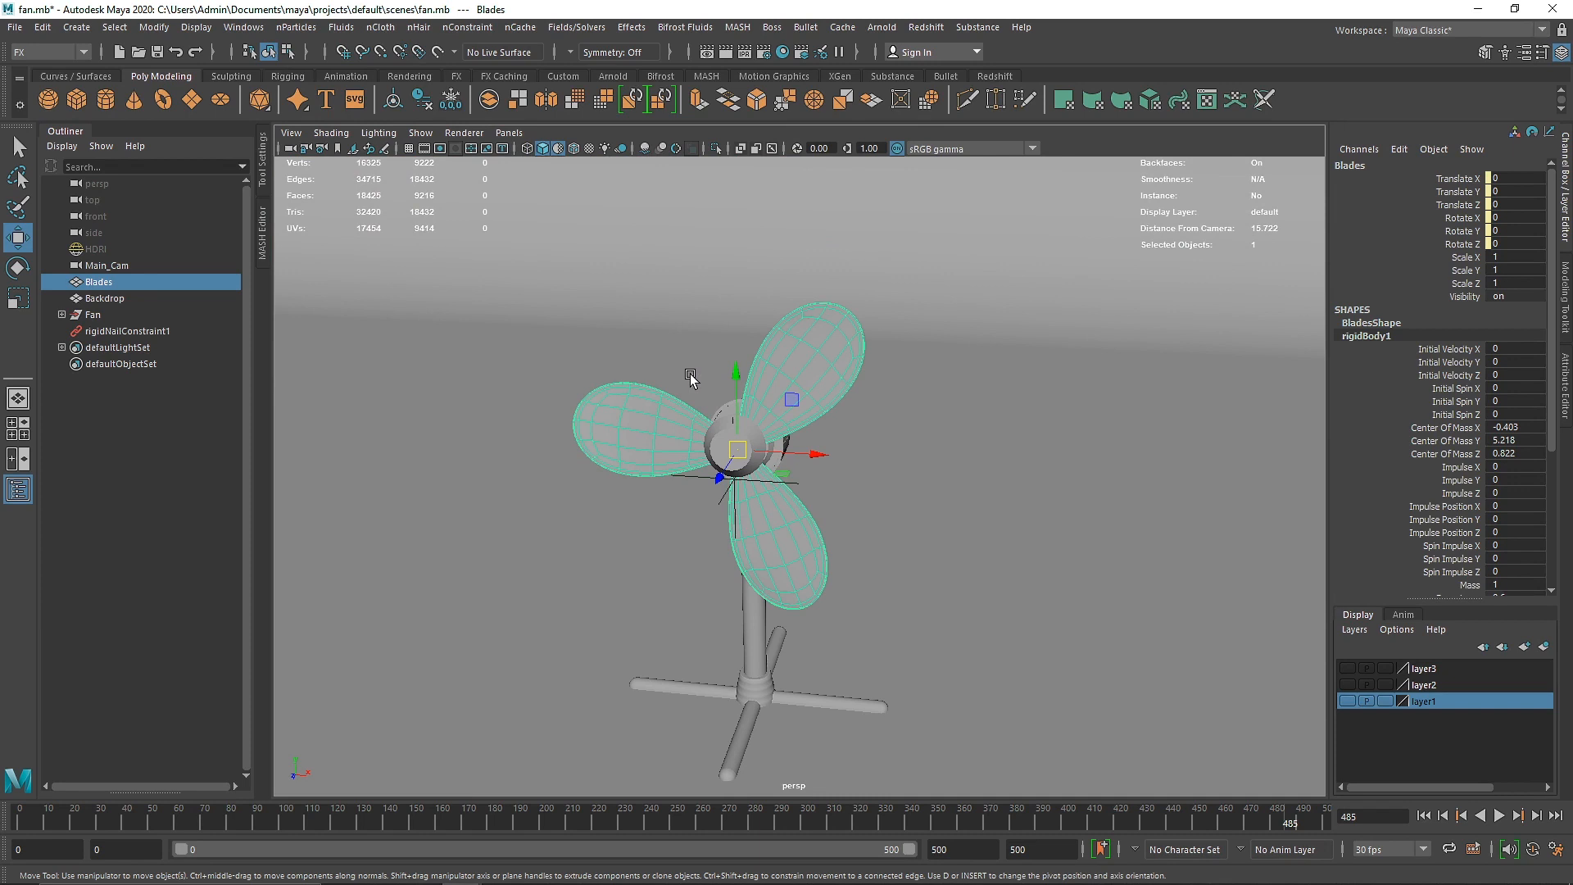
pyautogui.moveTo(687, 384)
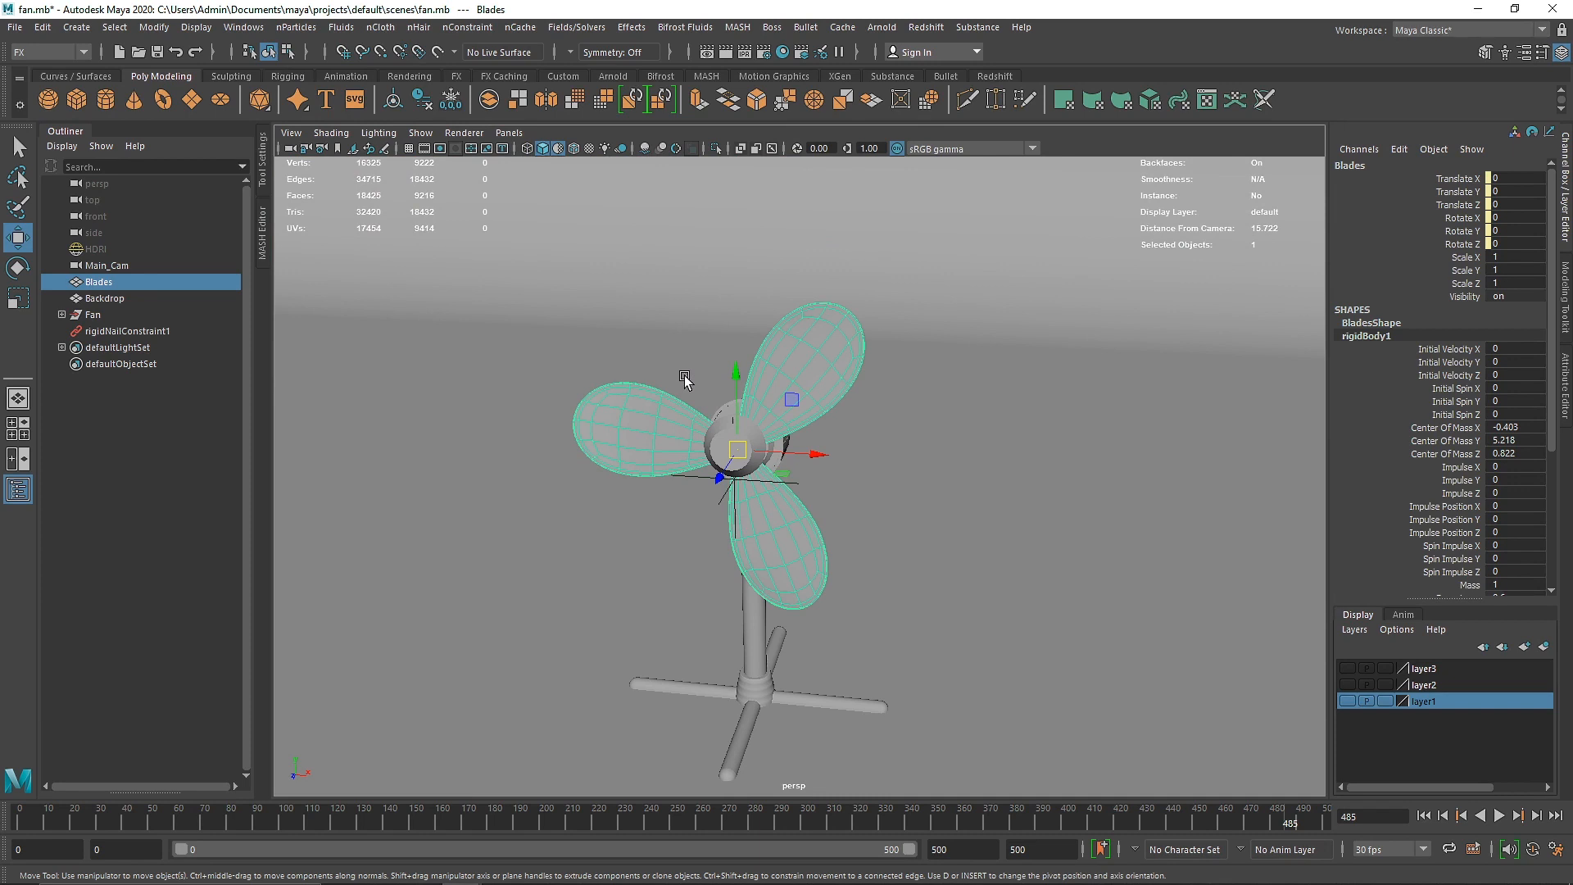
# Add an air field to the blades, inspect and delete it, and enable Wireframe on Shaded.
pyautogui.click(577, 26)
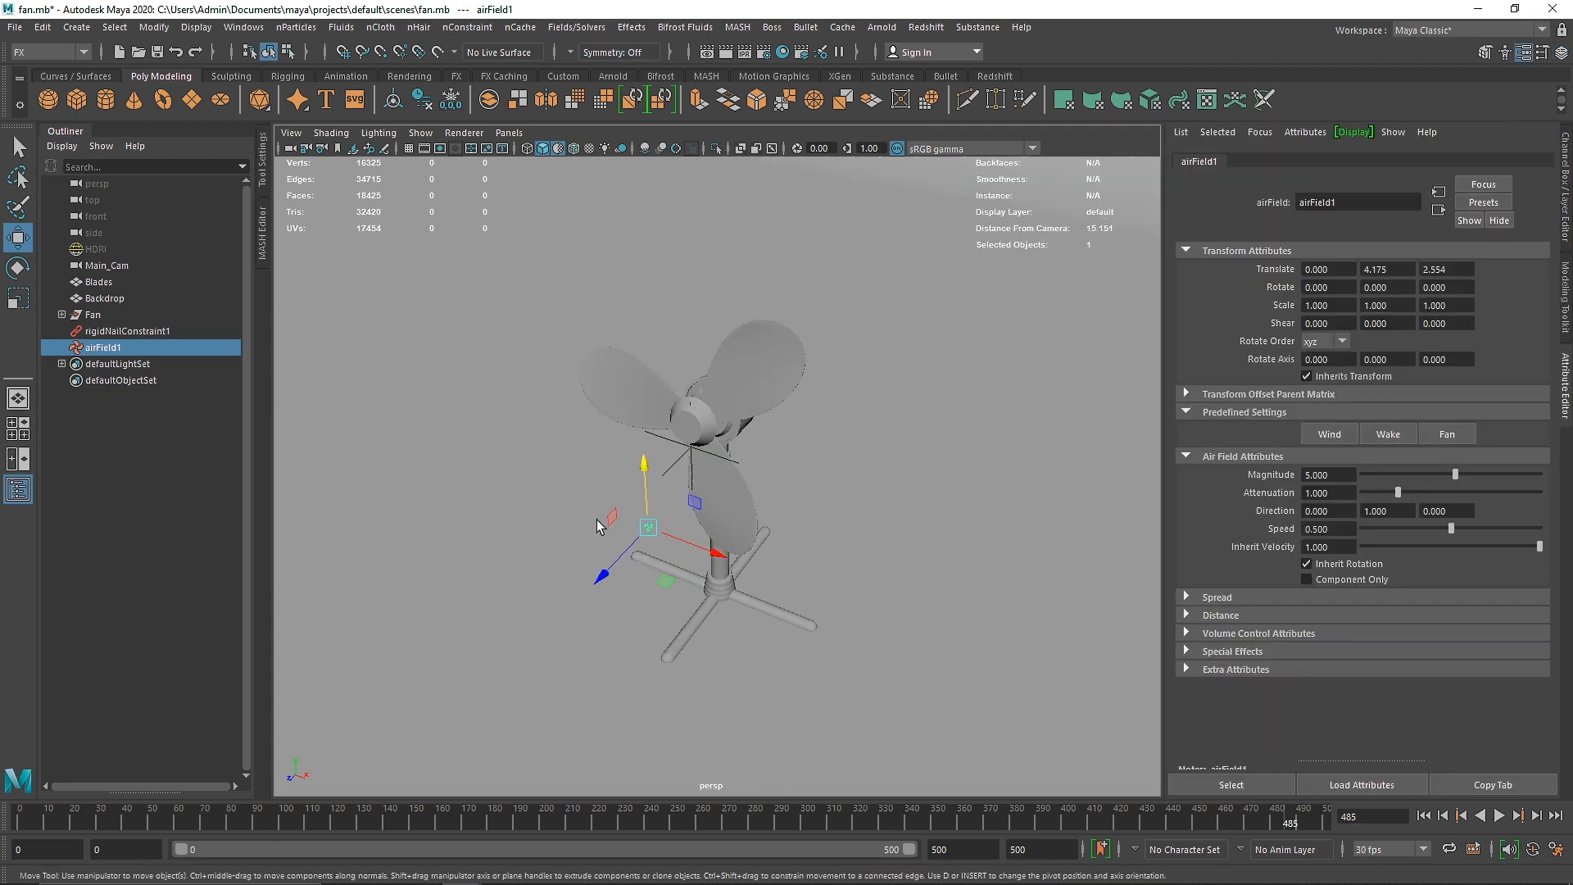
pyautogui.click(1501, 821)
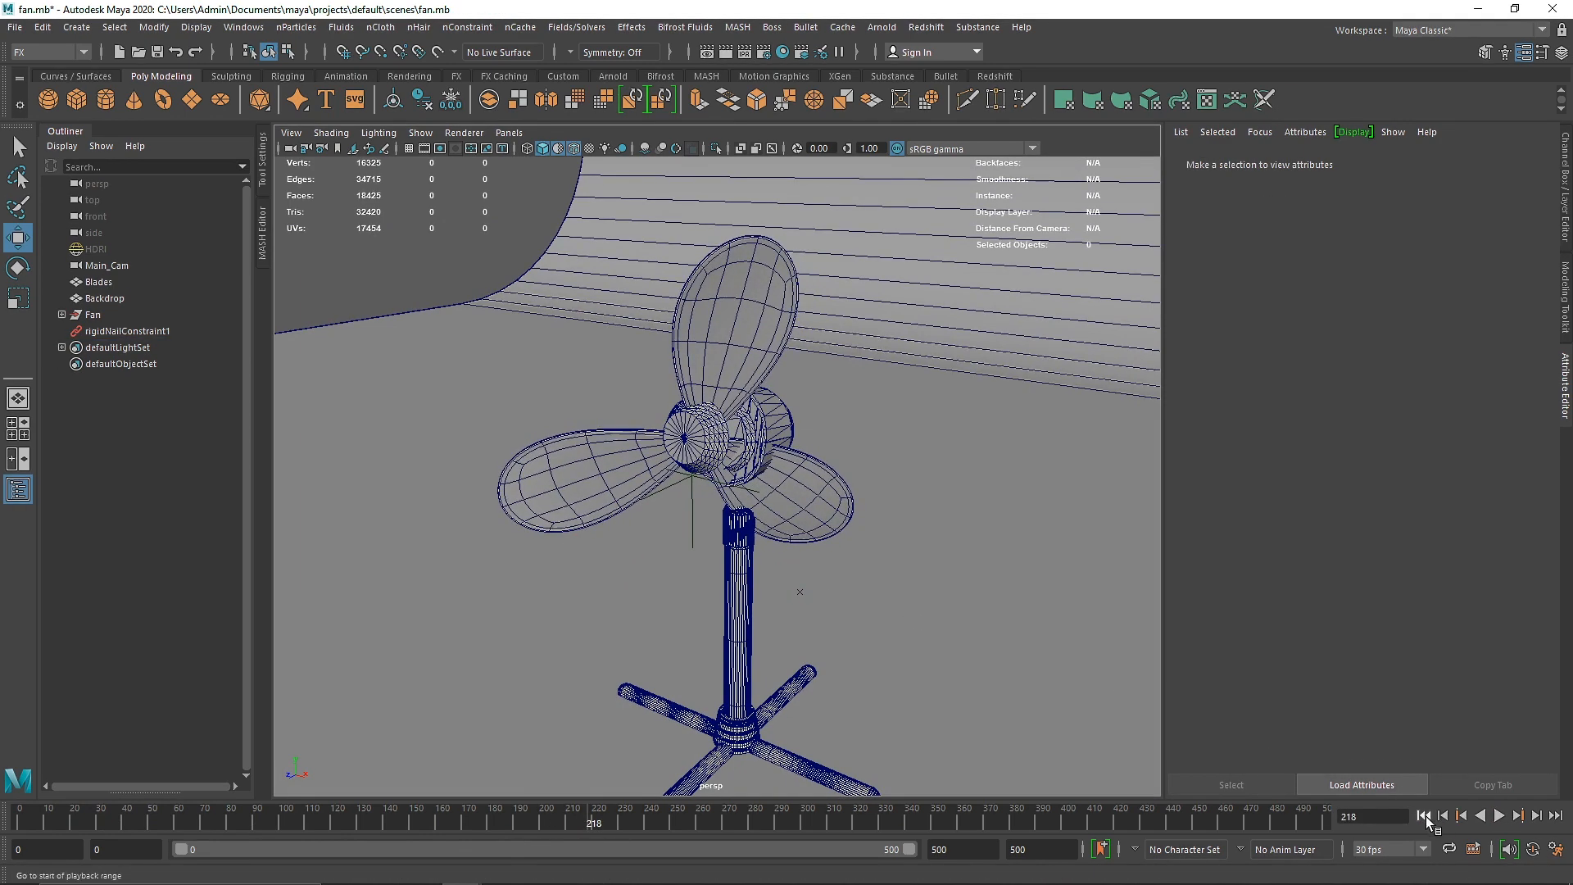
# Rewind to frame 1, add a vortex field to the Blades and move it up to the blade hub.
pyautogui.click(99, 282)
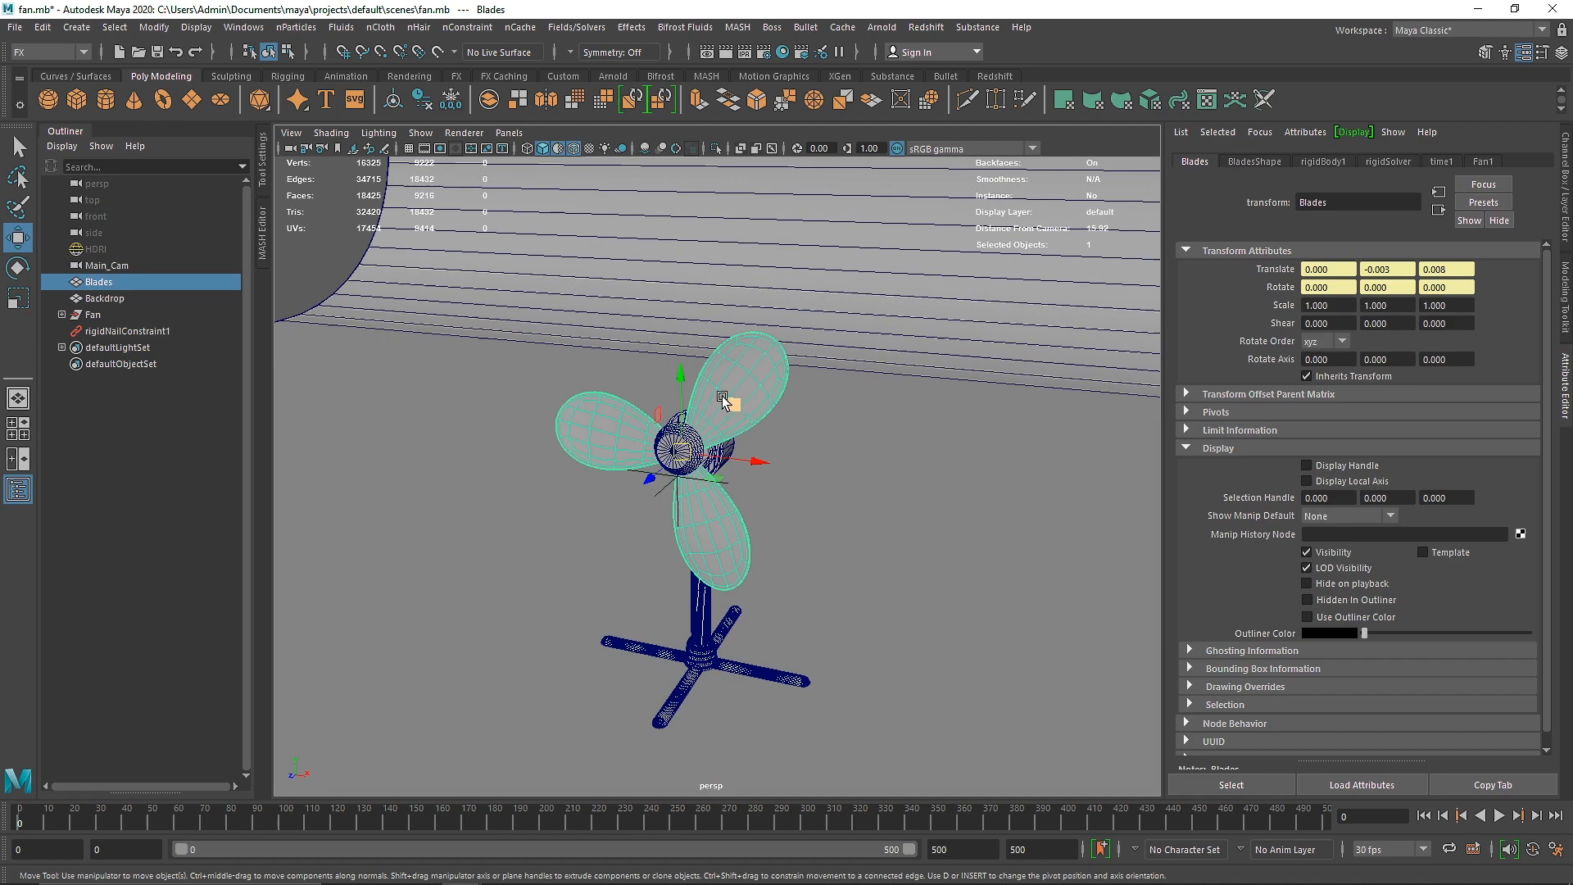
pyautogui.click(577, 26)
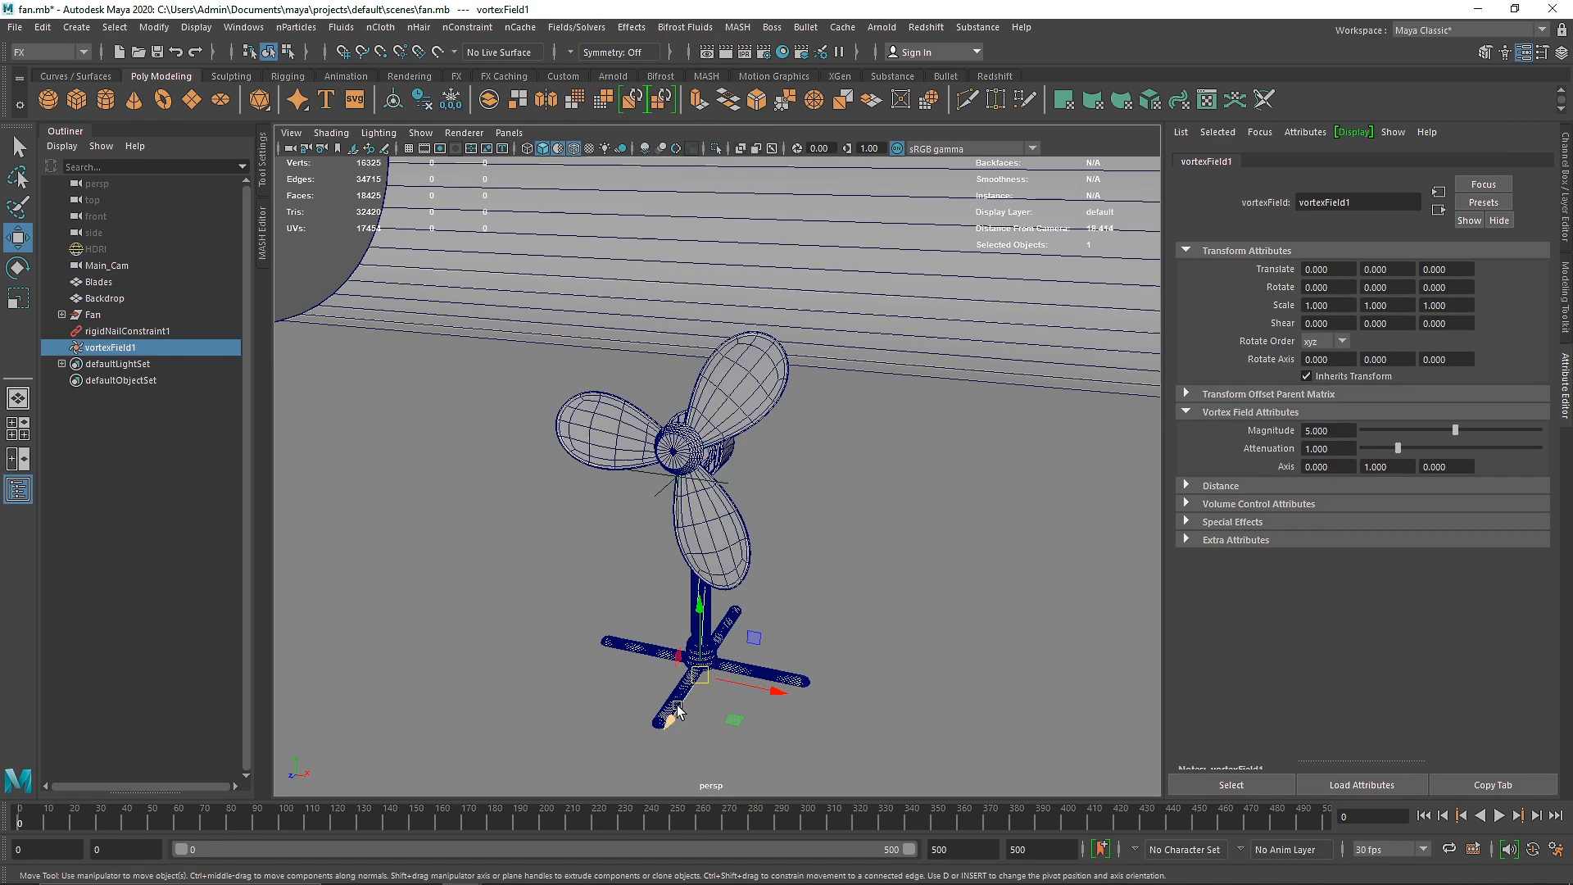
pyautogui.moveTo(694, 672); pyautogui.dragTo(652, 542)
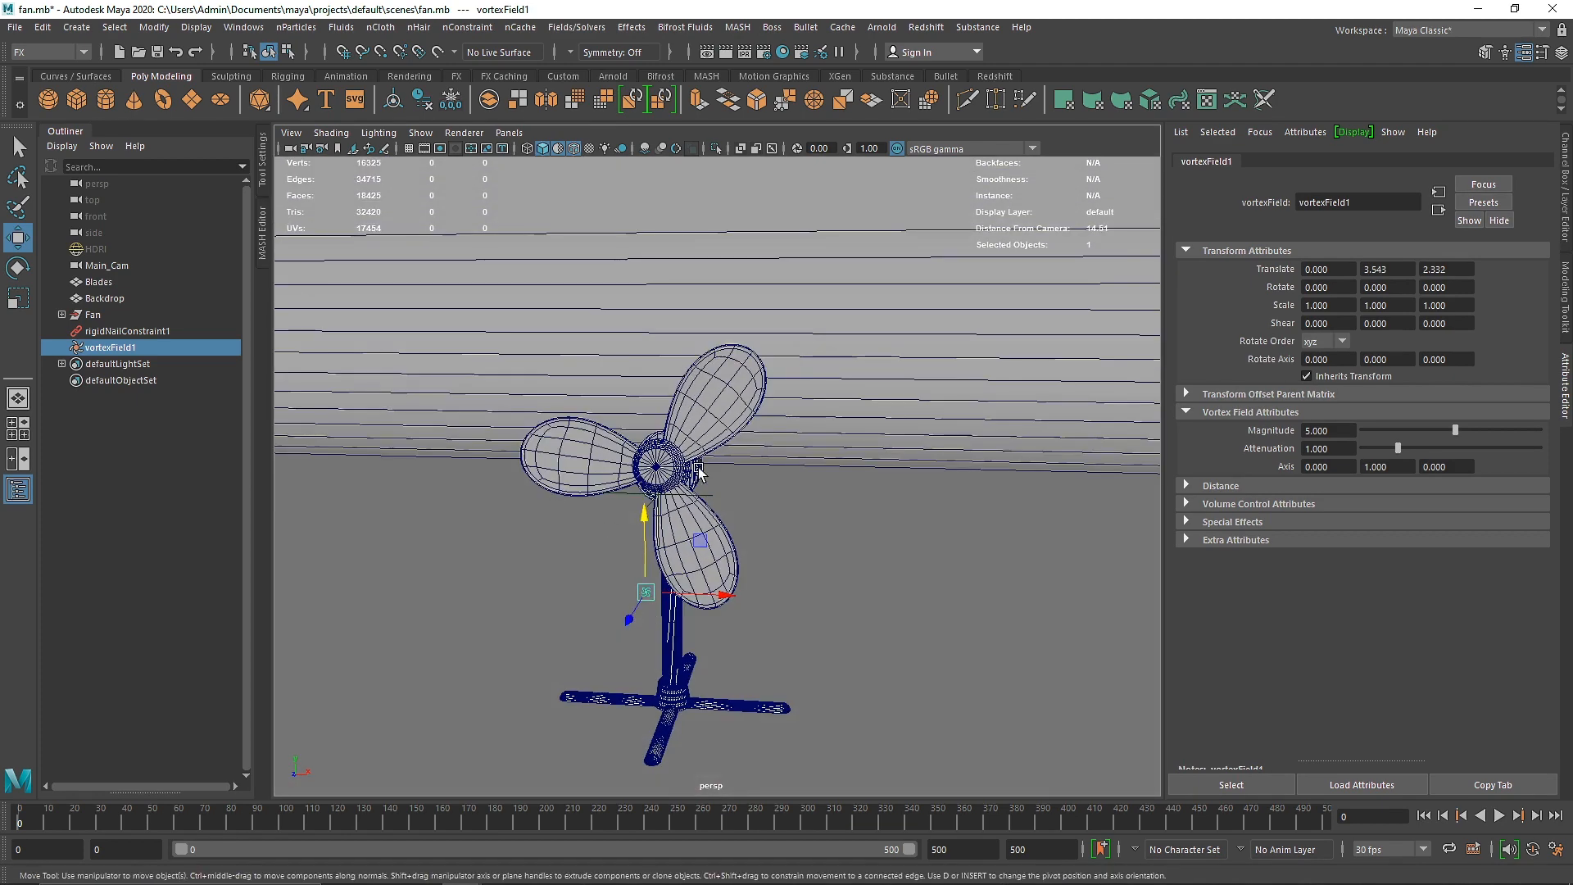
pyautogui.moveTo(726, 462)
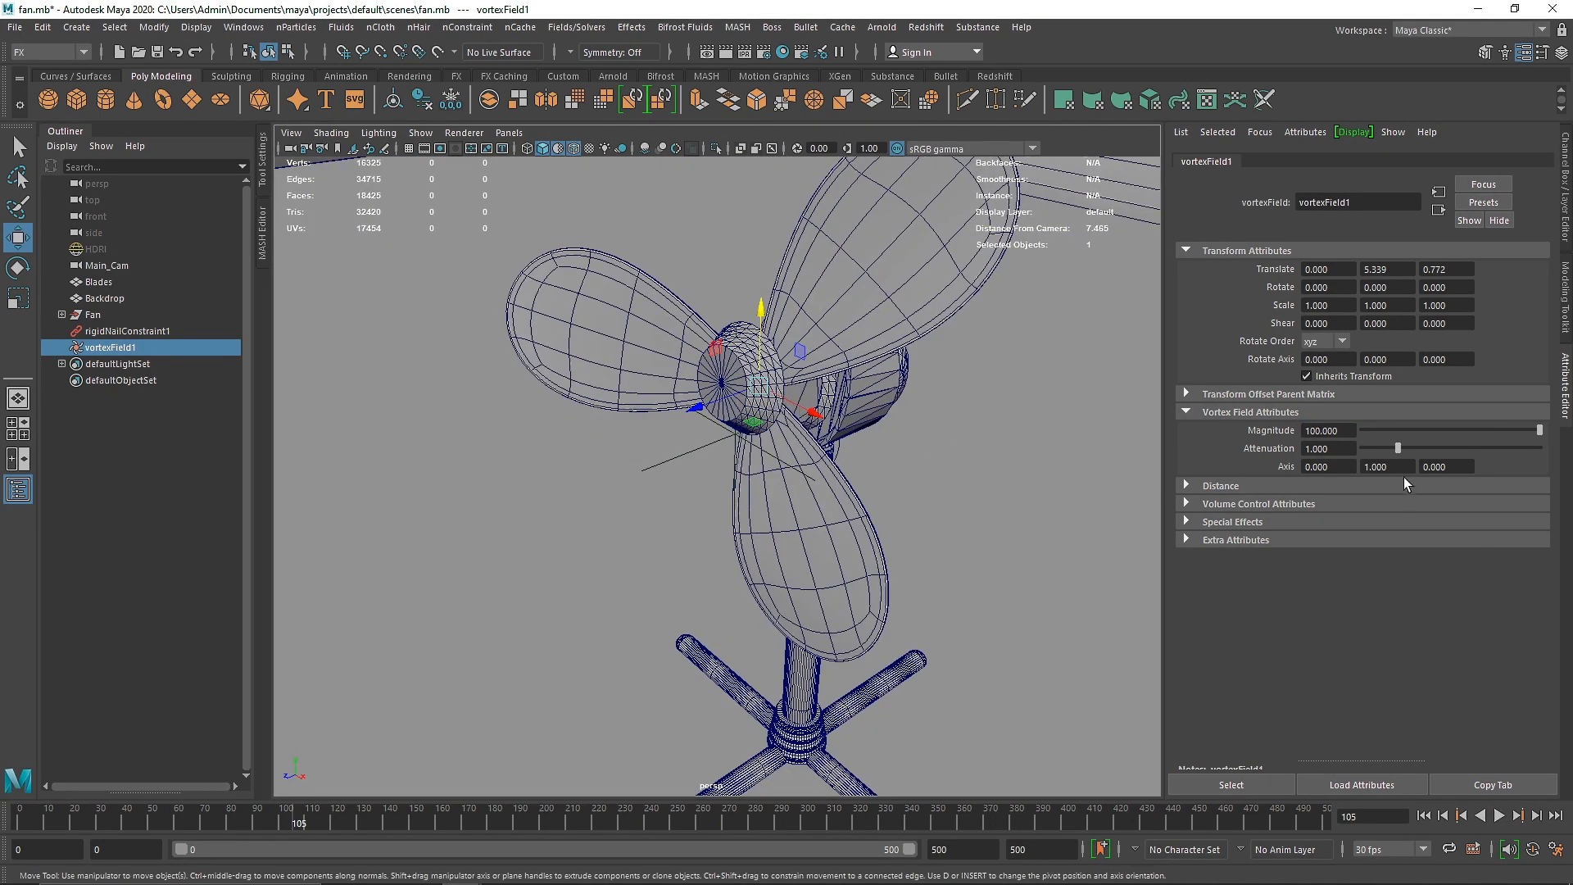
# Set the vortexField1 axis to 0, 0, 1 and play back the blades spinning around the hub.
pyautogui.click(1327, 465)
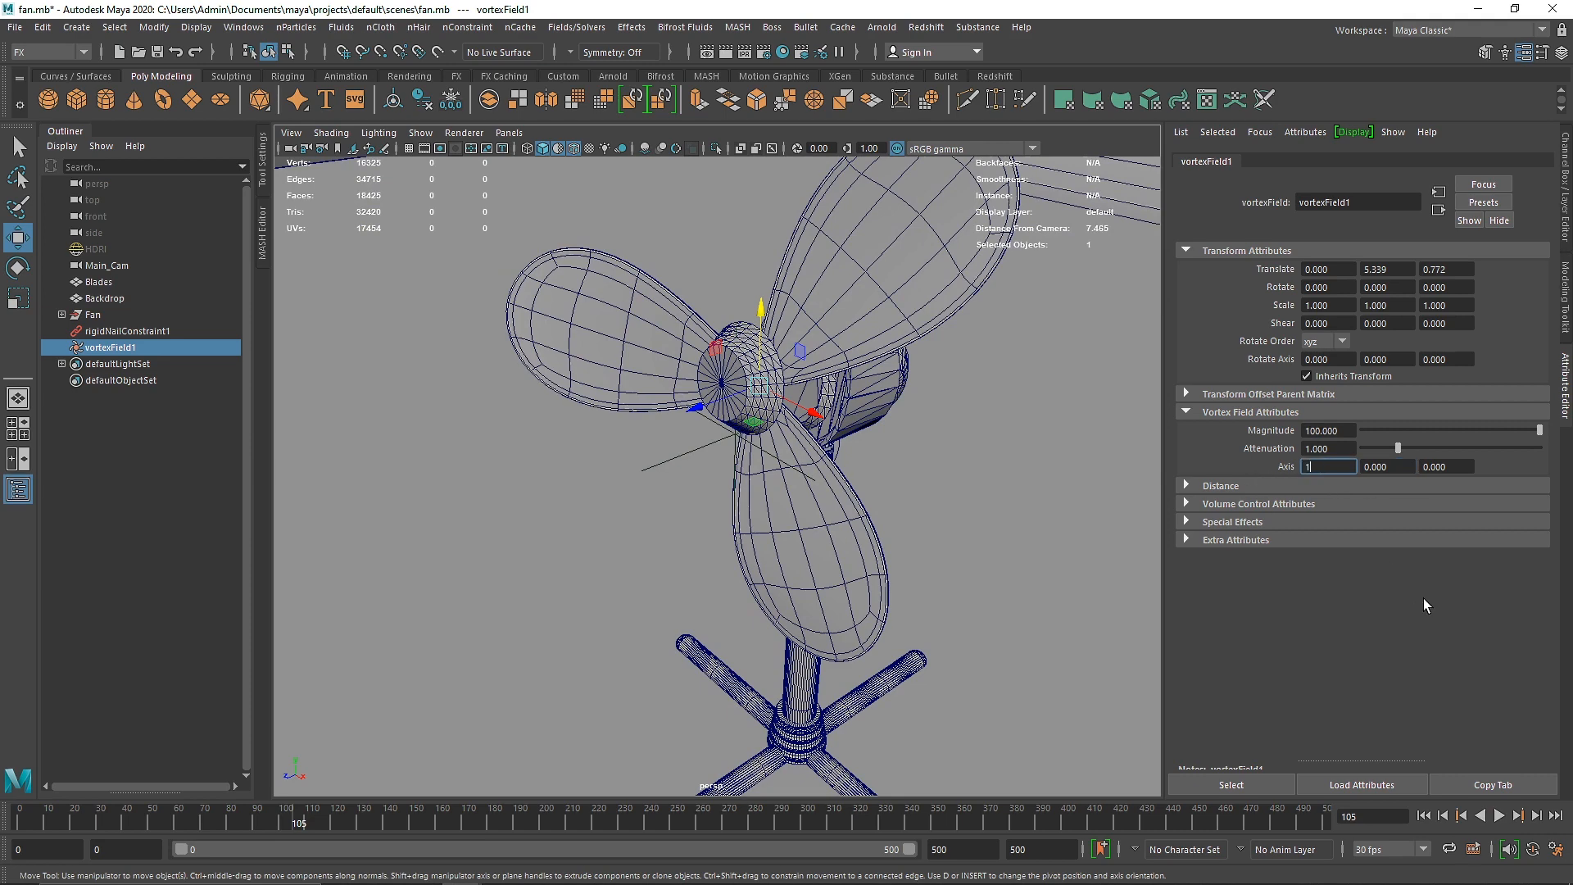
pyautogui.click(1501, 817)
pyautogui.write('0')
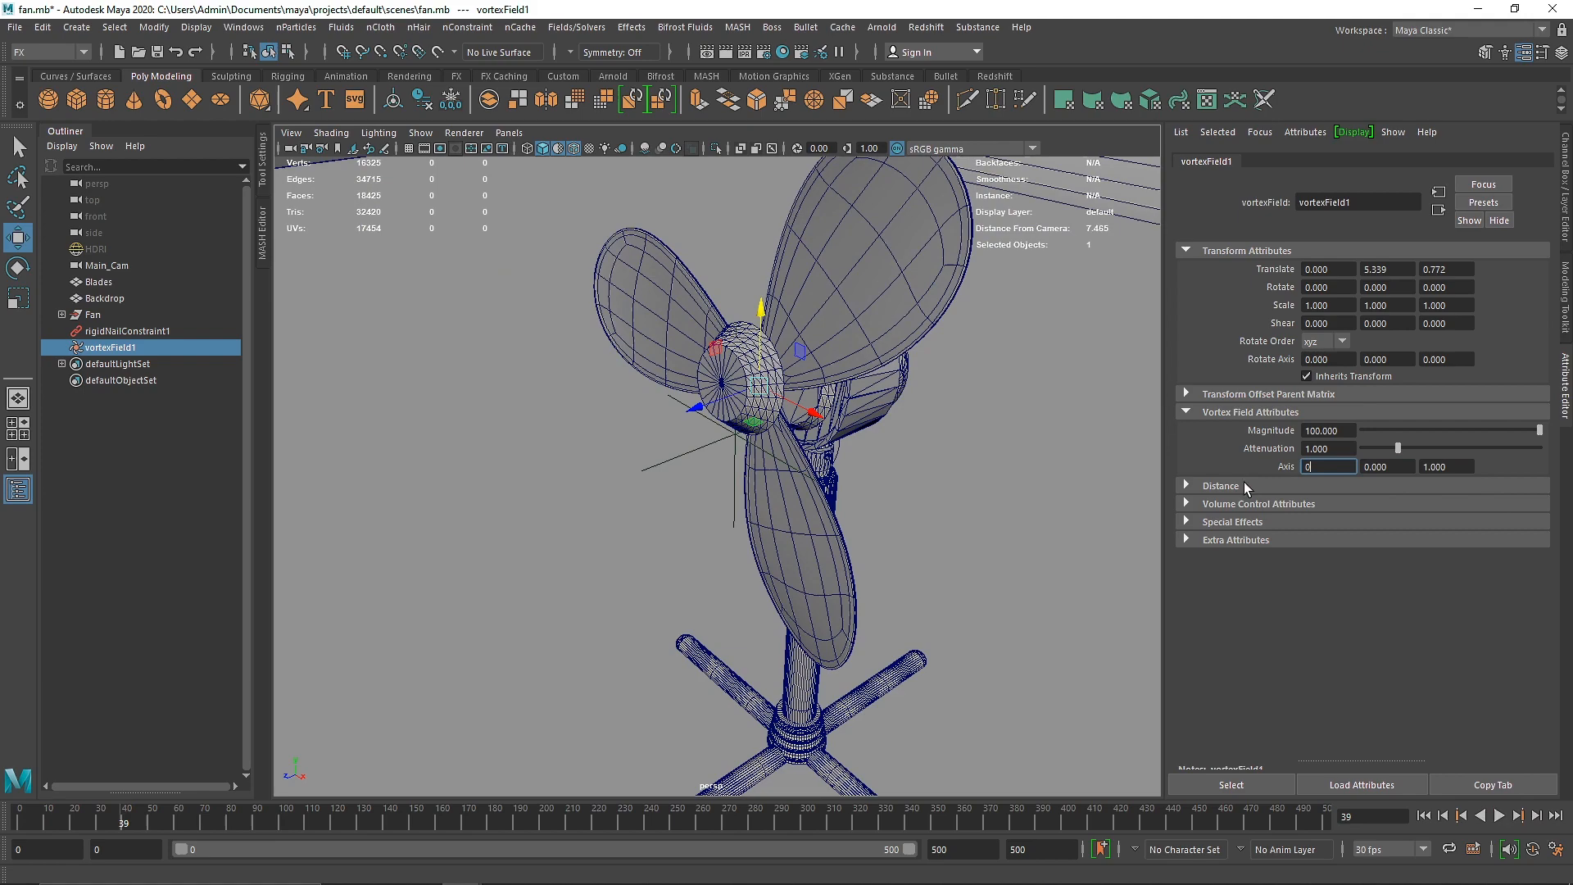
pyautogui.click(1501, 834)
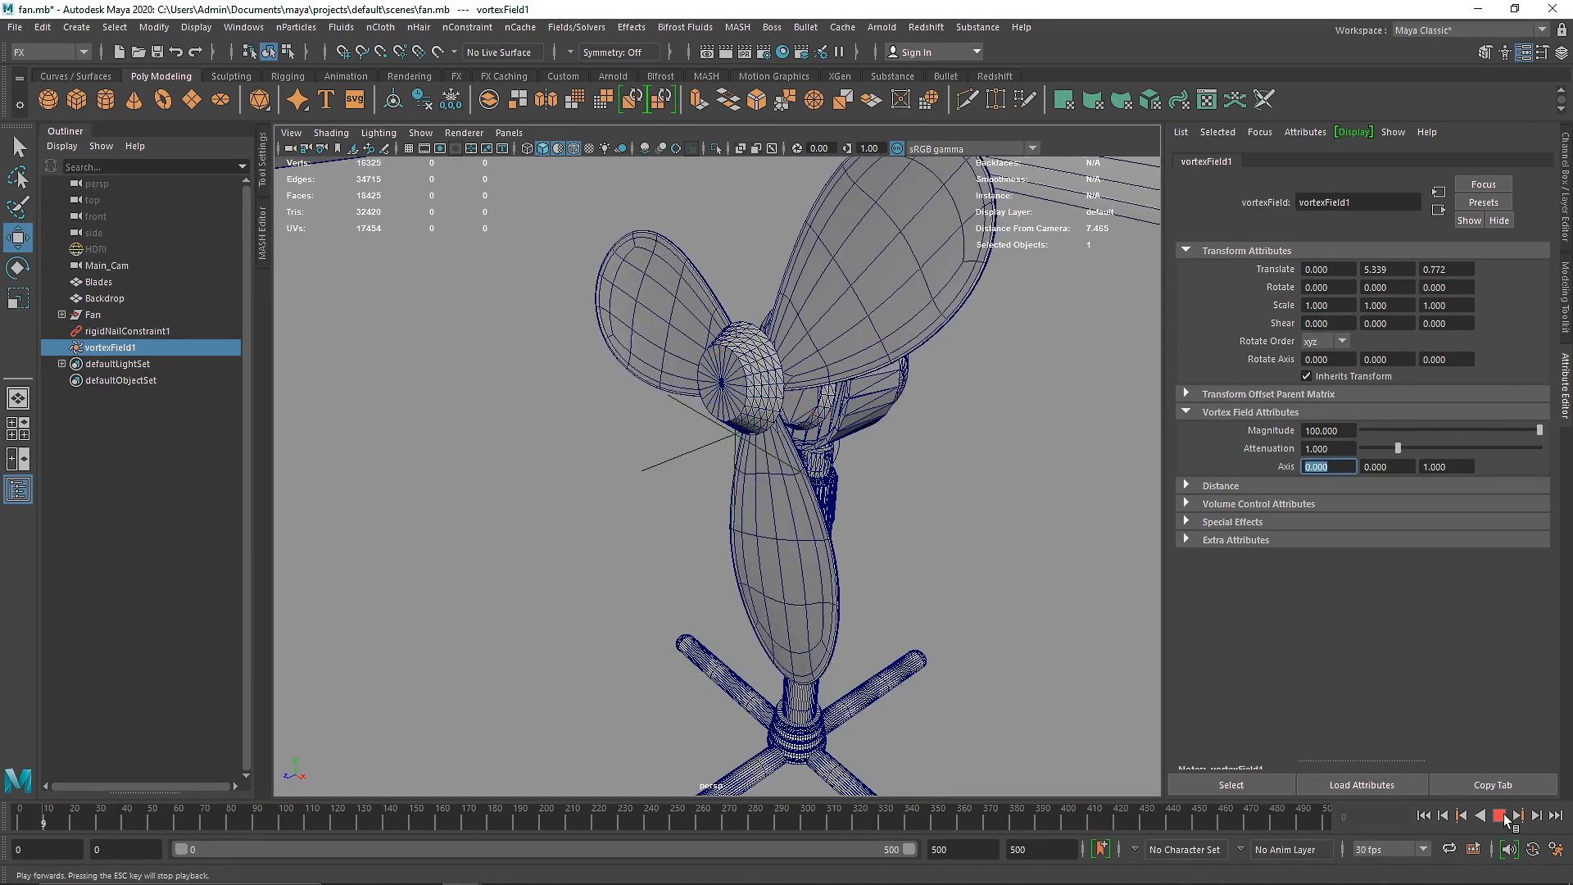
pyautogui.click(1501, 821)
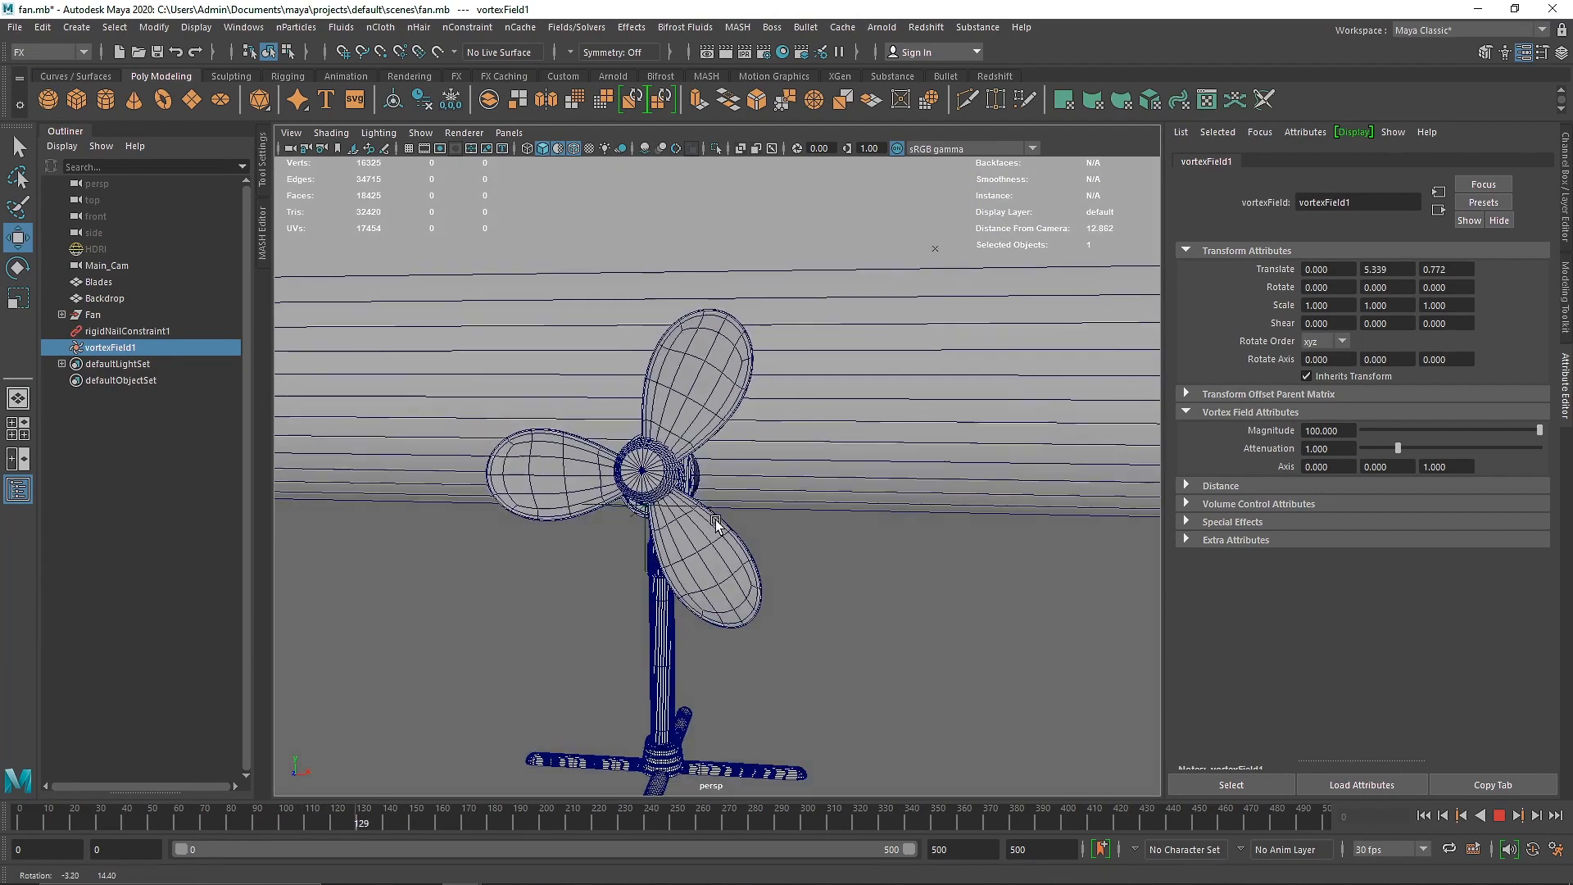
pyautogui.click(1512, 821)
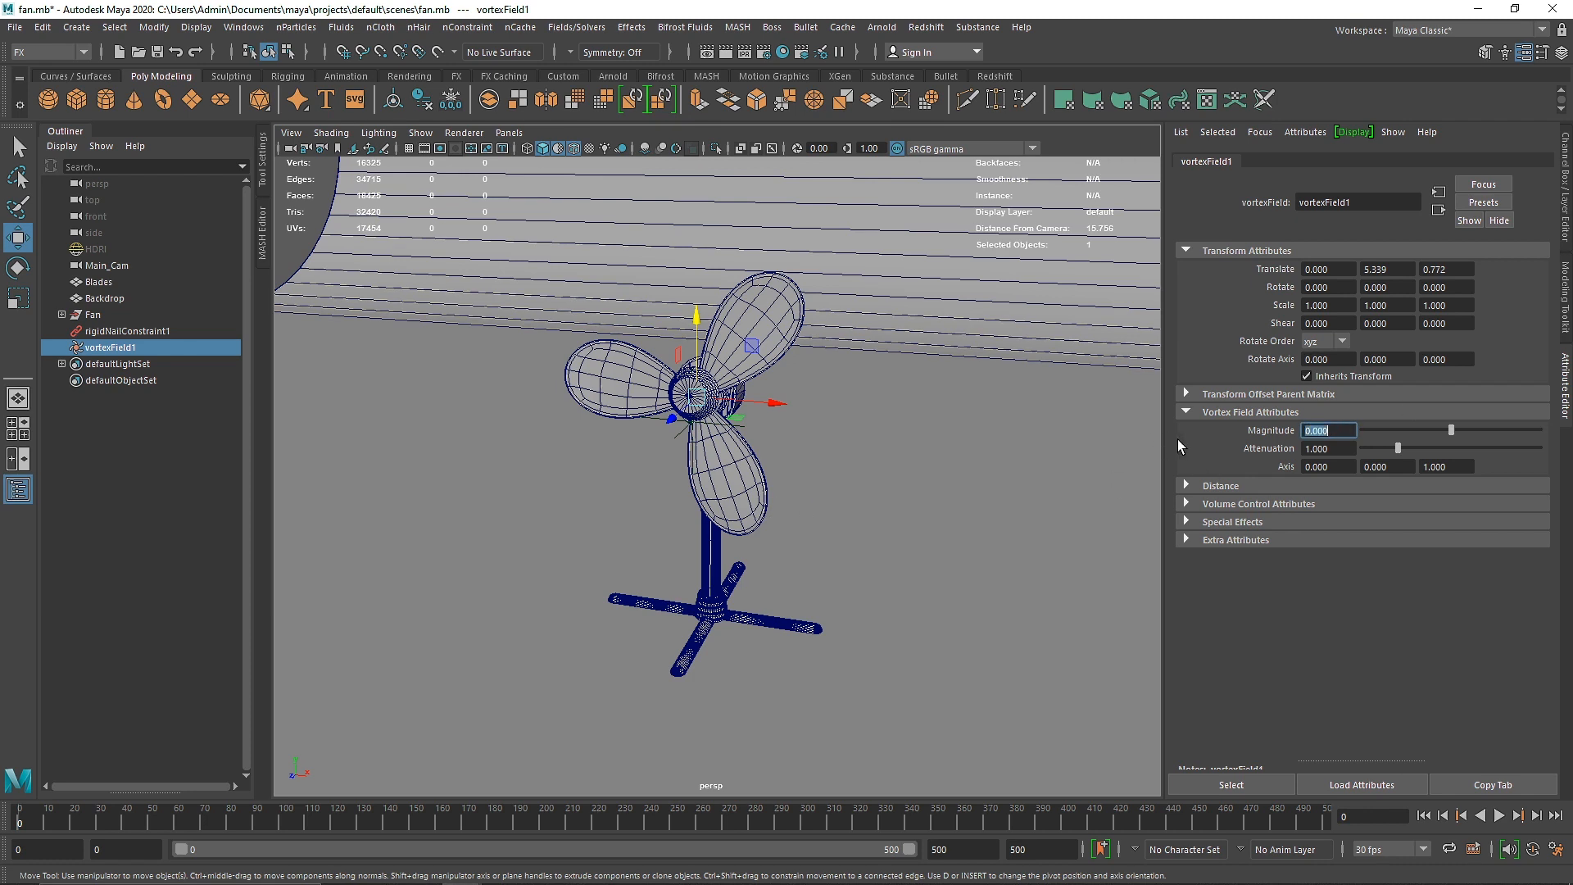
# Key the vortex magnitude: 0 at frame 30, 300 at frames 50 and 170, 0 at frame 180.
pyautogui.rightClick(1327, 430)
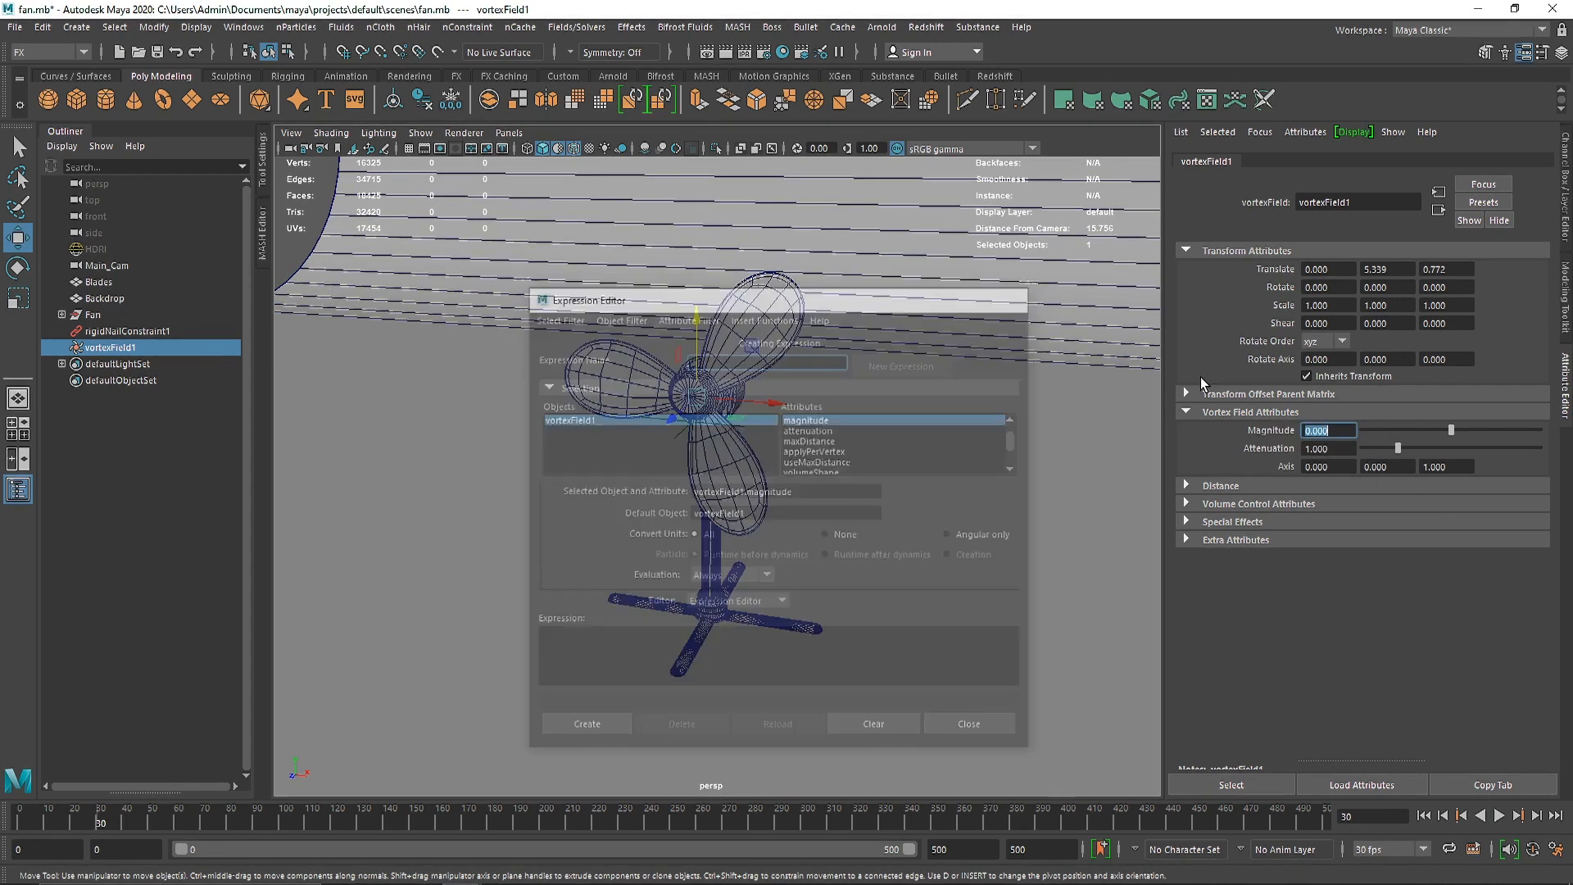
pyautogui.click(968, 724)
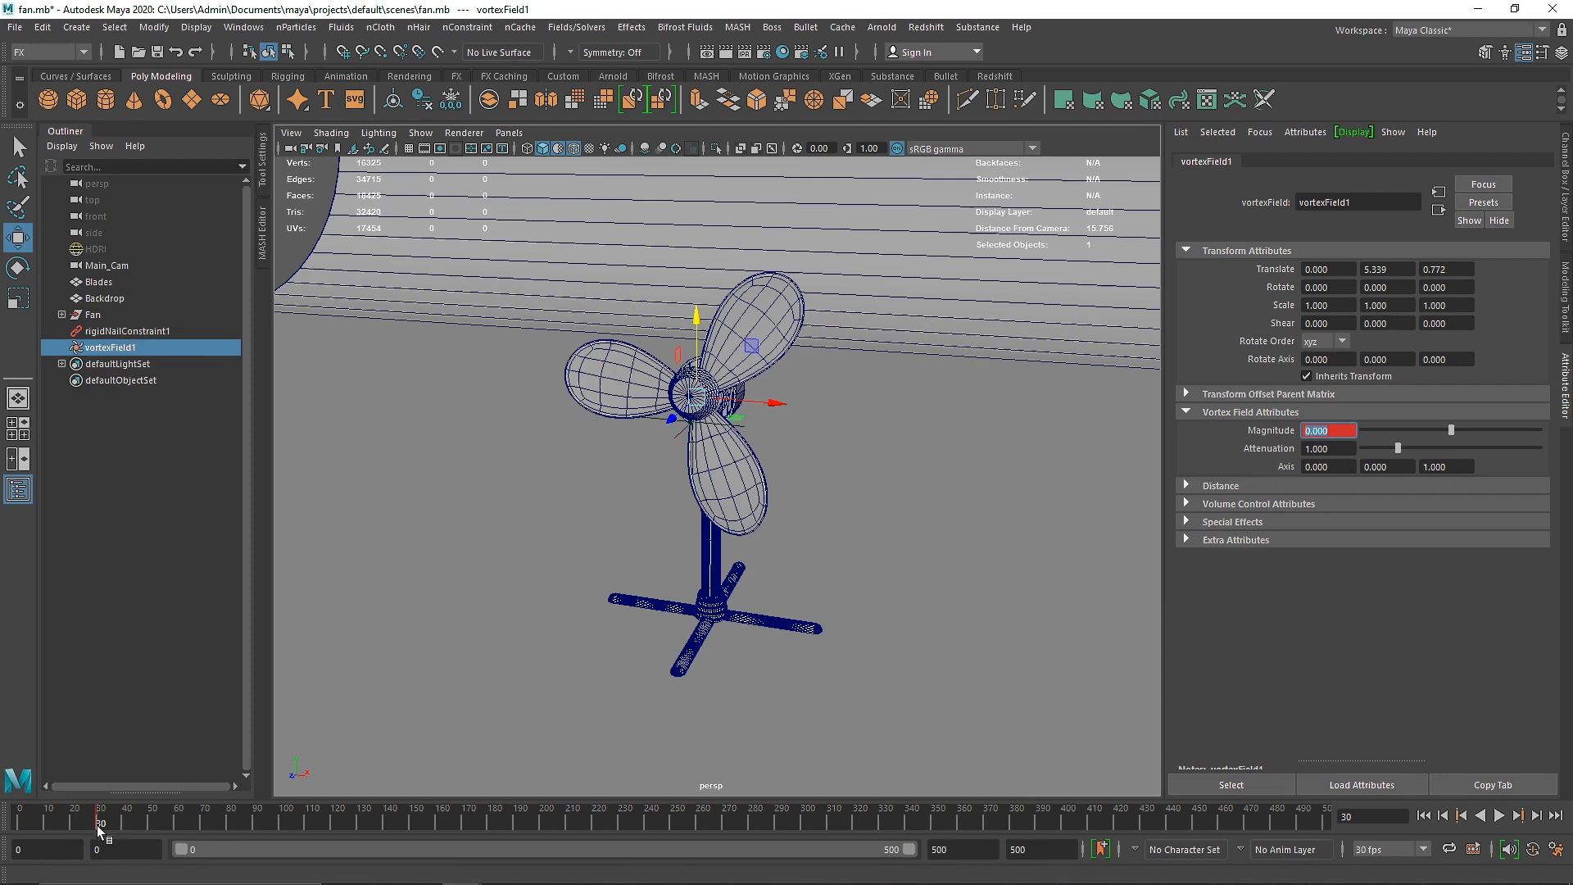
pyautogui.click(1501, 814)
pyautogui.write('300.000')
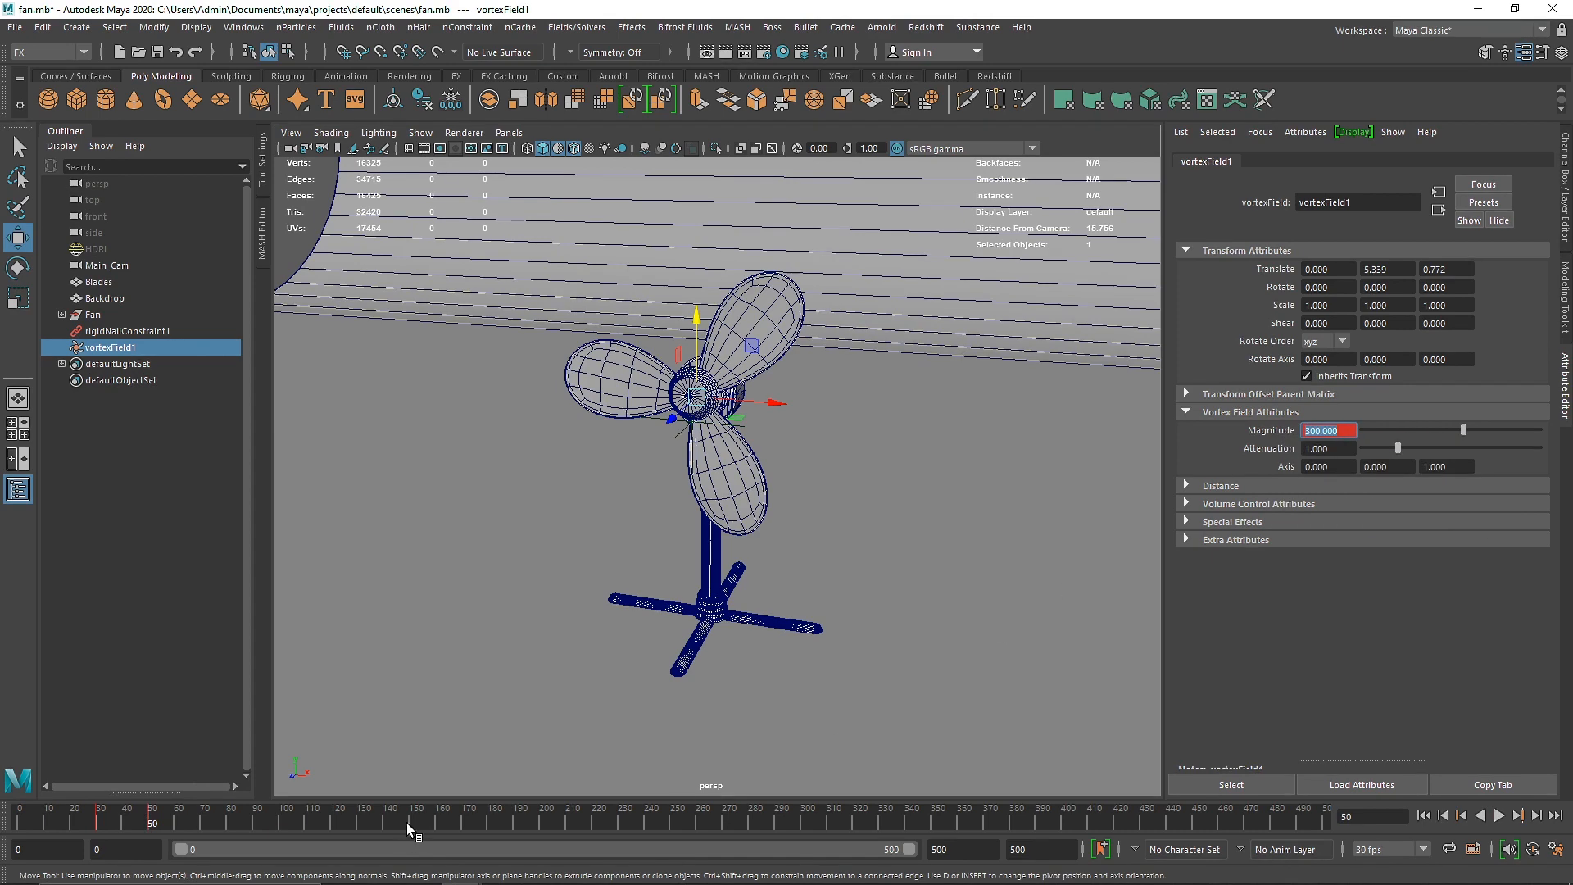
pyautogui.click(469, 826)
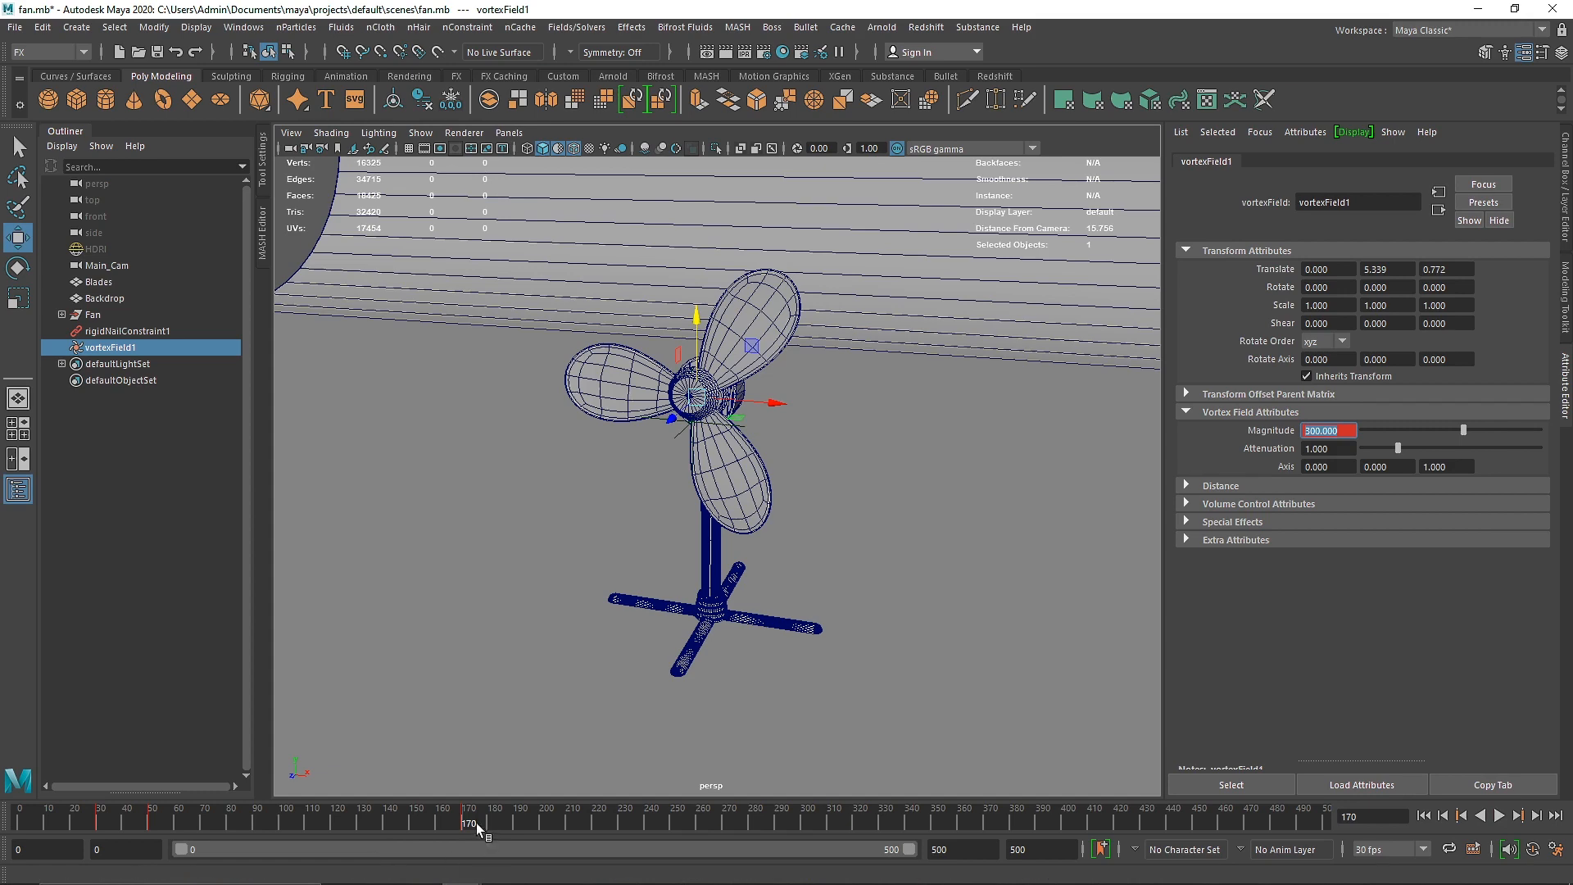
pyautogui.click(469, 822)
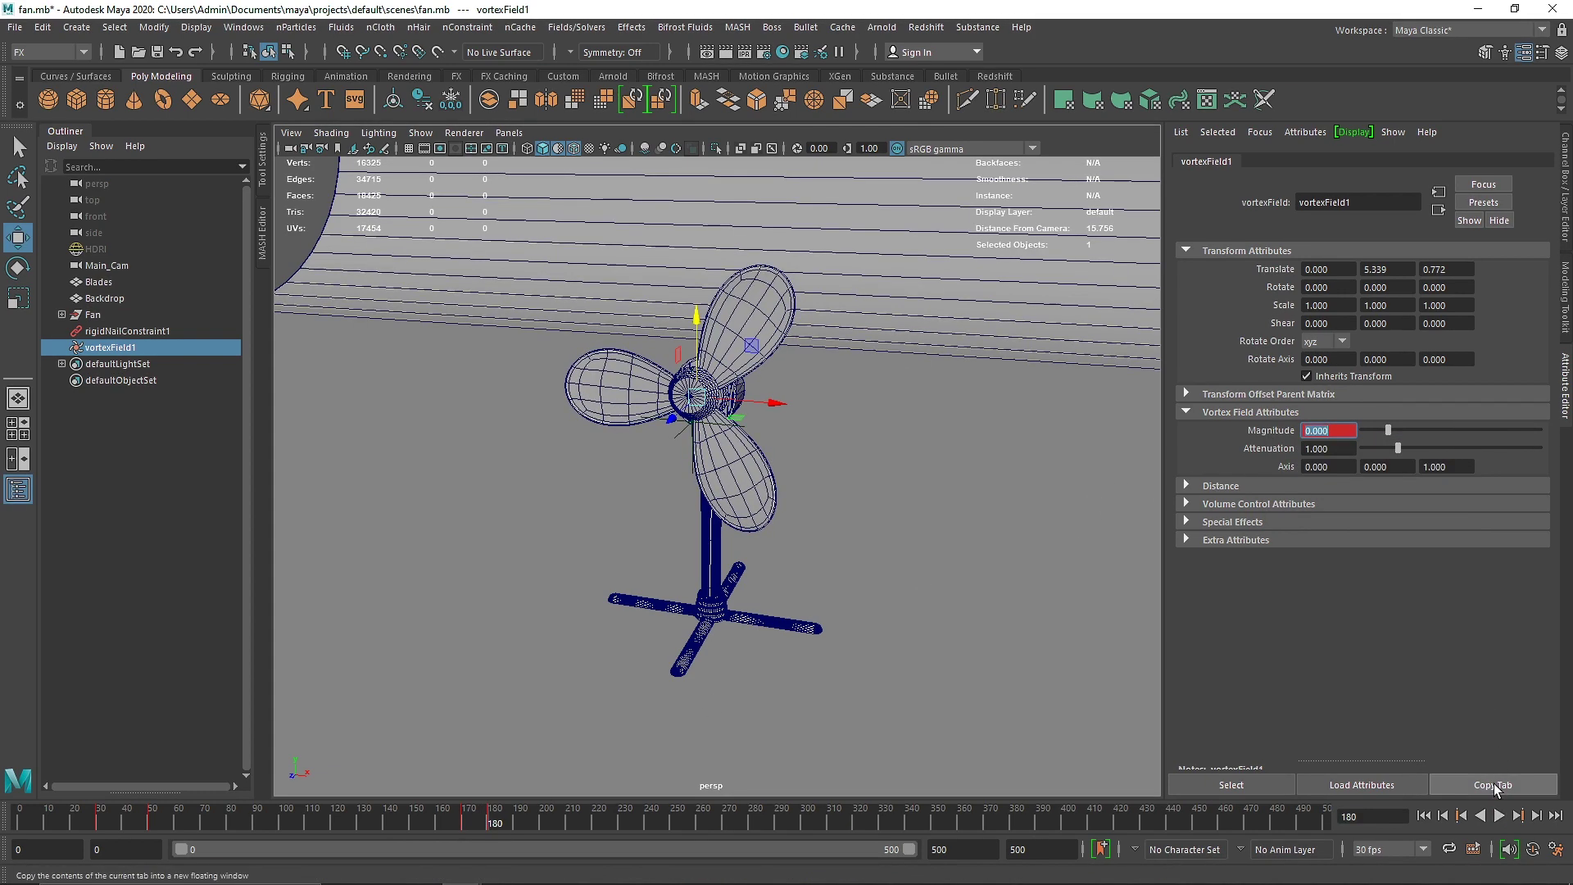
# Play the keyed spin-up and slow-down of the blades, then return to the start.
pyautogui.click(1504, 816)
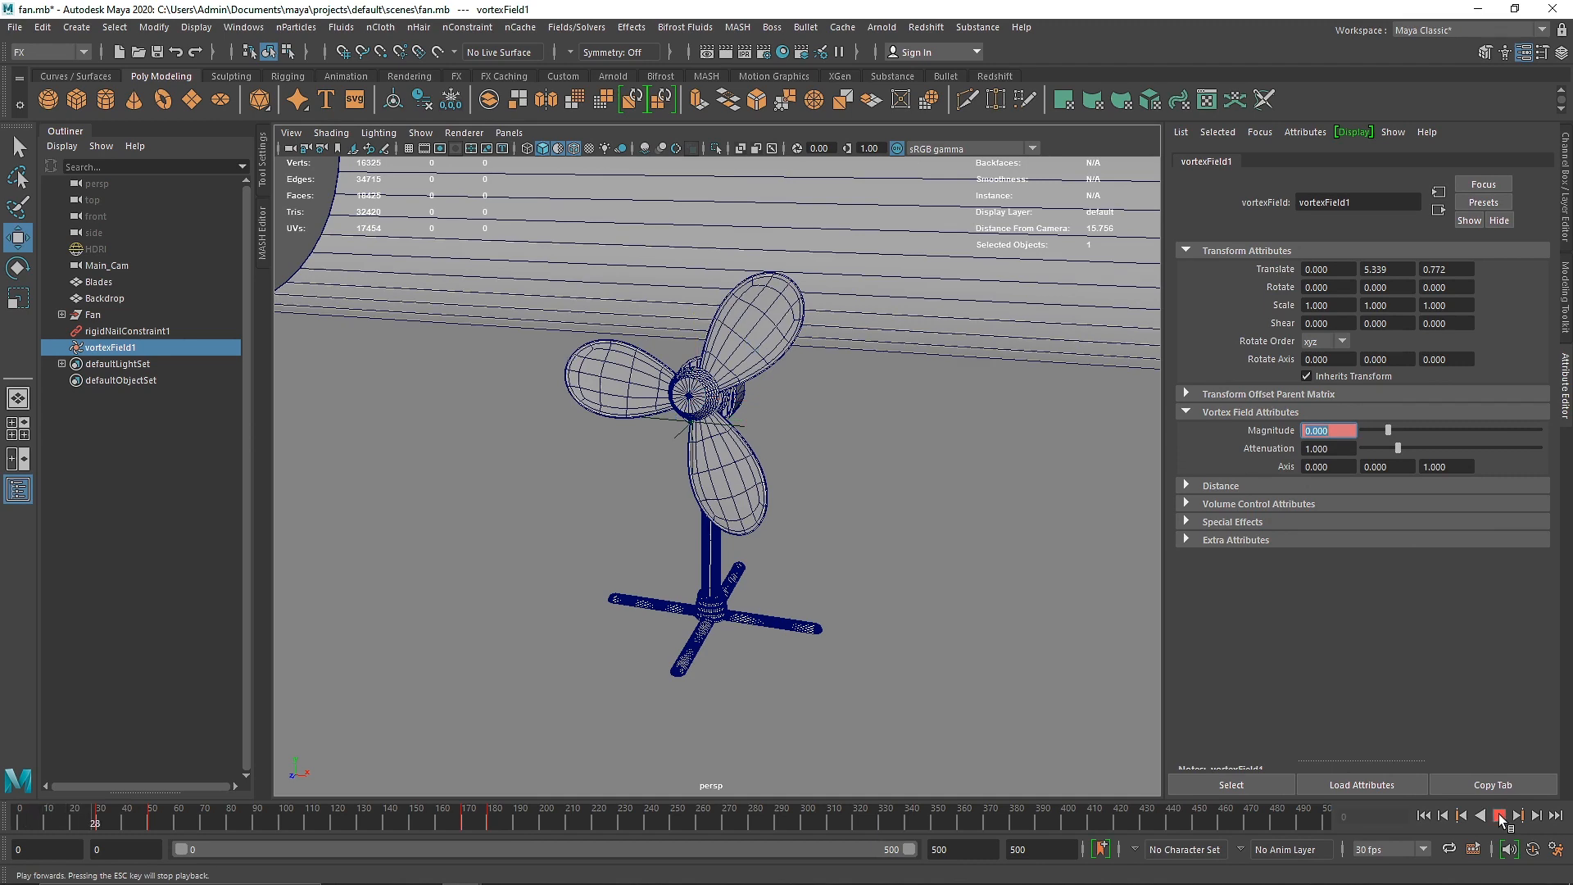
pyautogui.click(1498, 816)
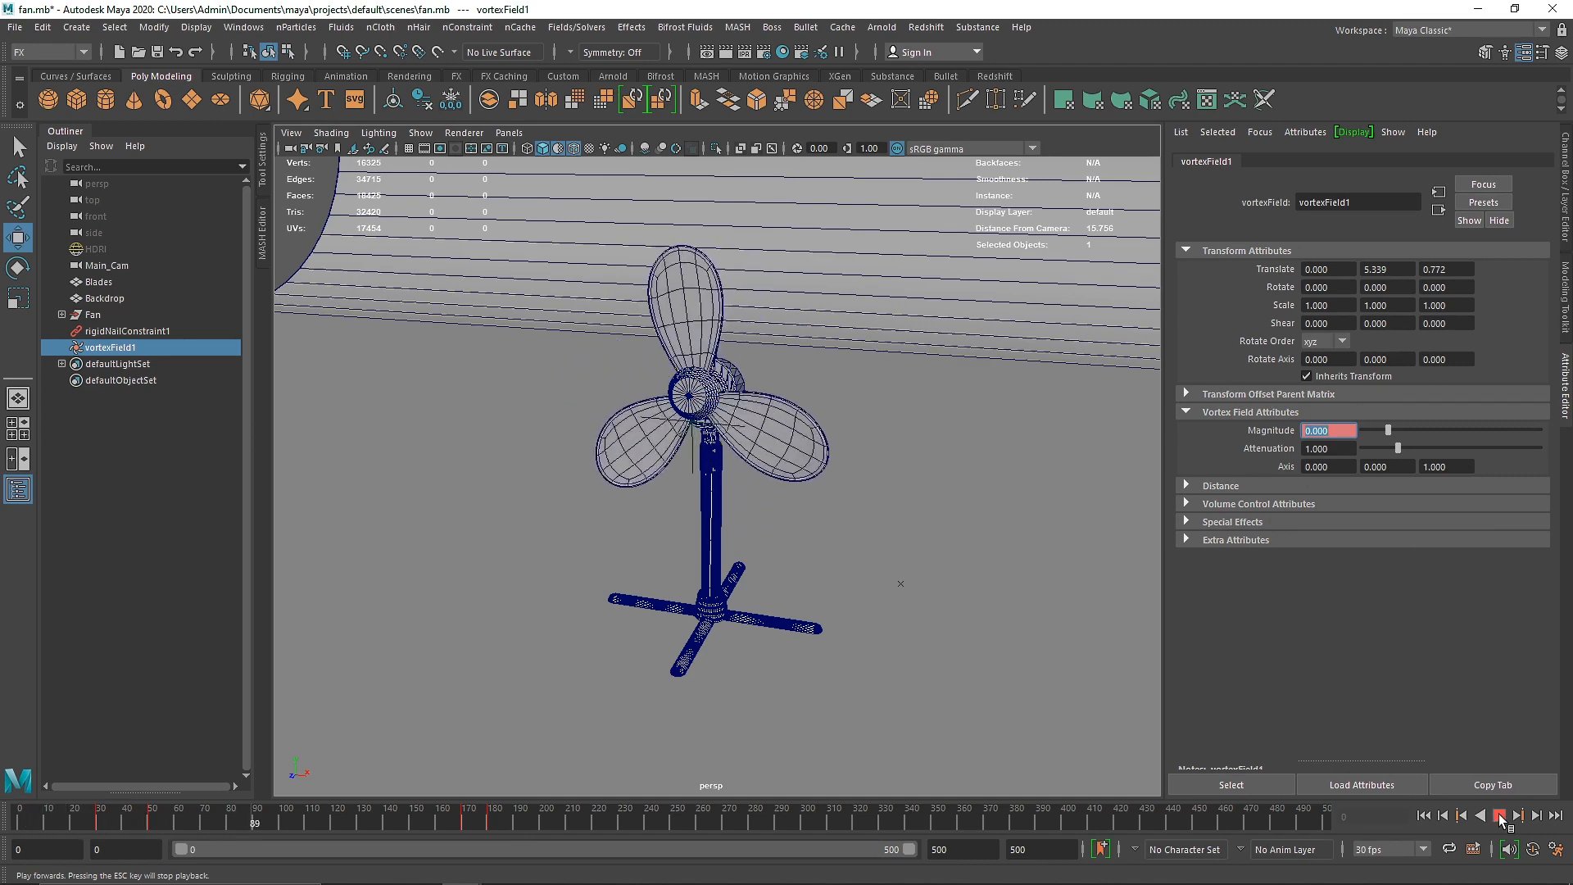
pyautogui.click(1494, 816)
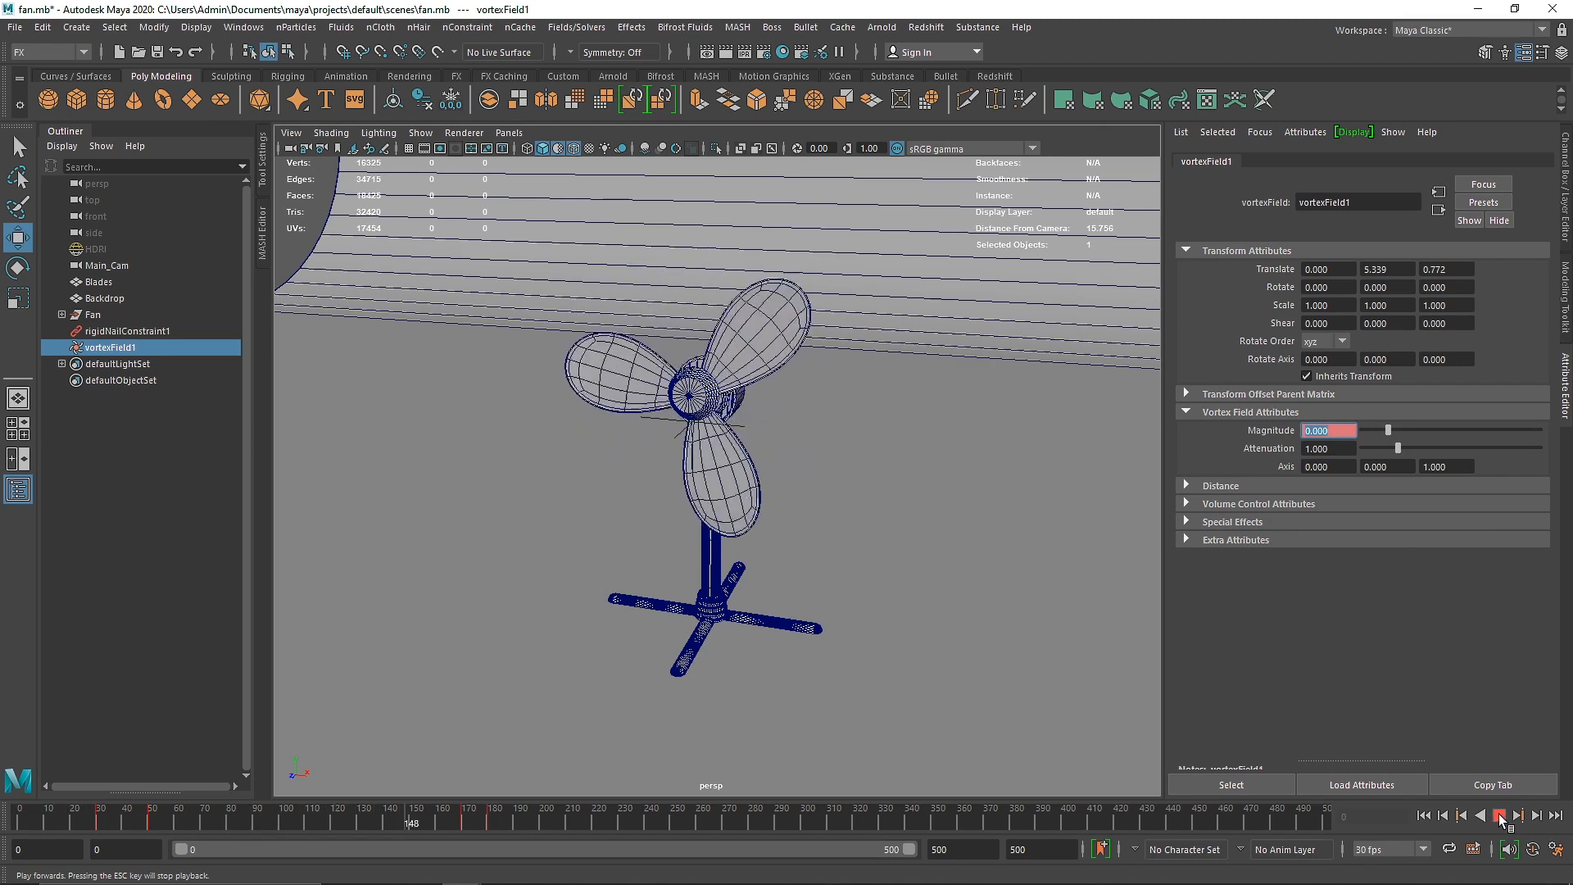
pyautogui.click(1498, 818)
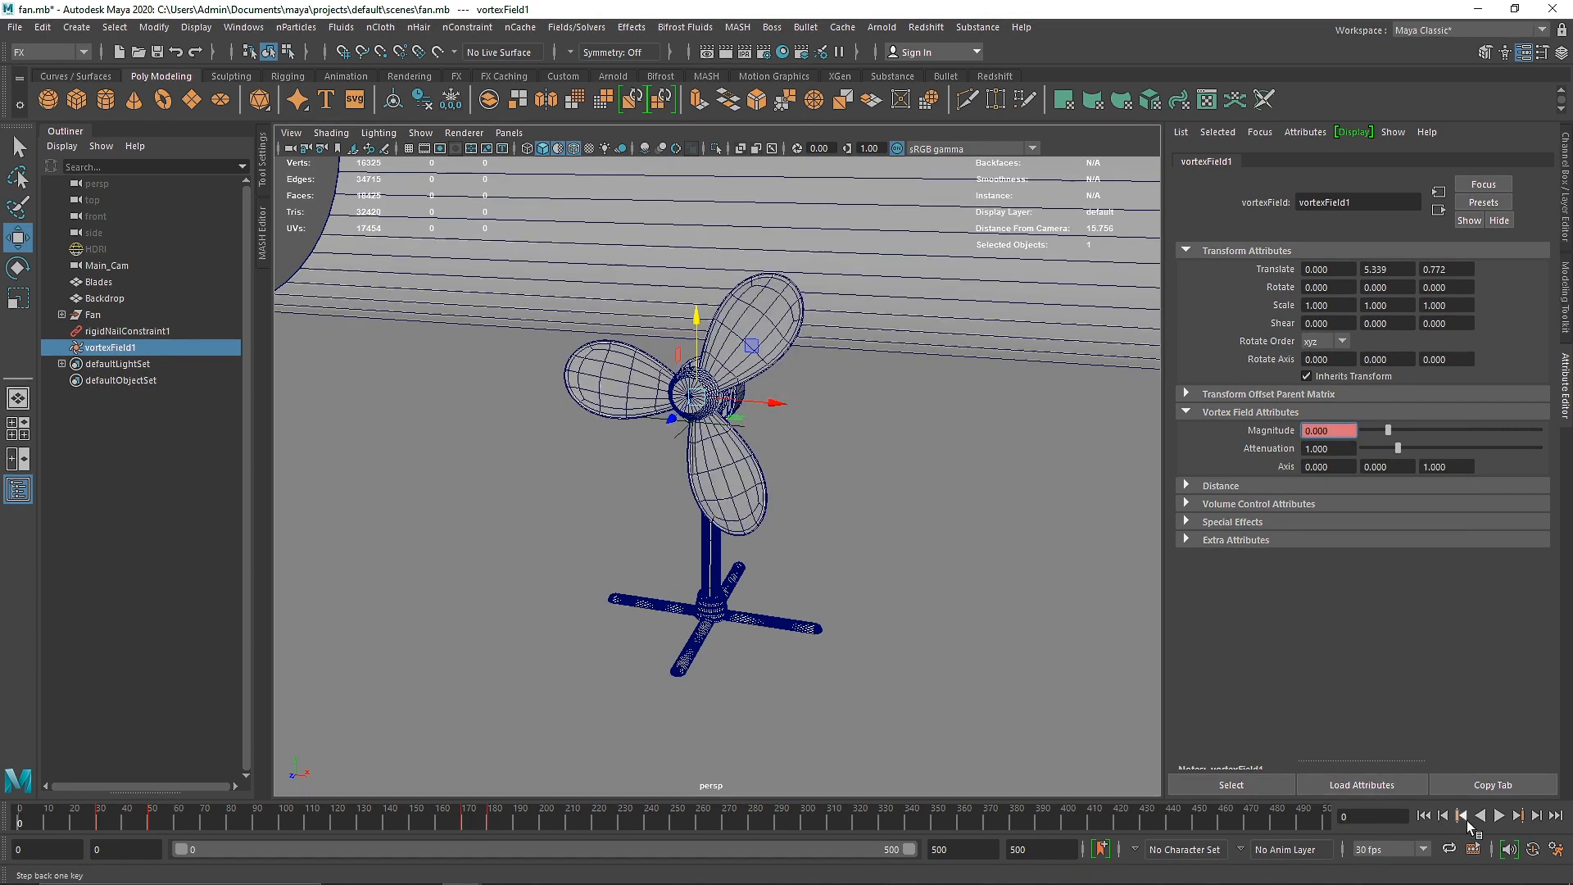
pyautogui.click(1511, 833)
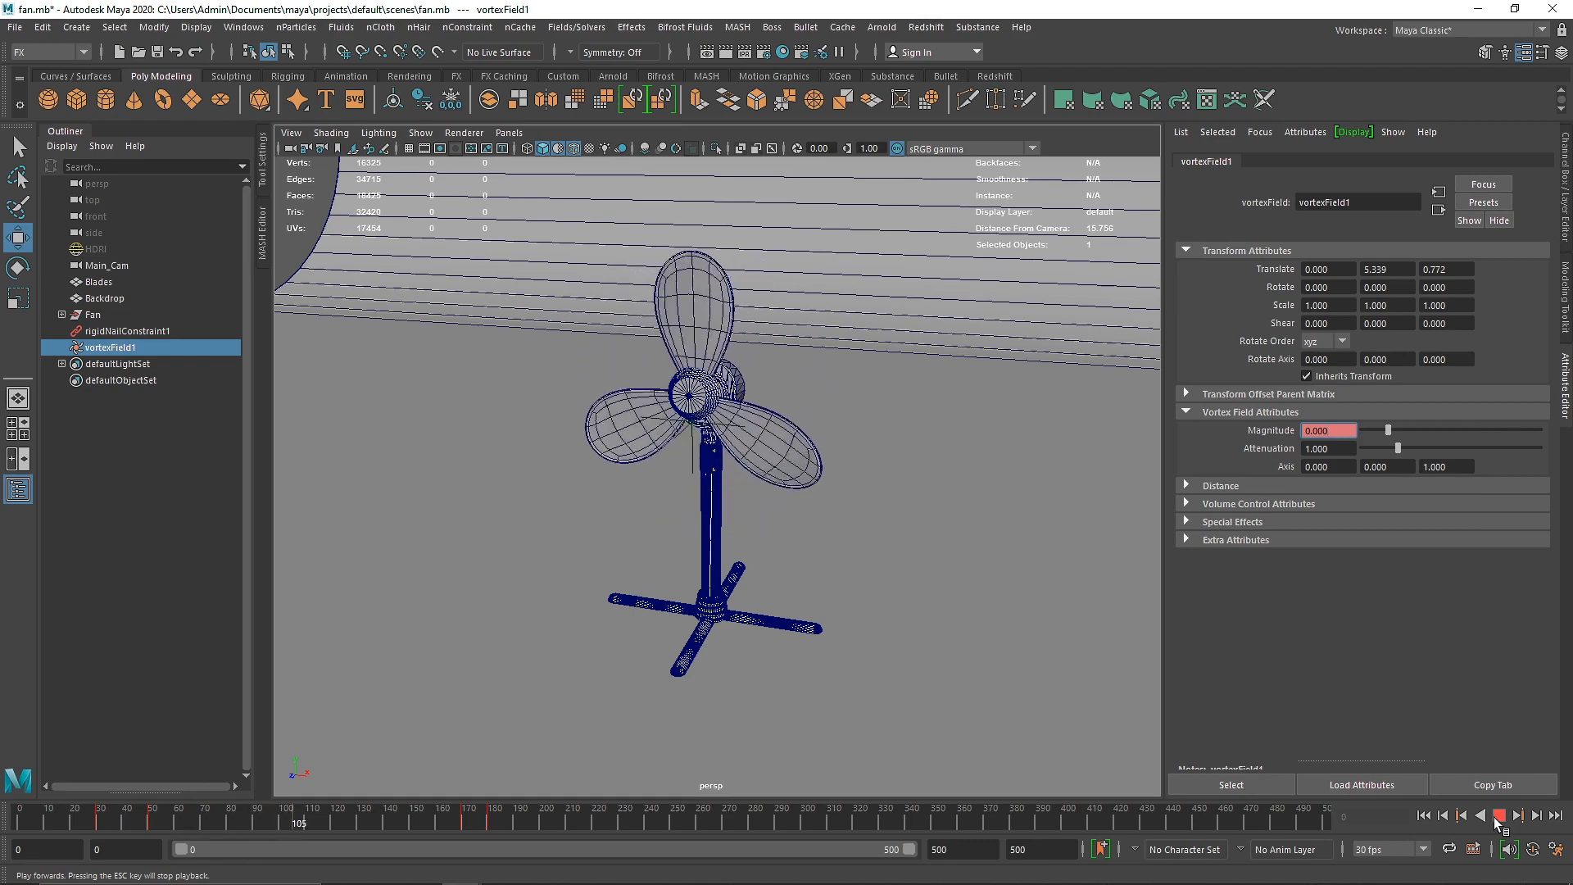
# Add a drag field to the scene, select dragField1 and key its magnitude at 0.
pyautogui.click(1501, 826)
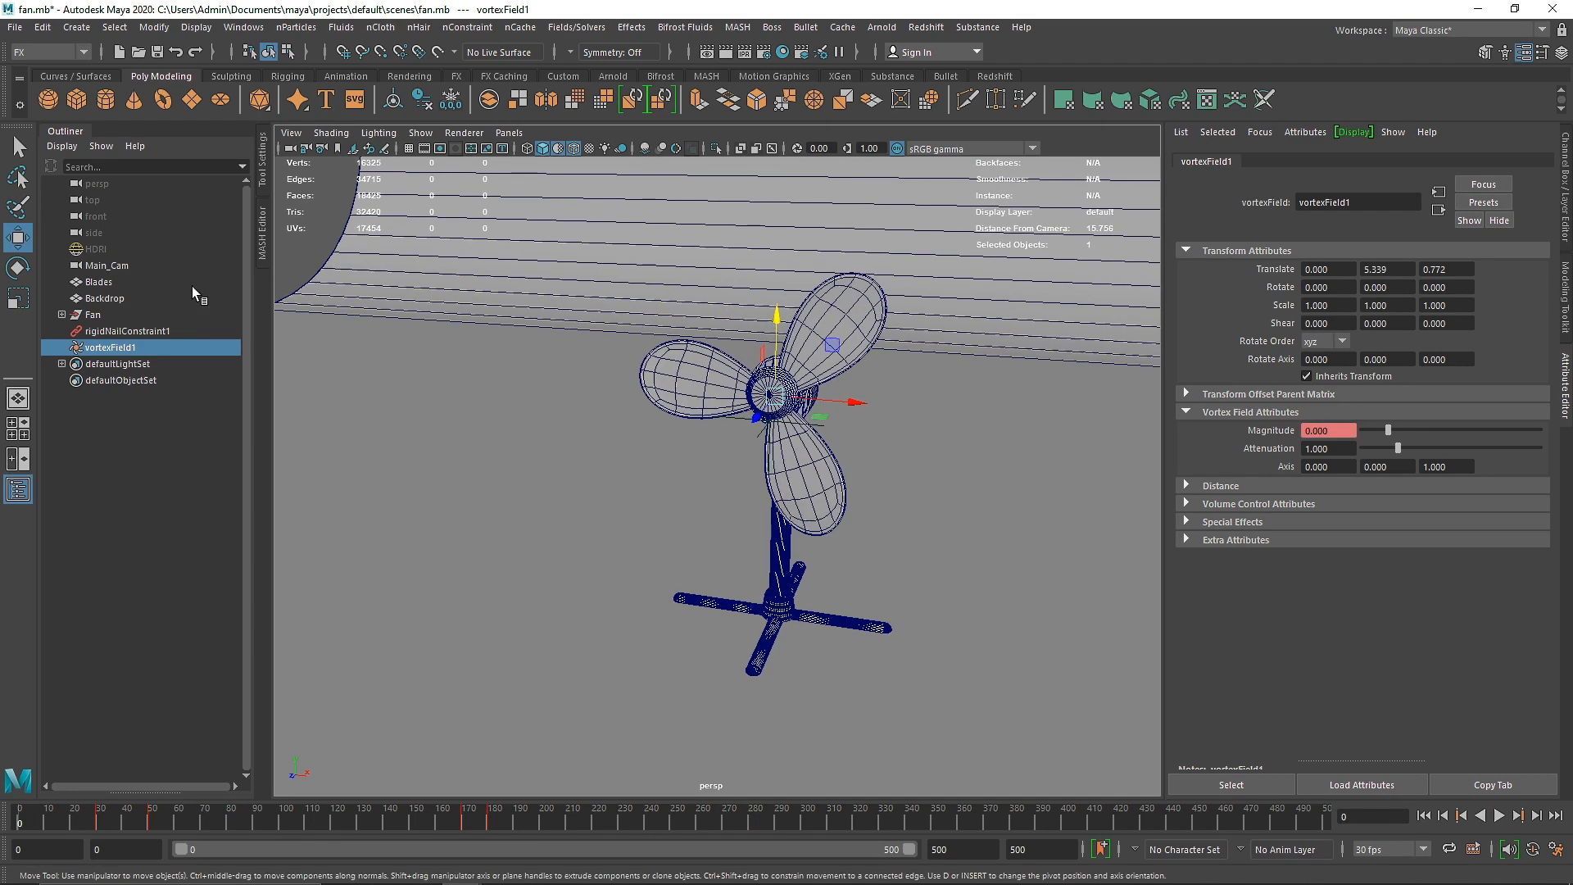
pyautogui.click(98, 281)
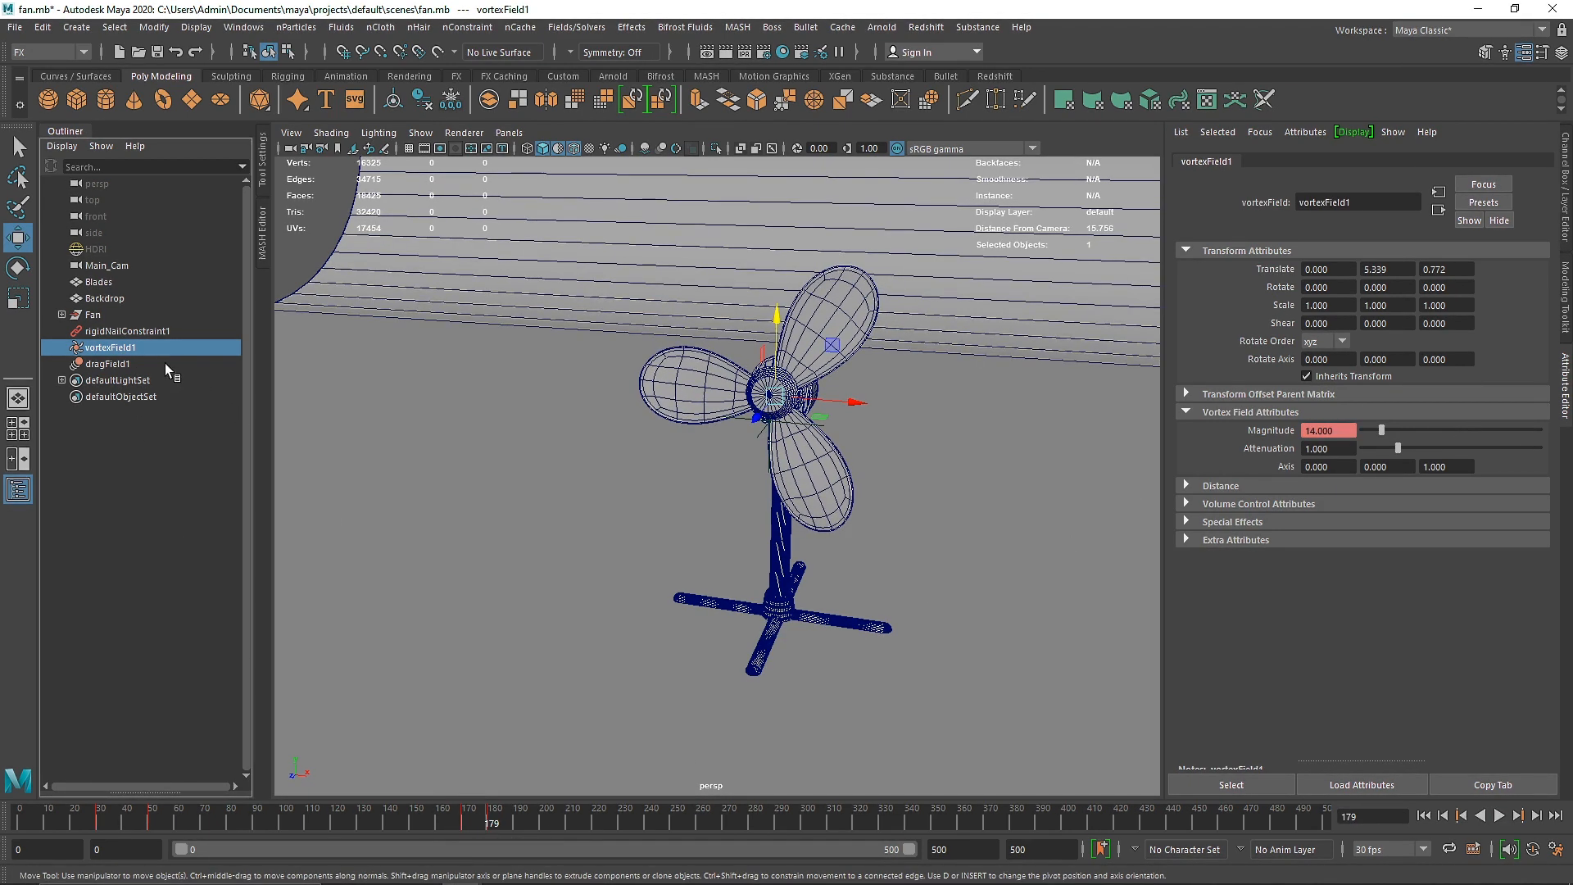
pyautogui.click(105, 363)
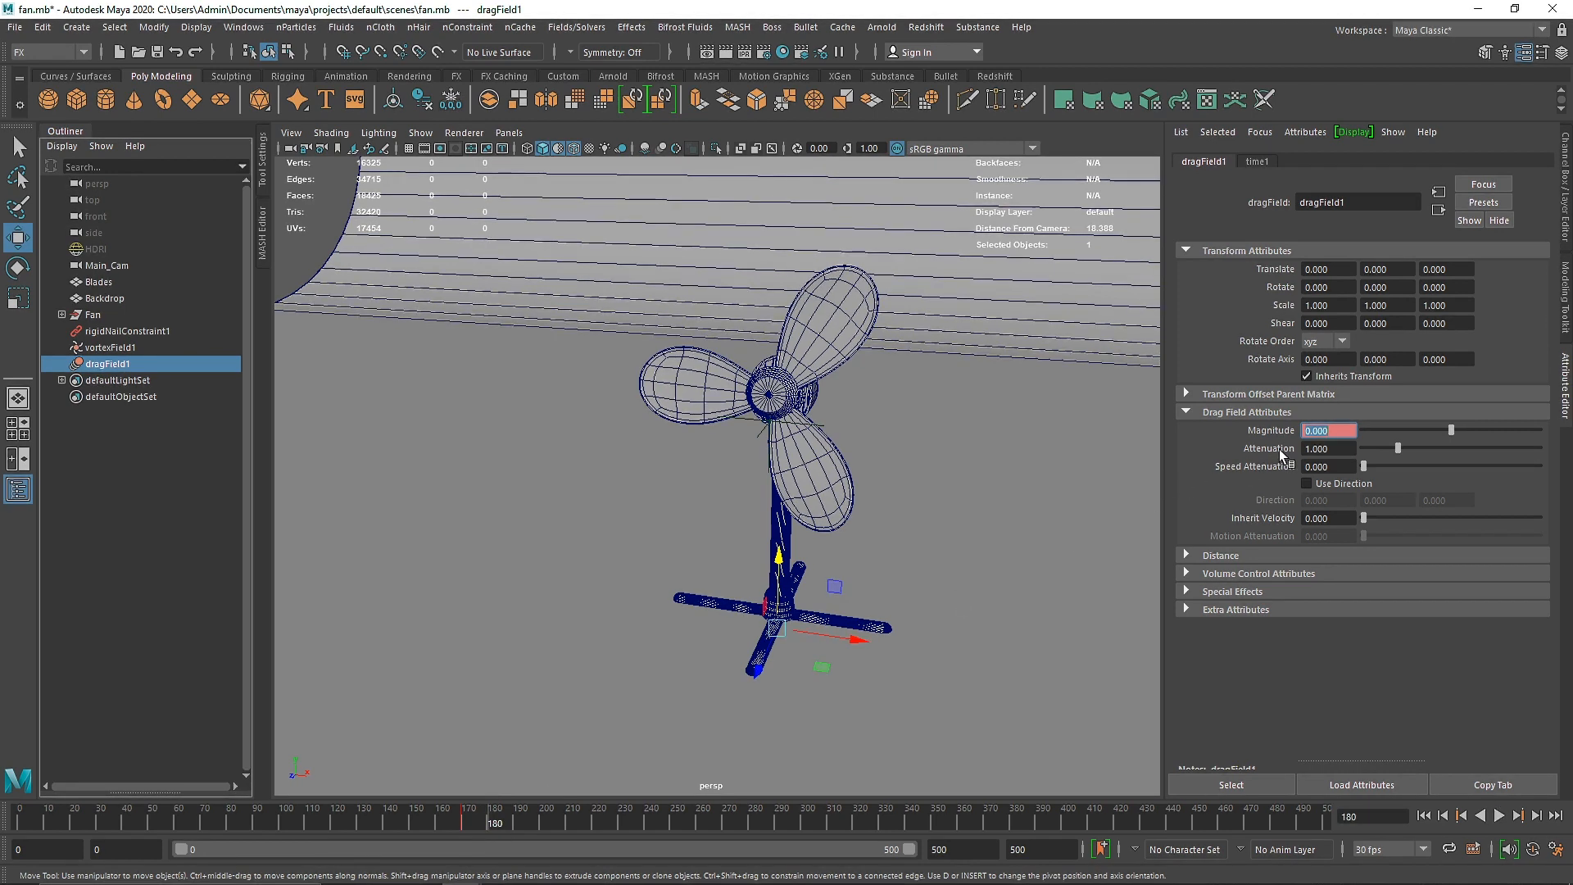
pyautogui.rightClick(1329, 430)
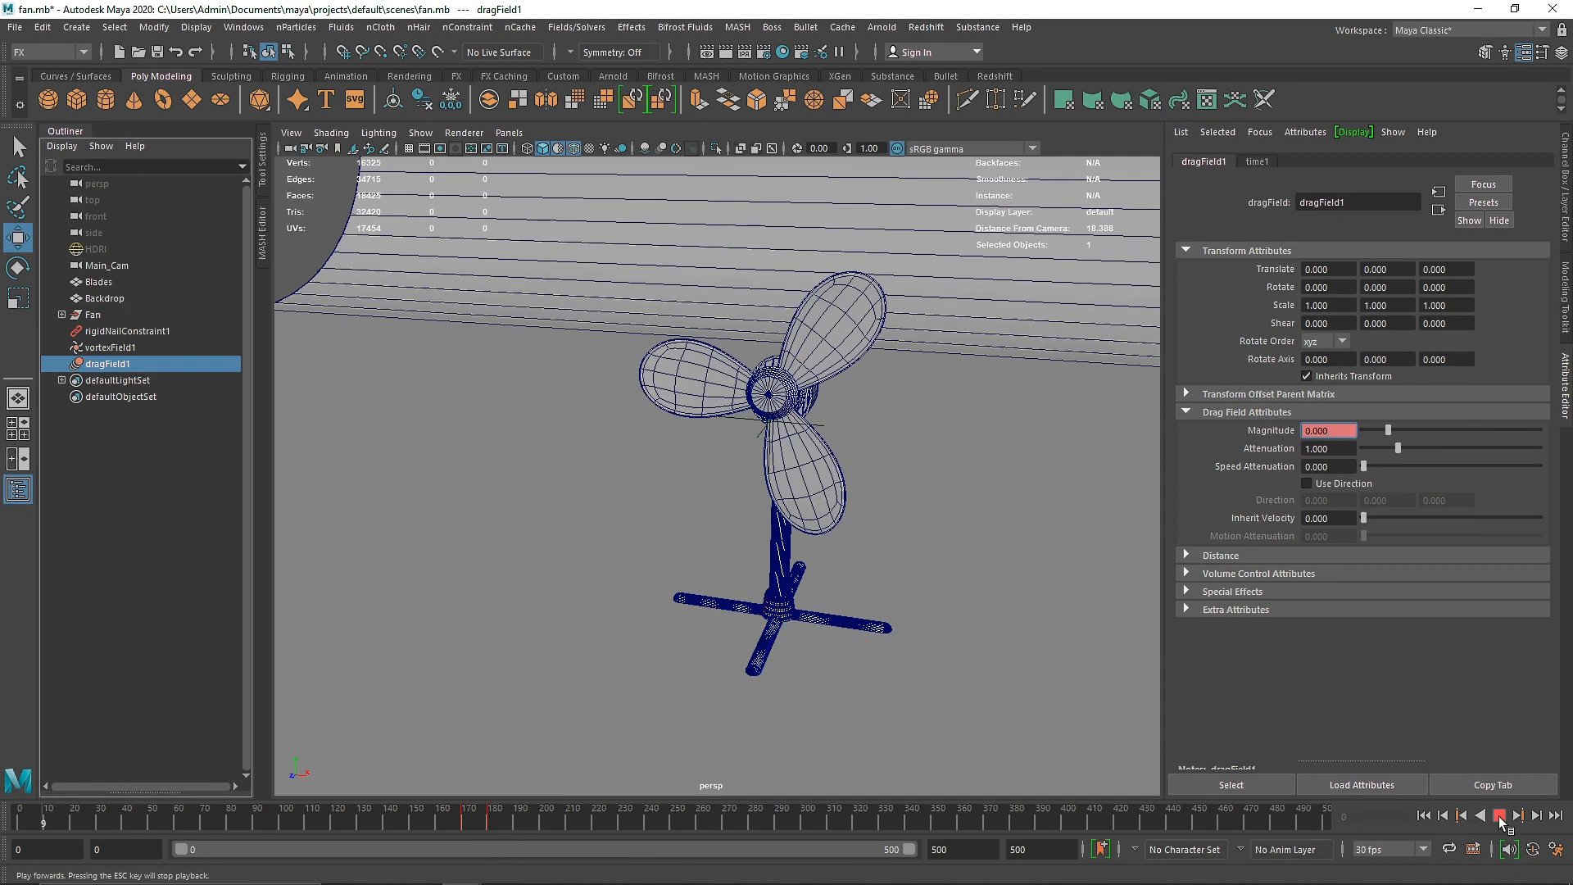
pyautogui.click(1501, 816)
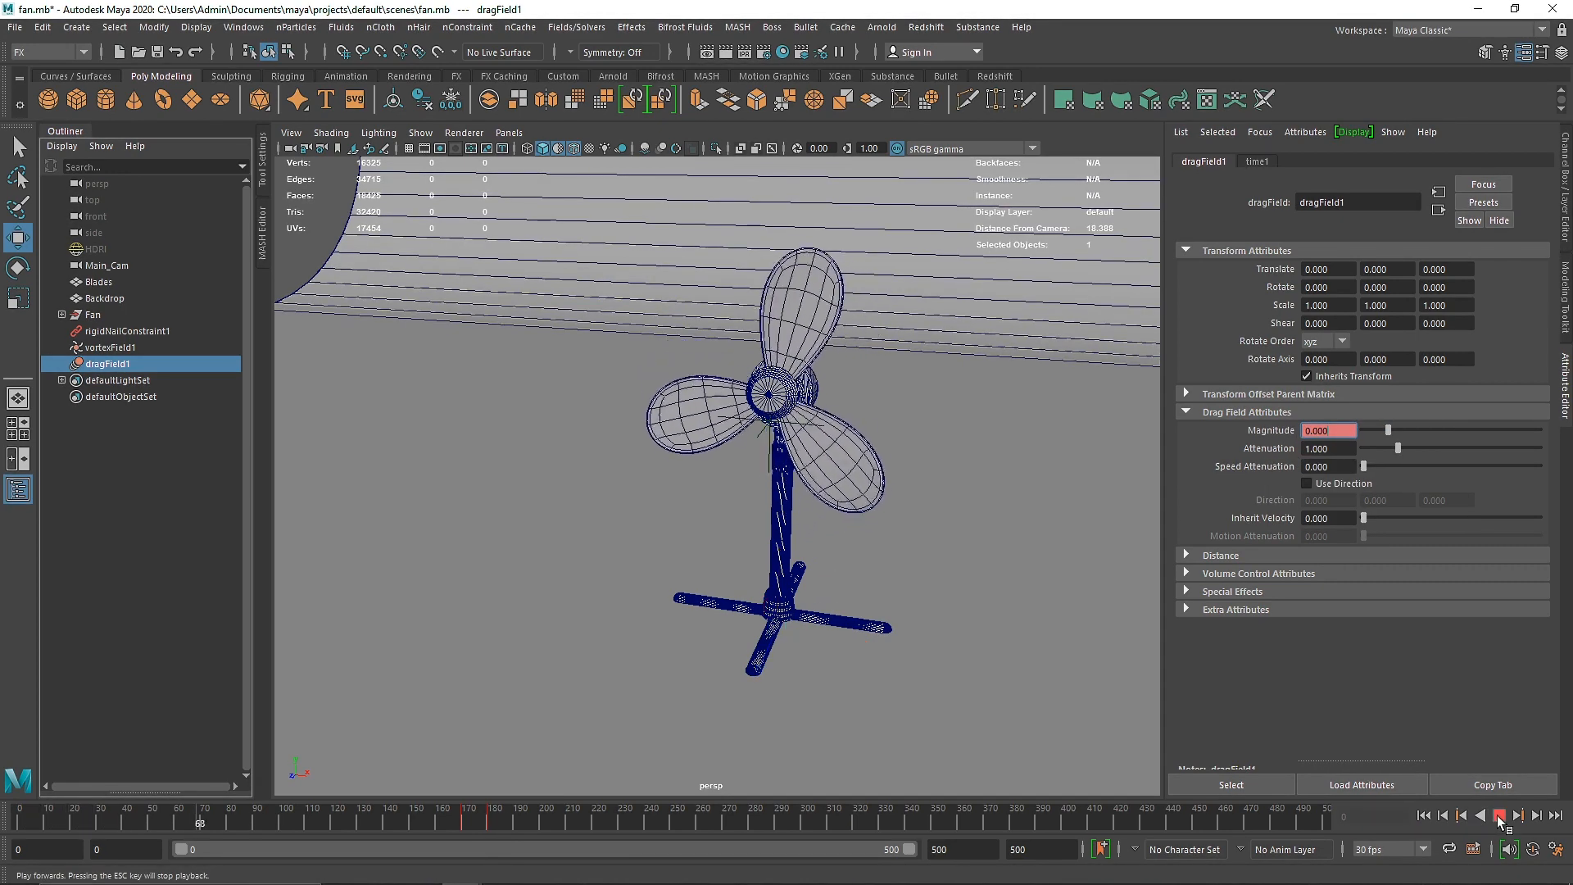
pyautogui.click(1497, 816)
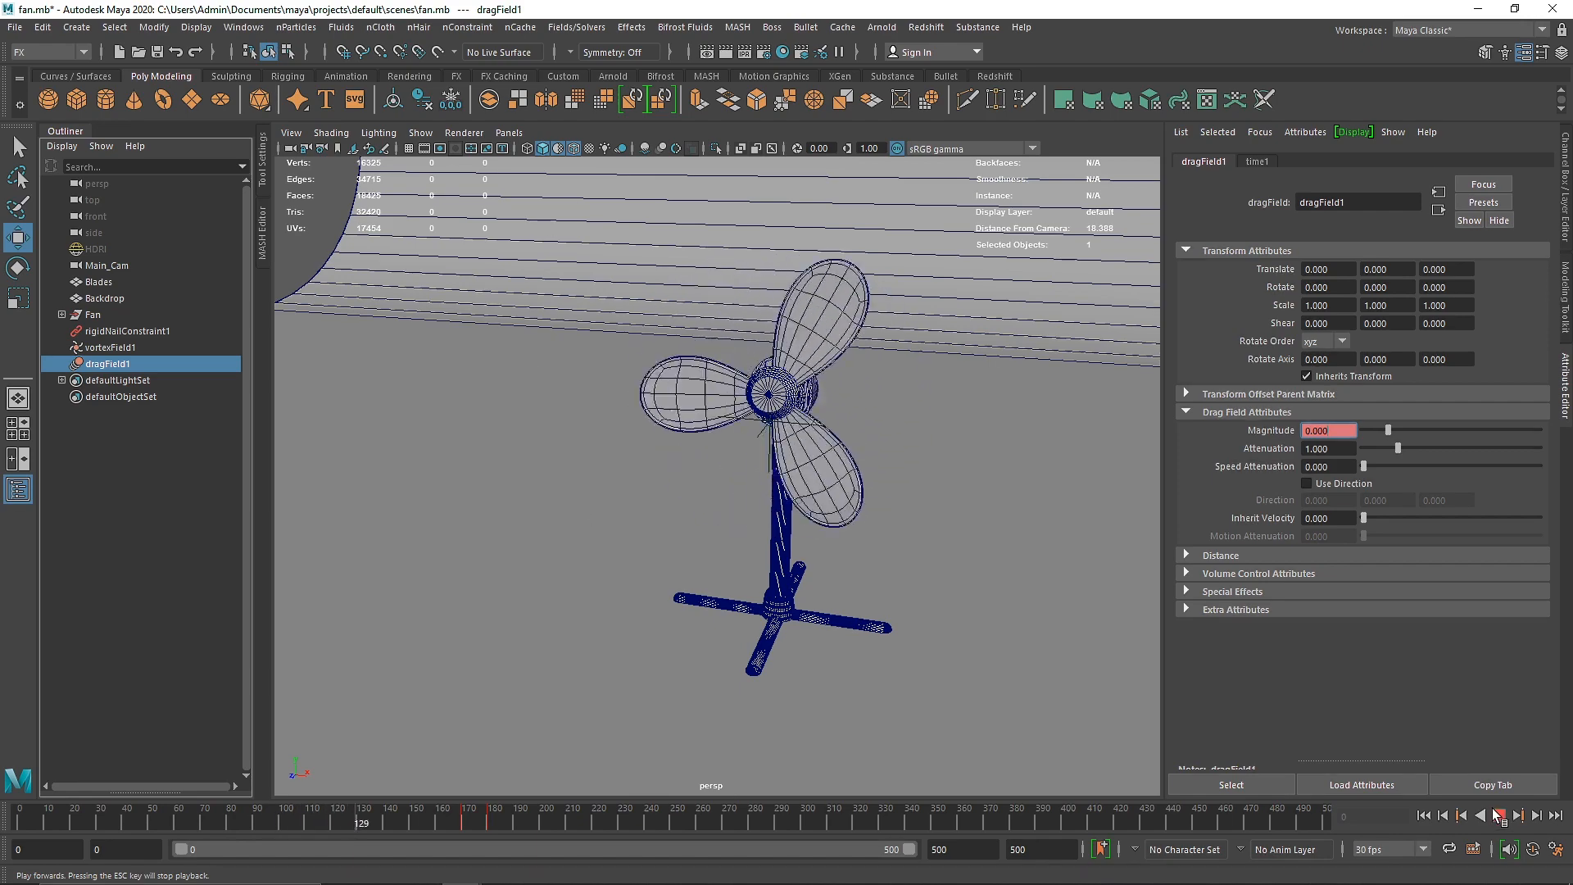
pyautogui.click(1502, 816)
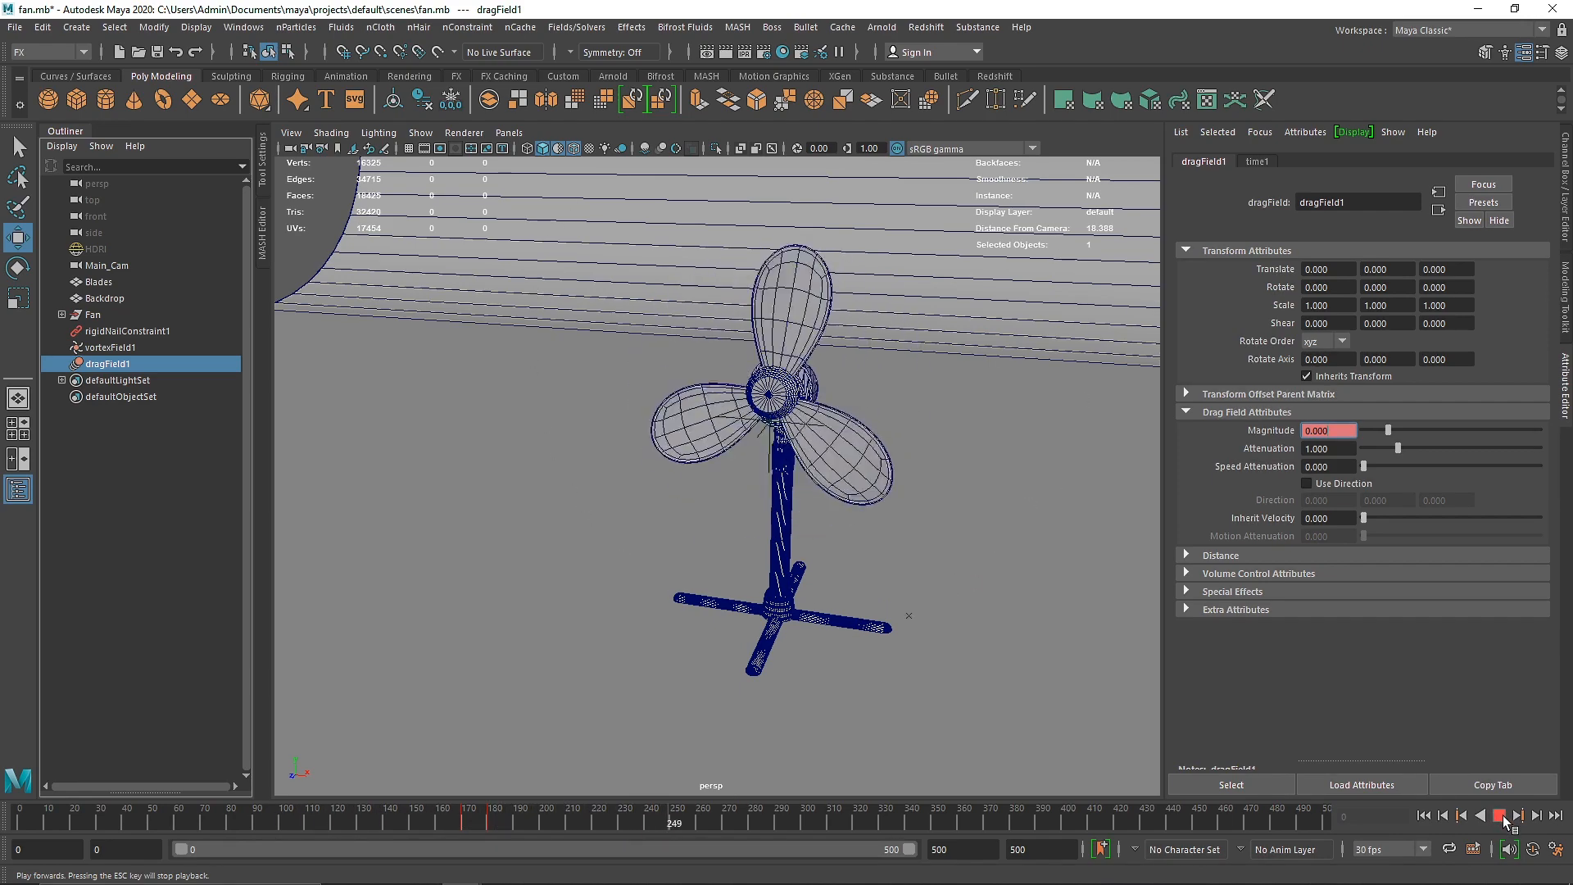
pyautogui.click(1498, 815)
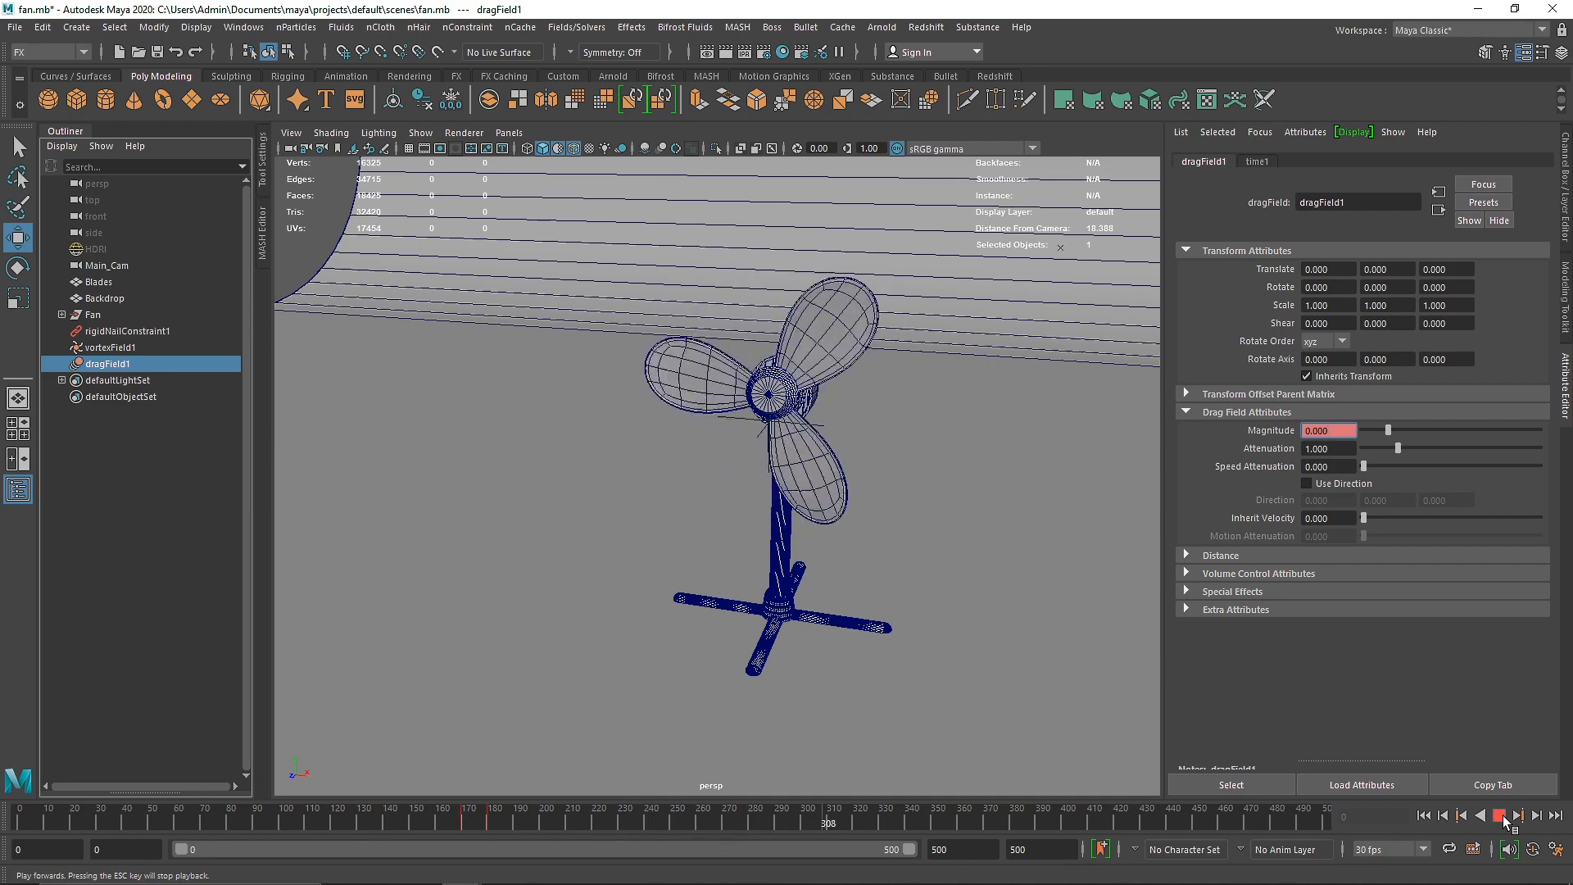
pyautogui.click(1498, 816)
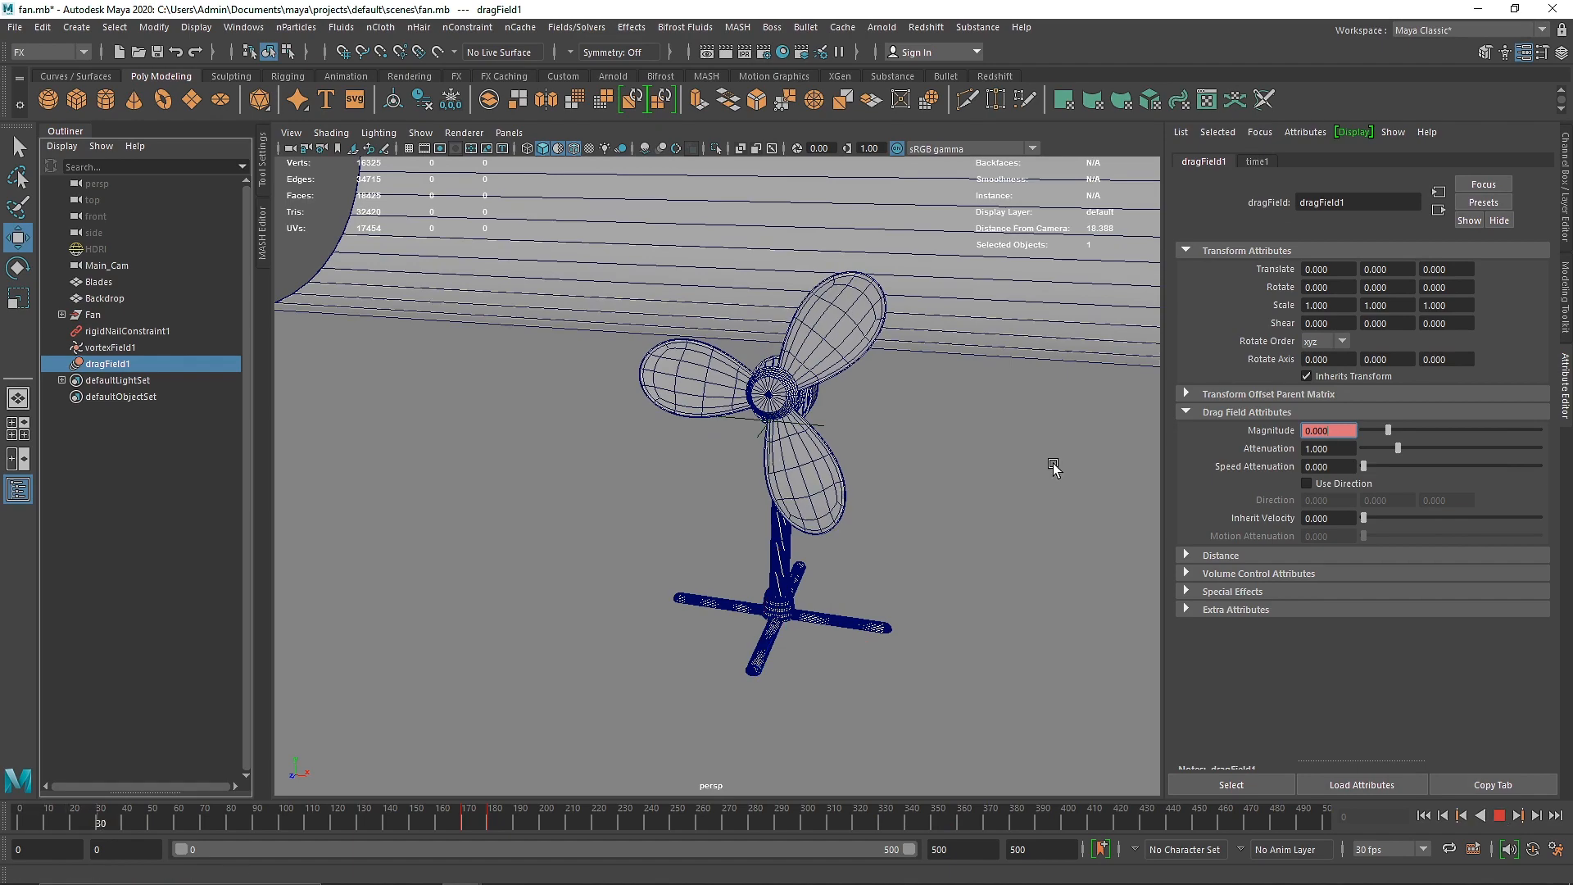
pyautogui.click(1503, 811)
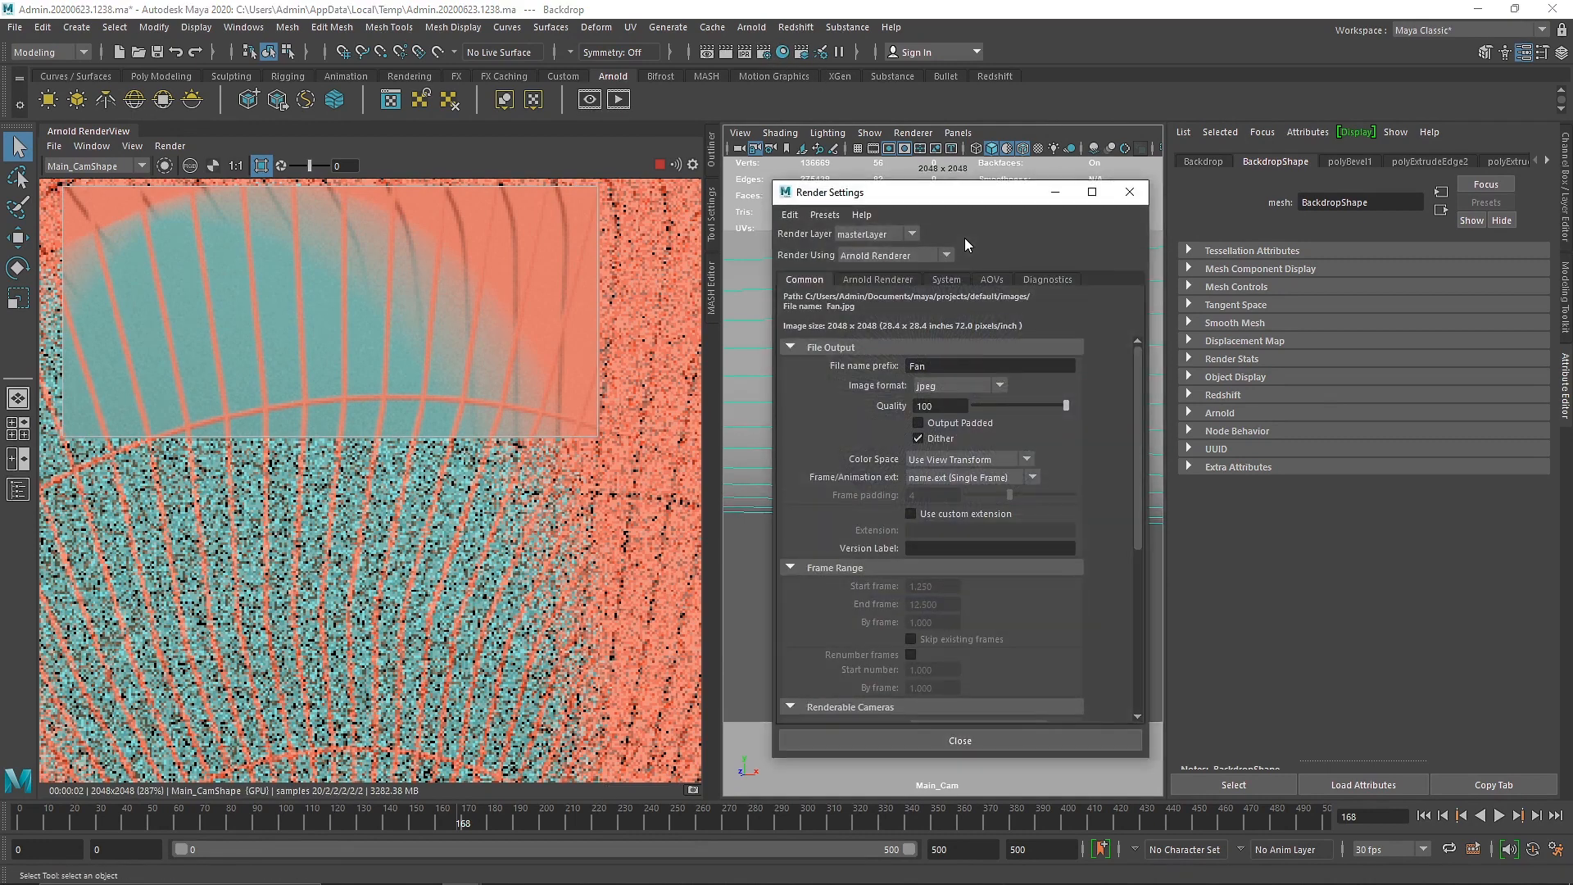
# Enable Arnold motion blur in Render Settings with camera AA samples at 20.
pyautogui.click(877, 279)
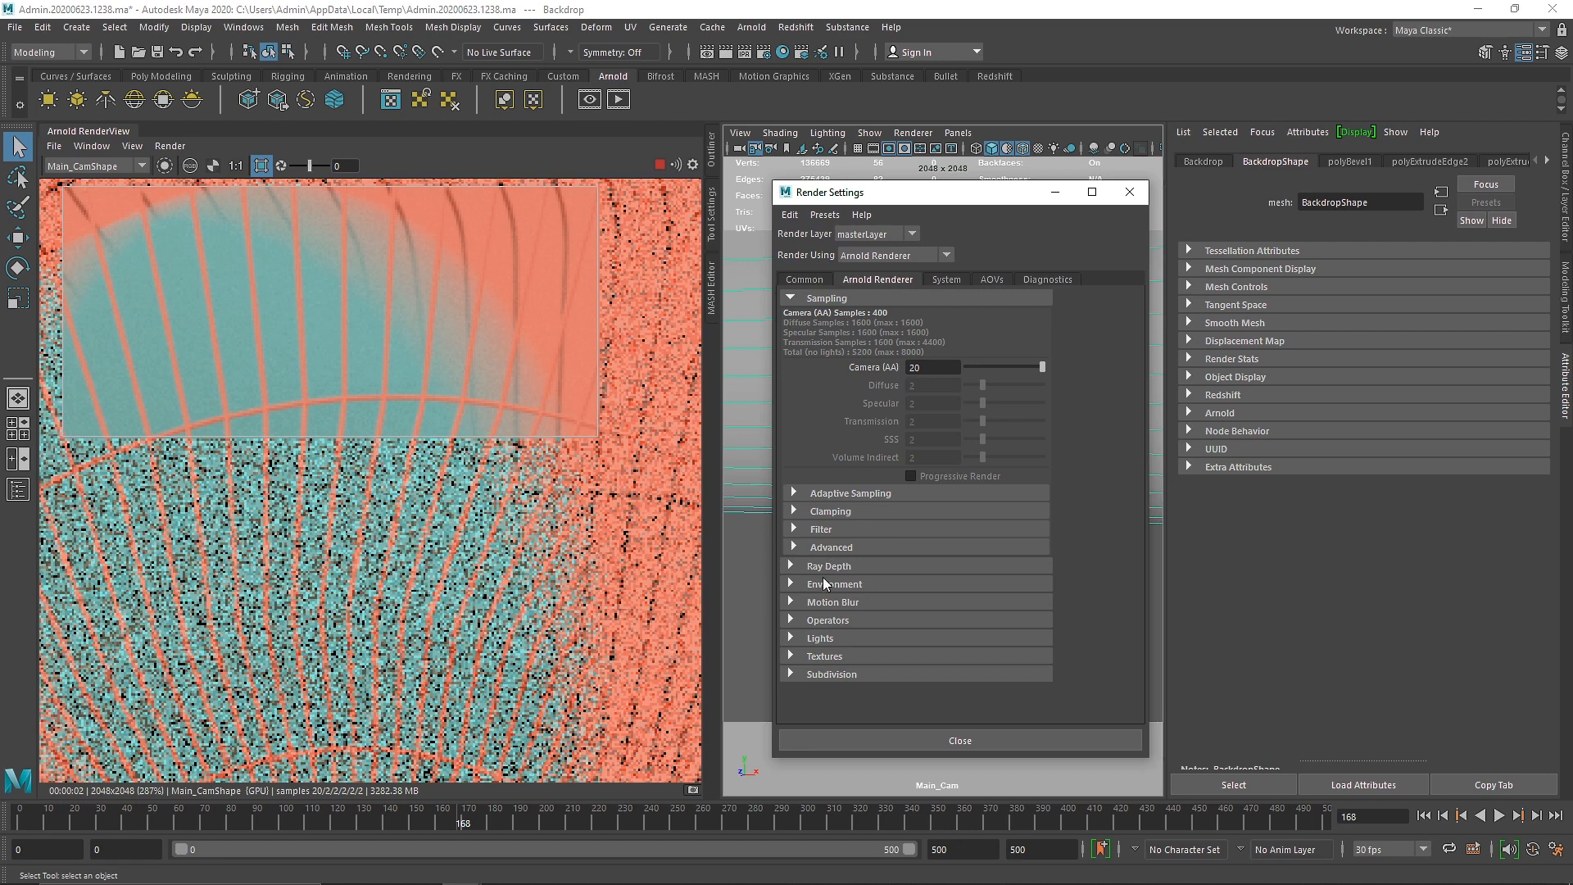
pyautogui.click(833, 602)
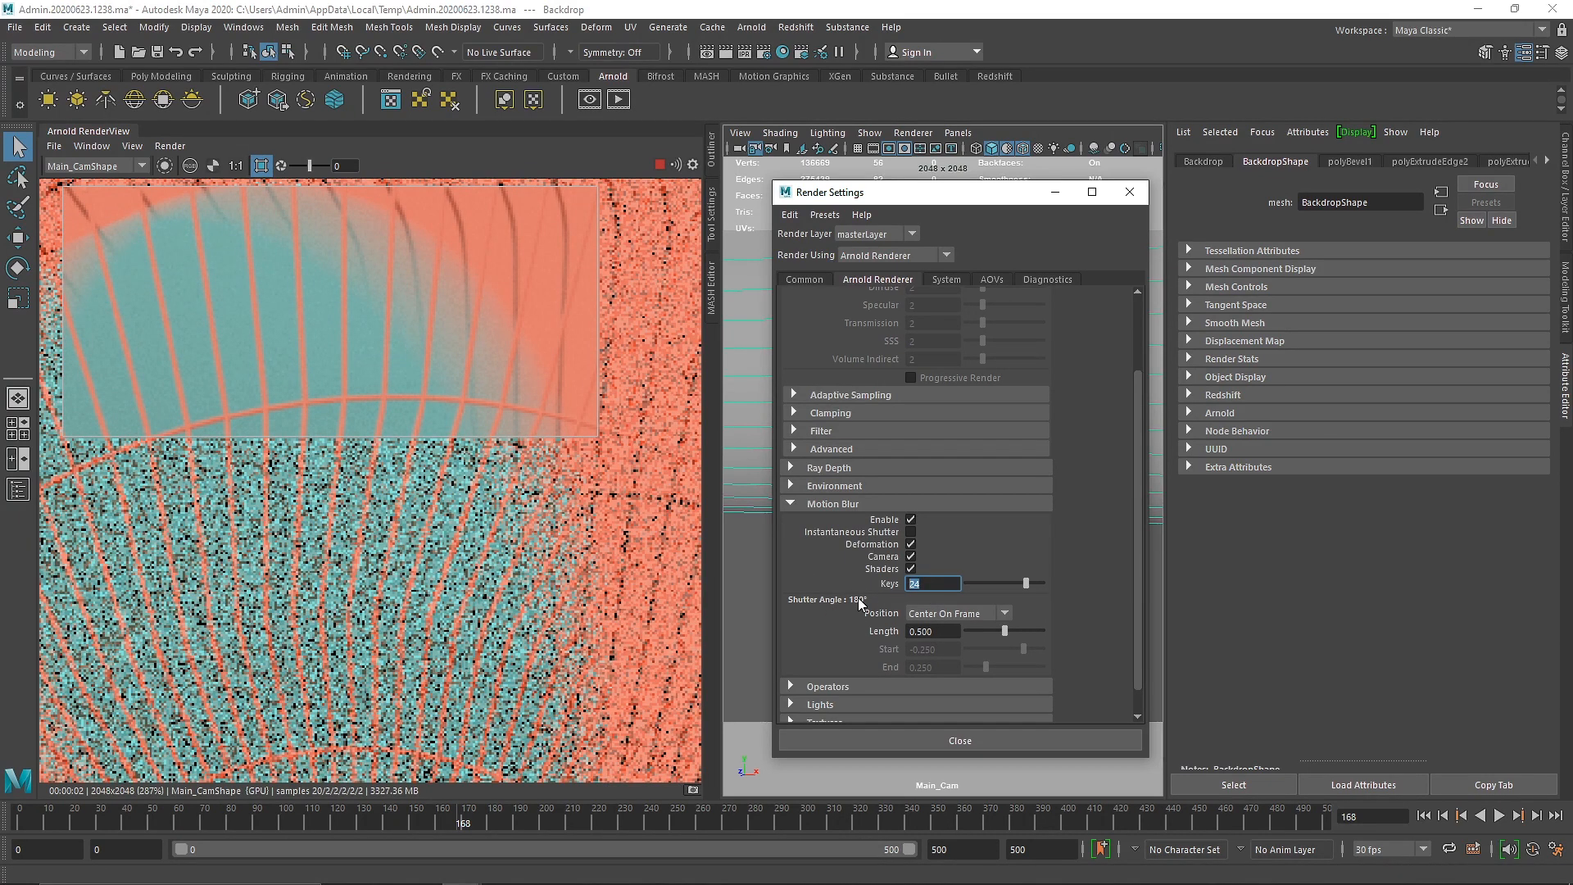
pyautogui.moveTo(1059, 344)
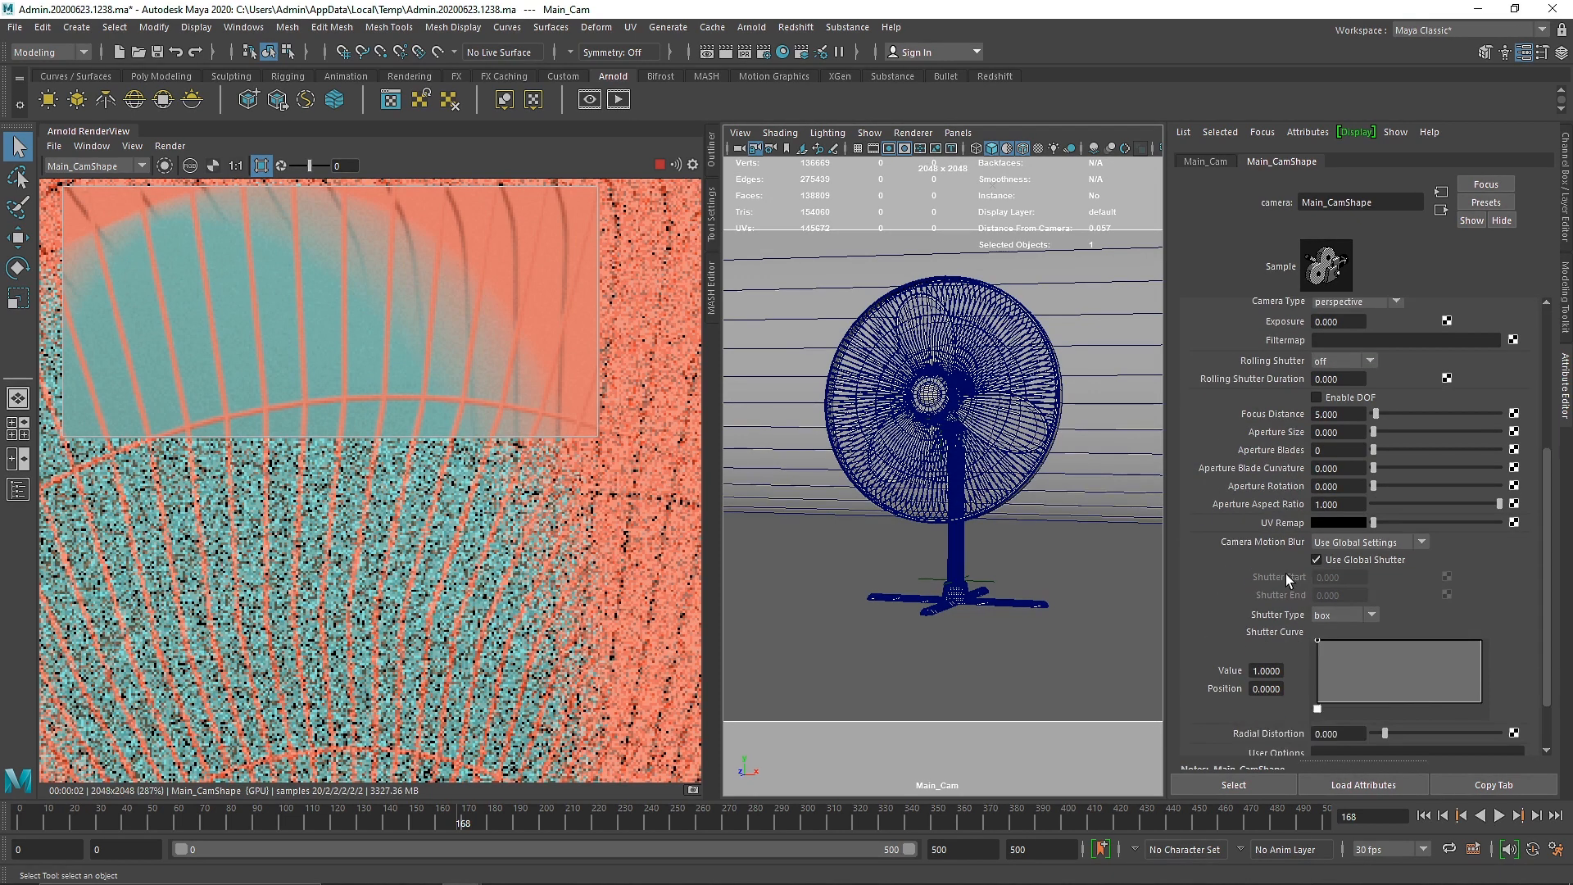
# Reveal Main_Cam's Camera Motion Blur attributes, which use the global shutter.
pyautogui.scroll(-3)
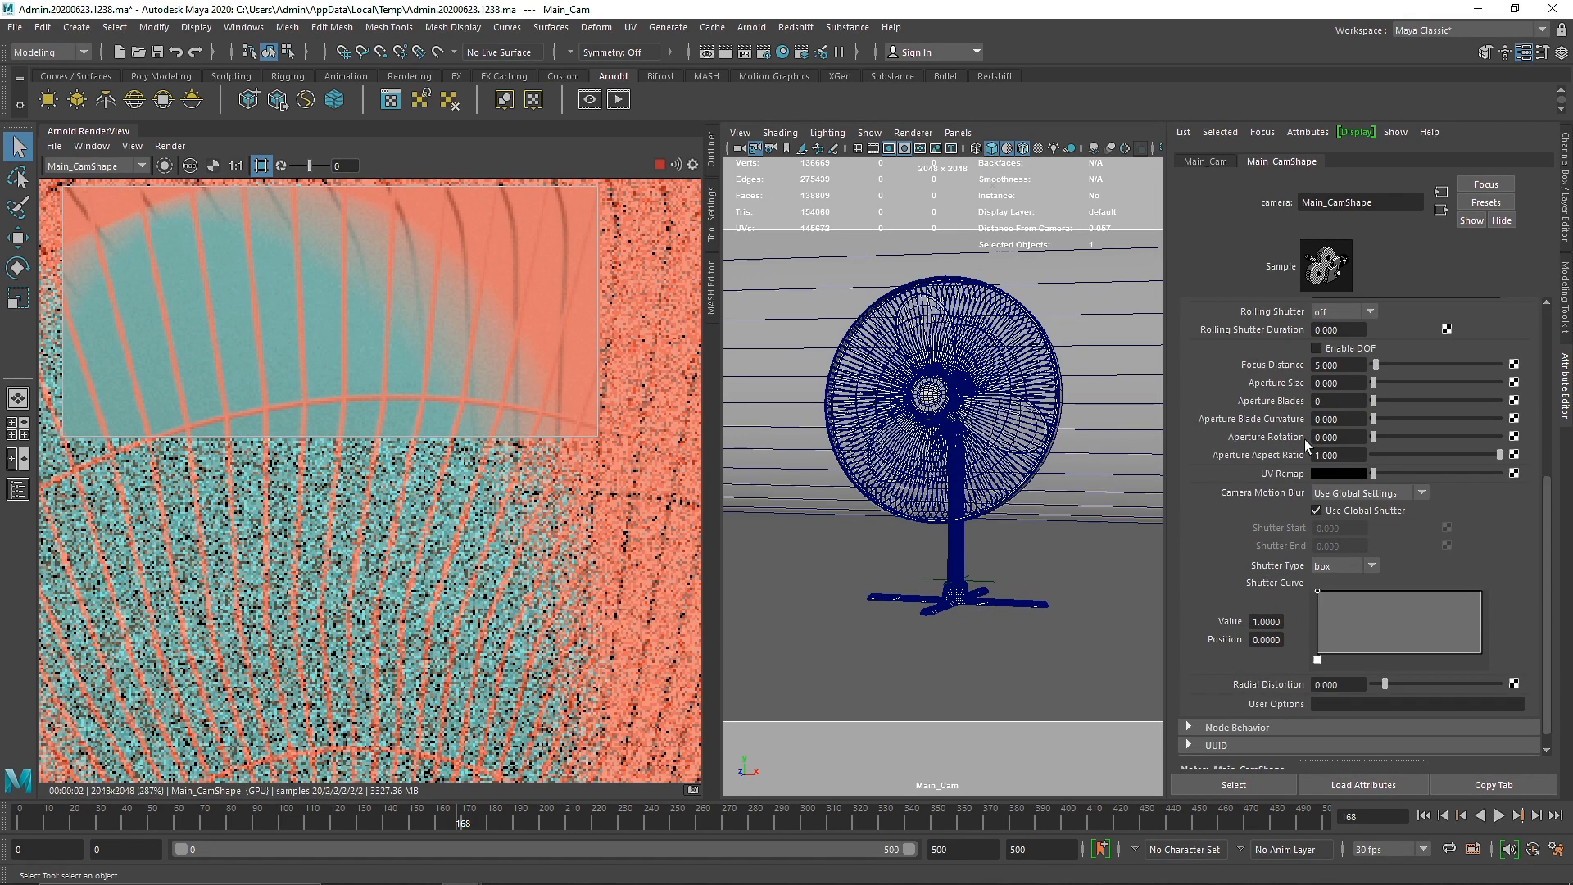